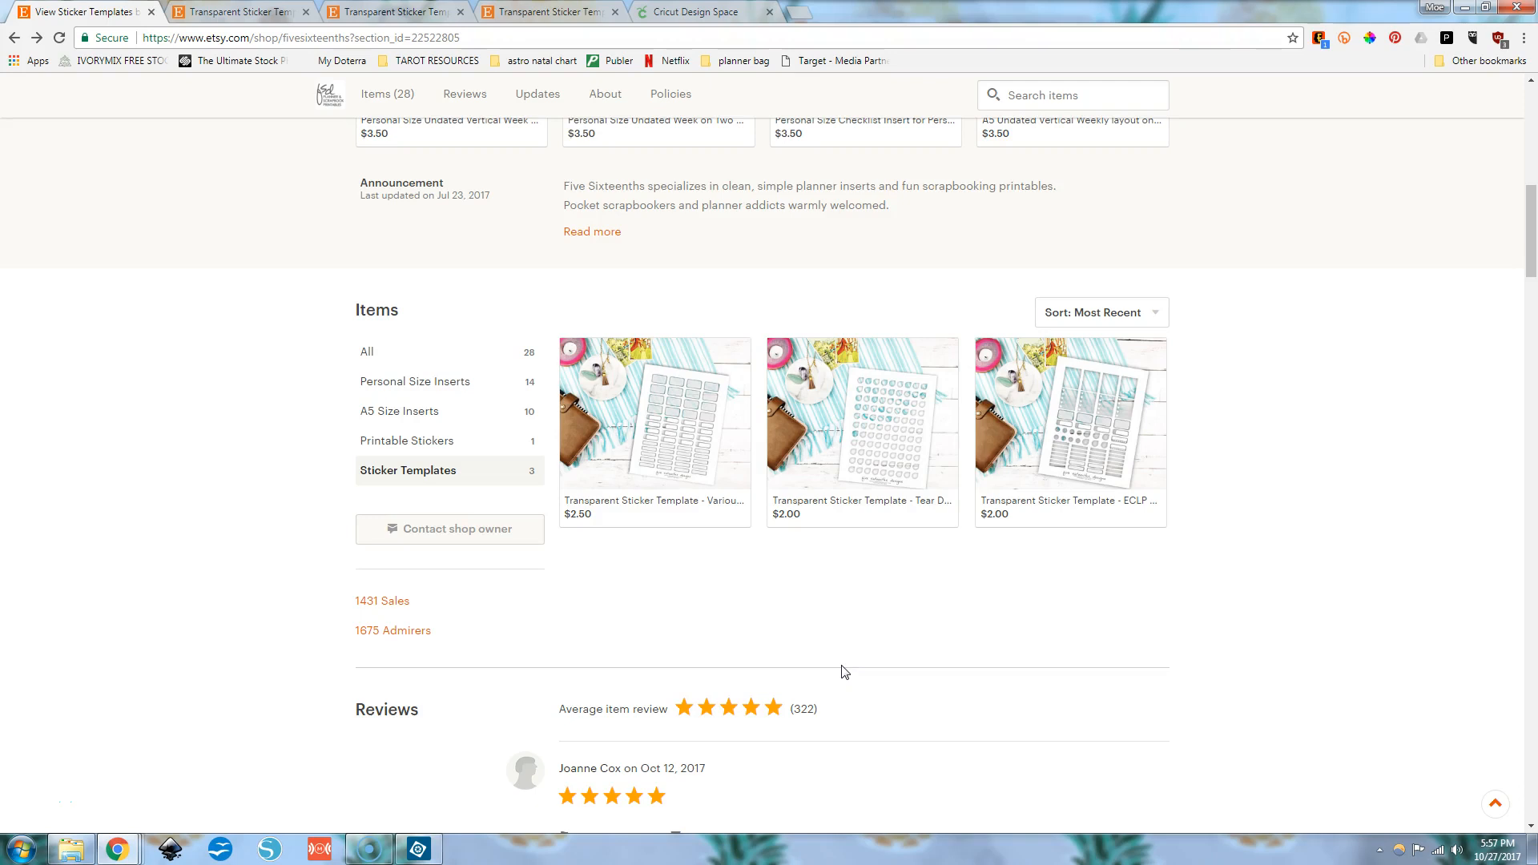
pyautogui.moveTo(1071, 434)
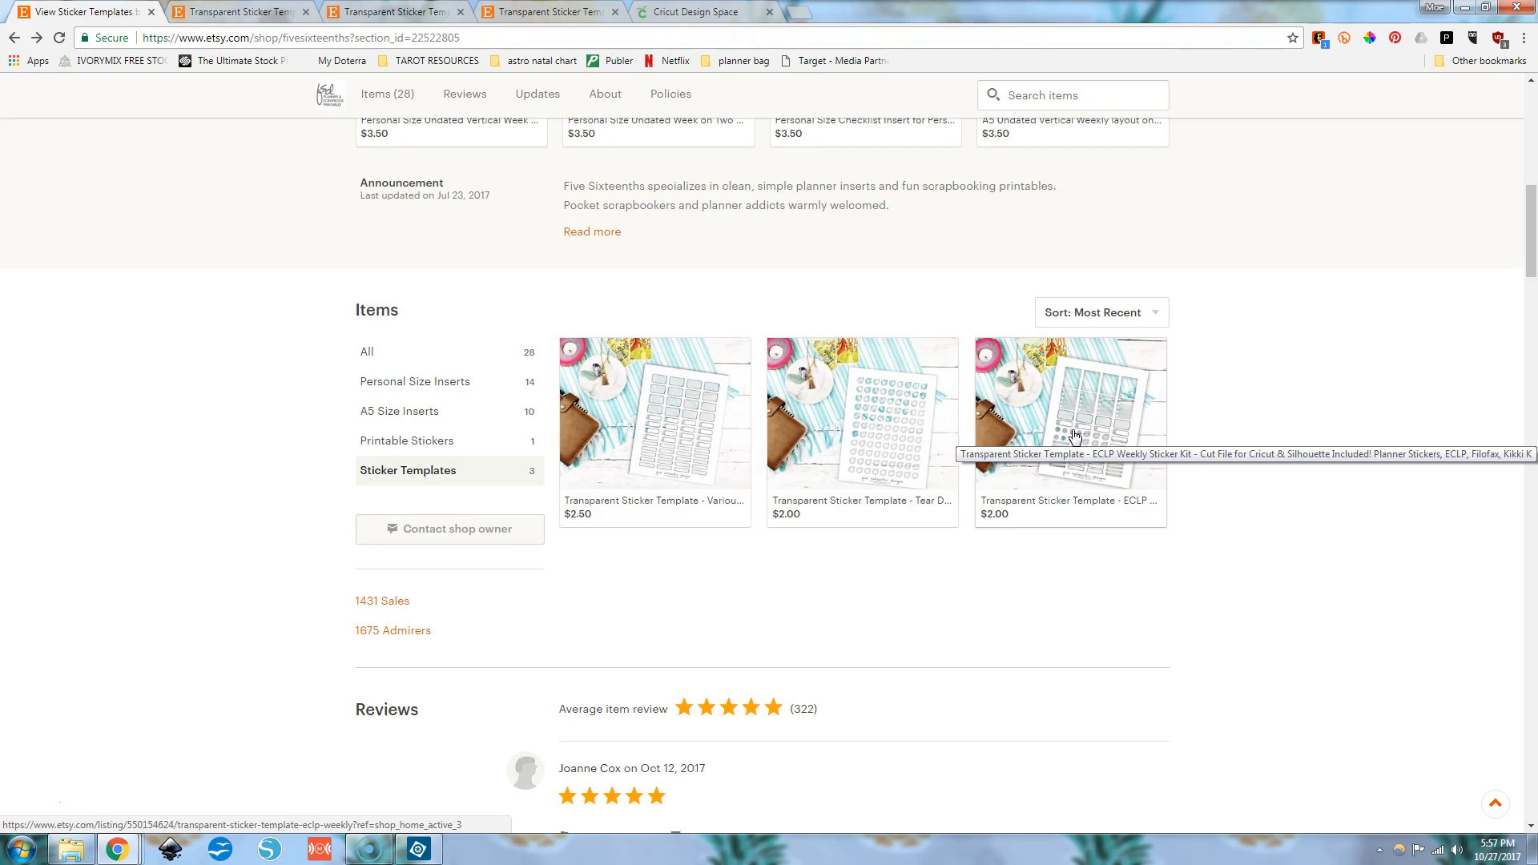
# Hide Tool Options, open image10849.png and show the Layers panel.
pyautogui.click(1069, 402)
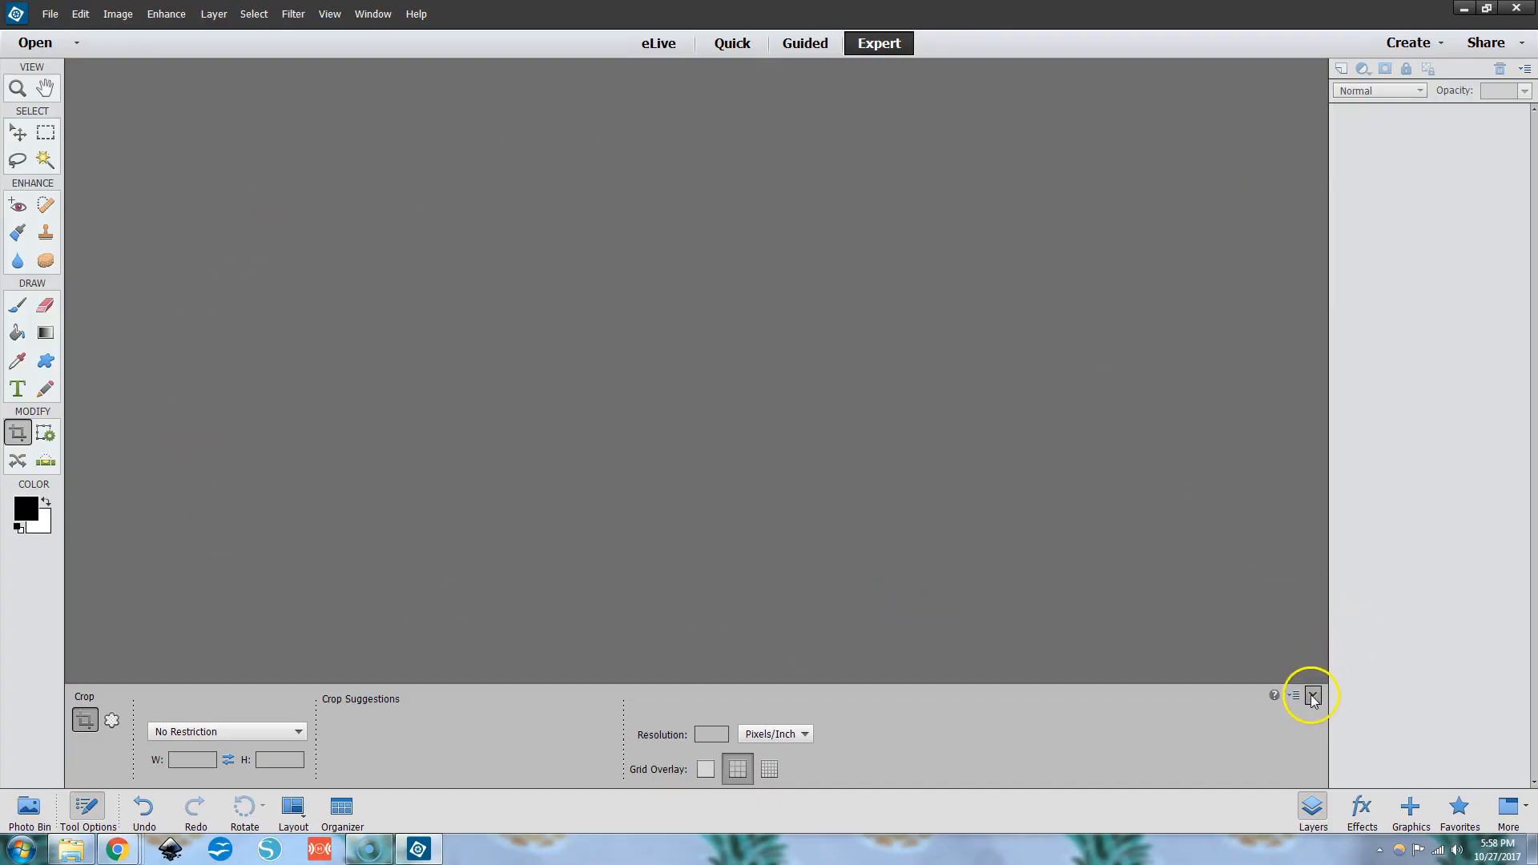
pyautogui.click(1312, 696)
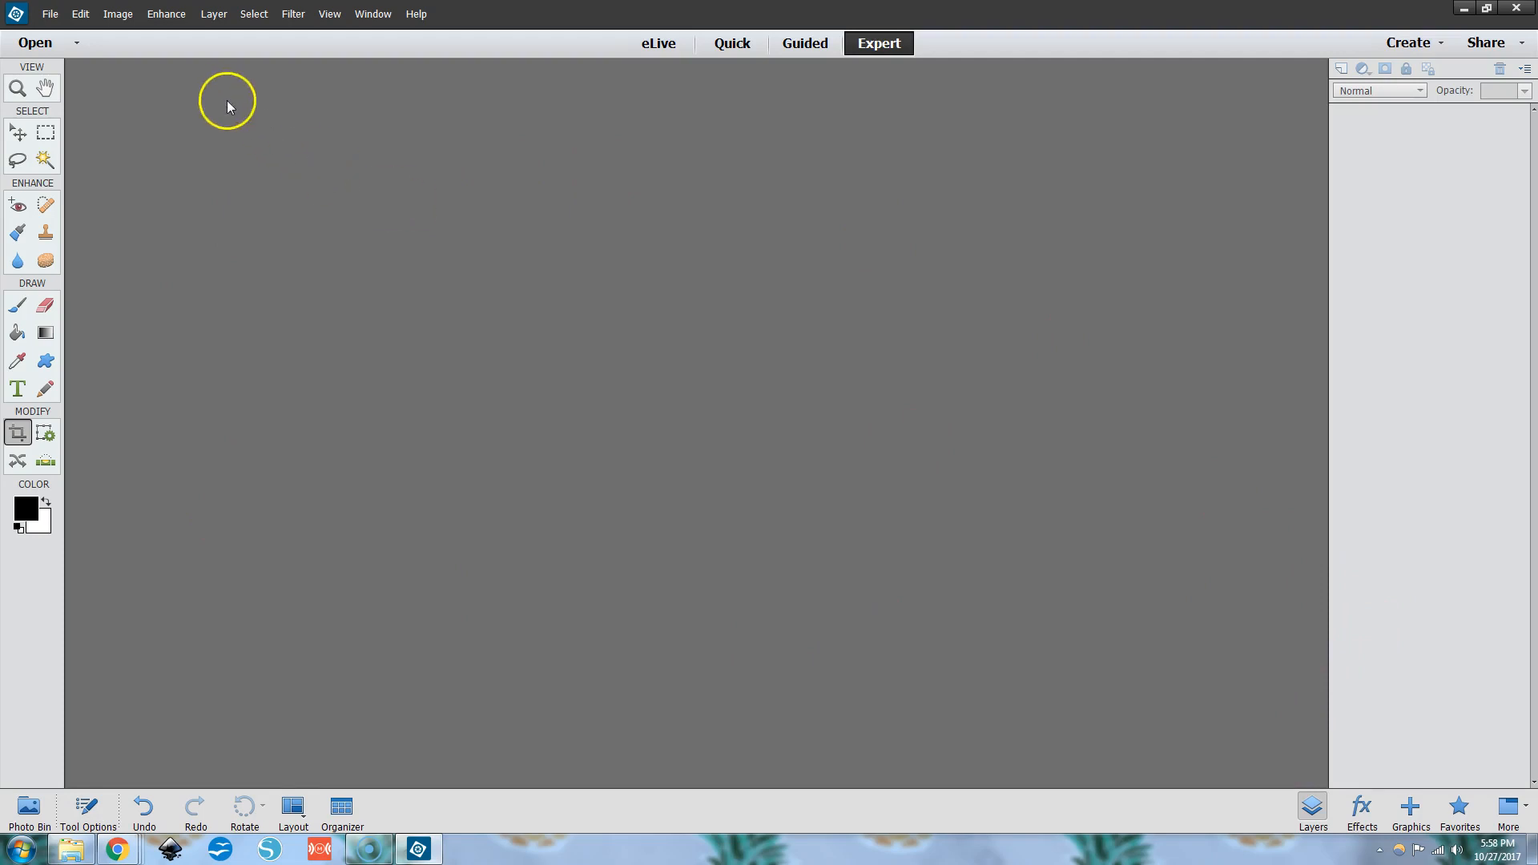
pyautogui.click(34, 43)
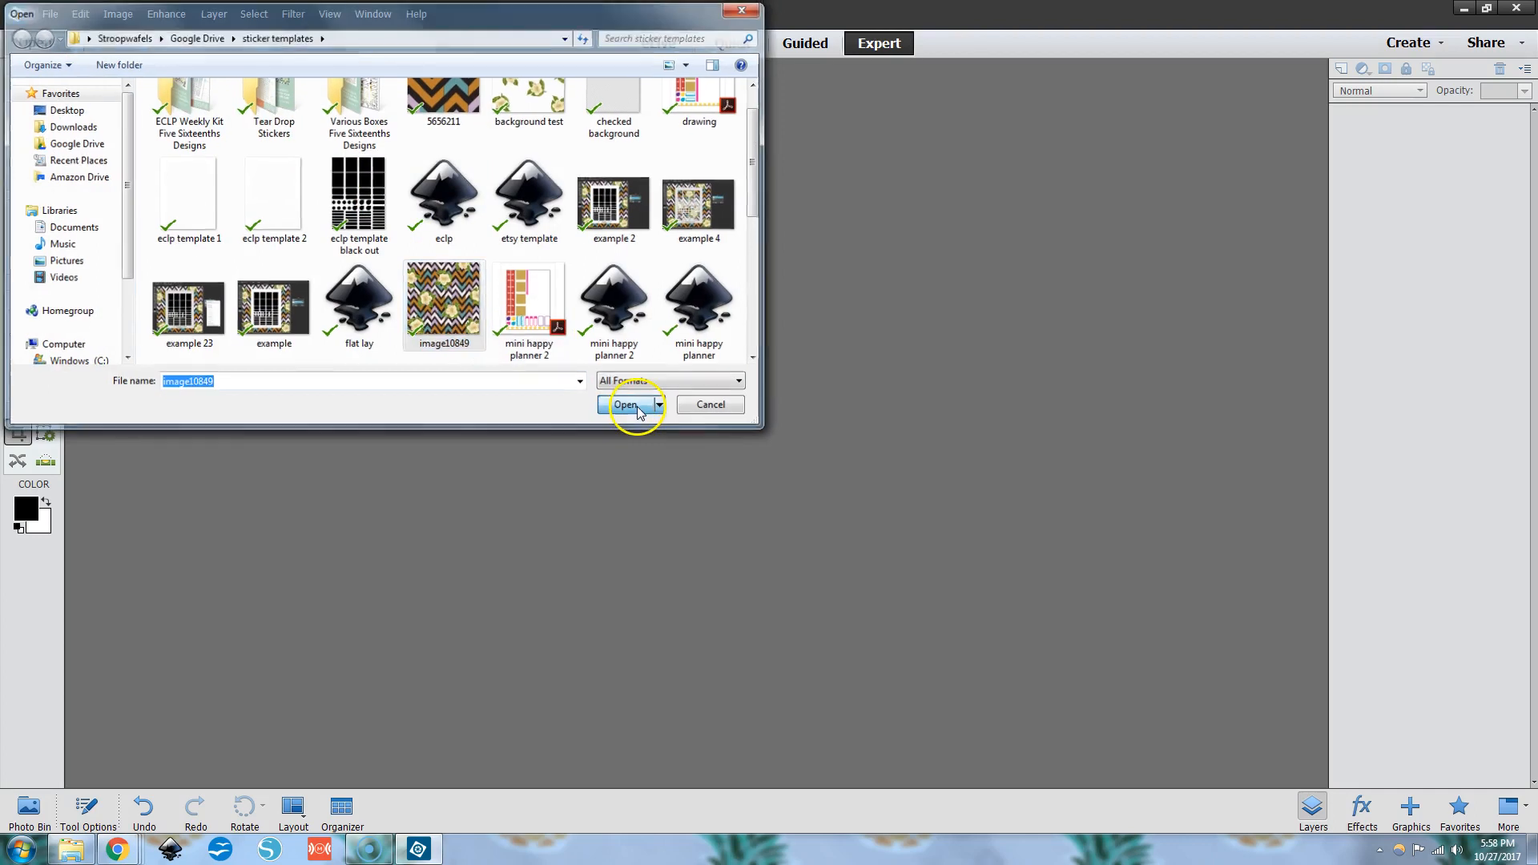
pyautogui.click(625, 404)
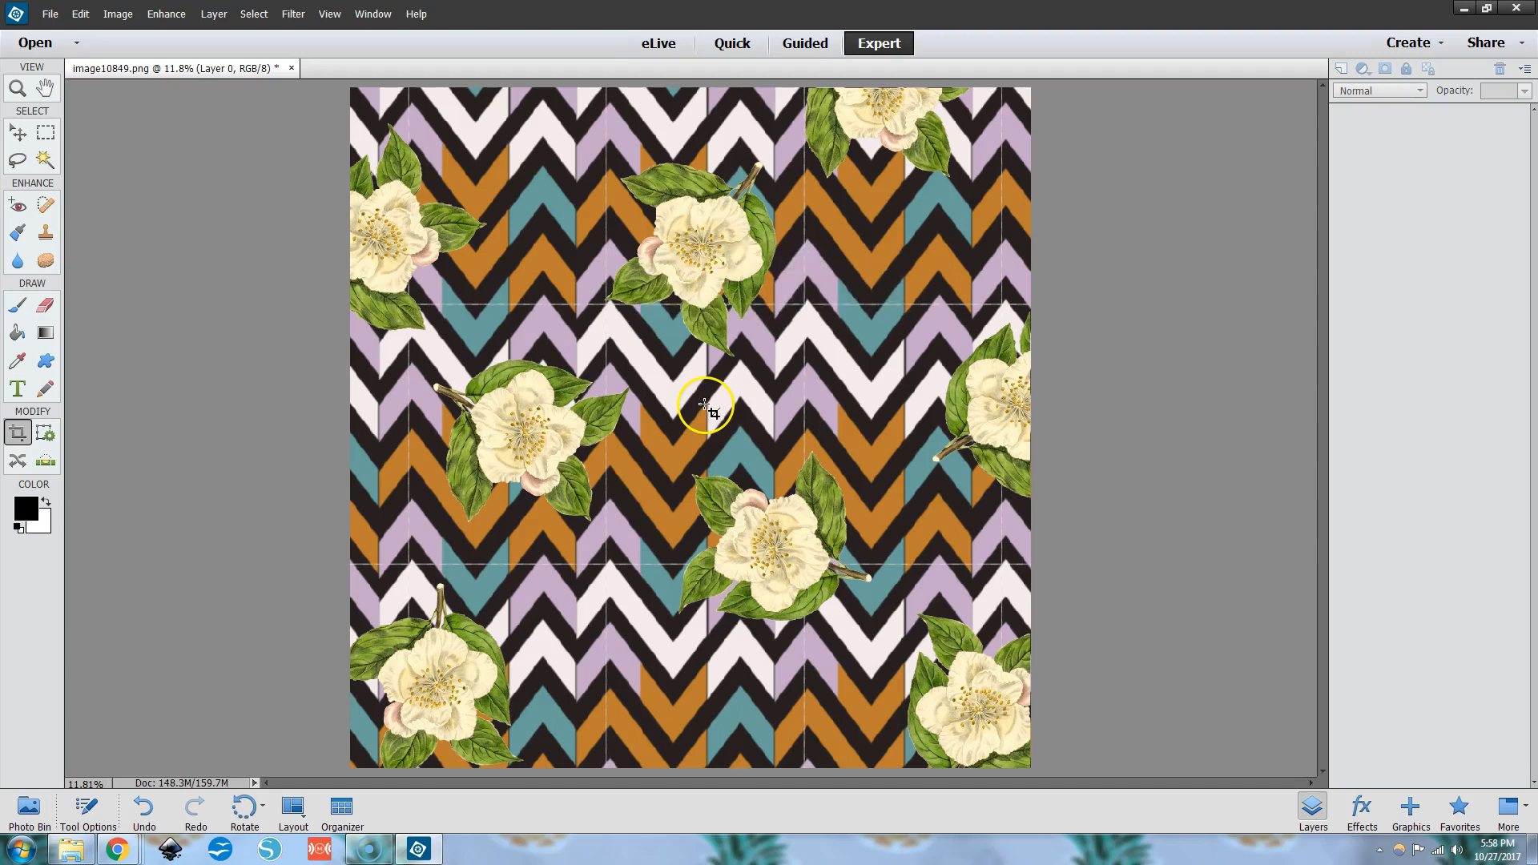
pyautogui.moveTo(701, 371)
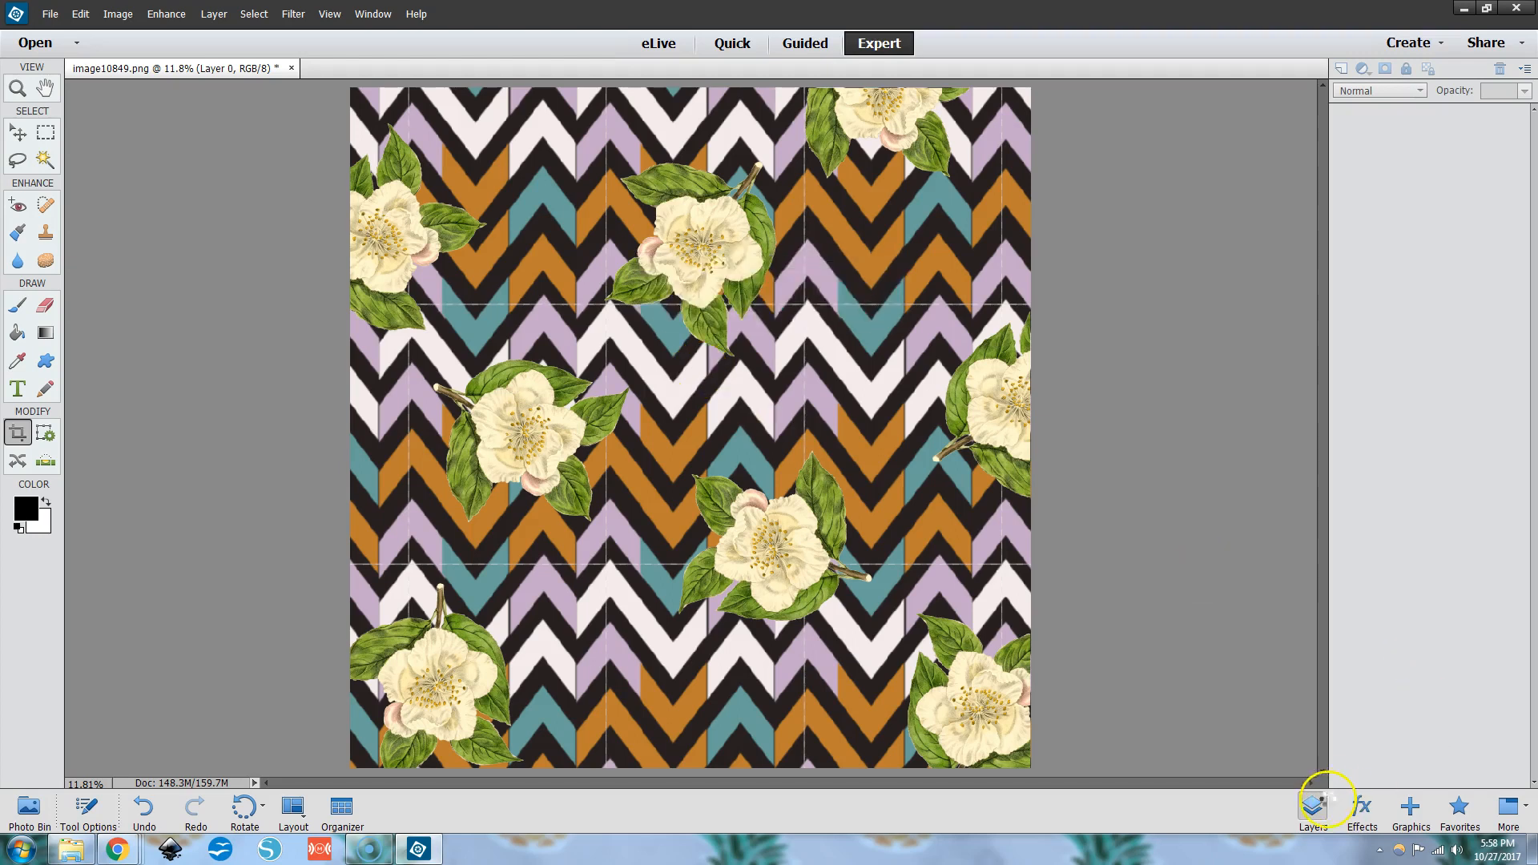
pyautogui.click(1312, 806)
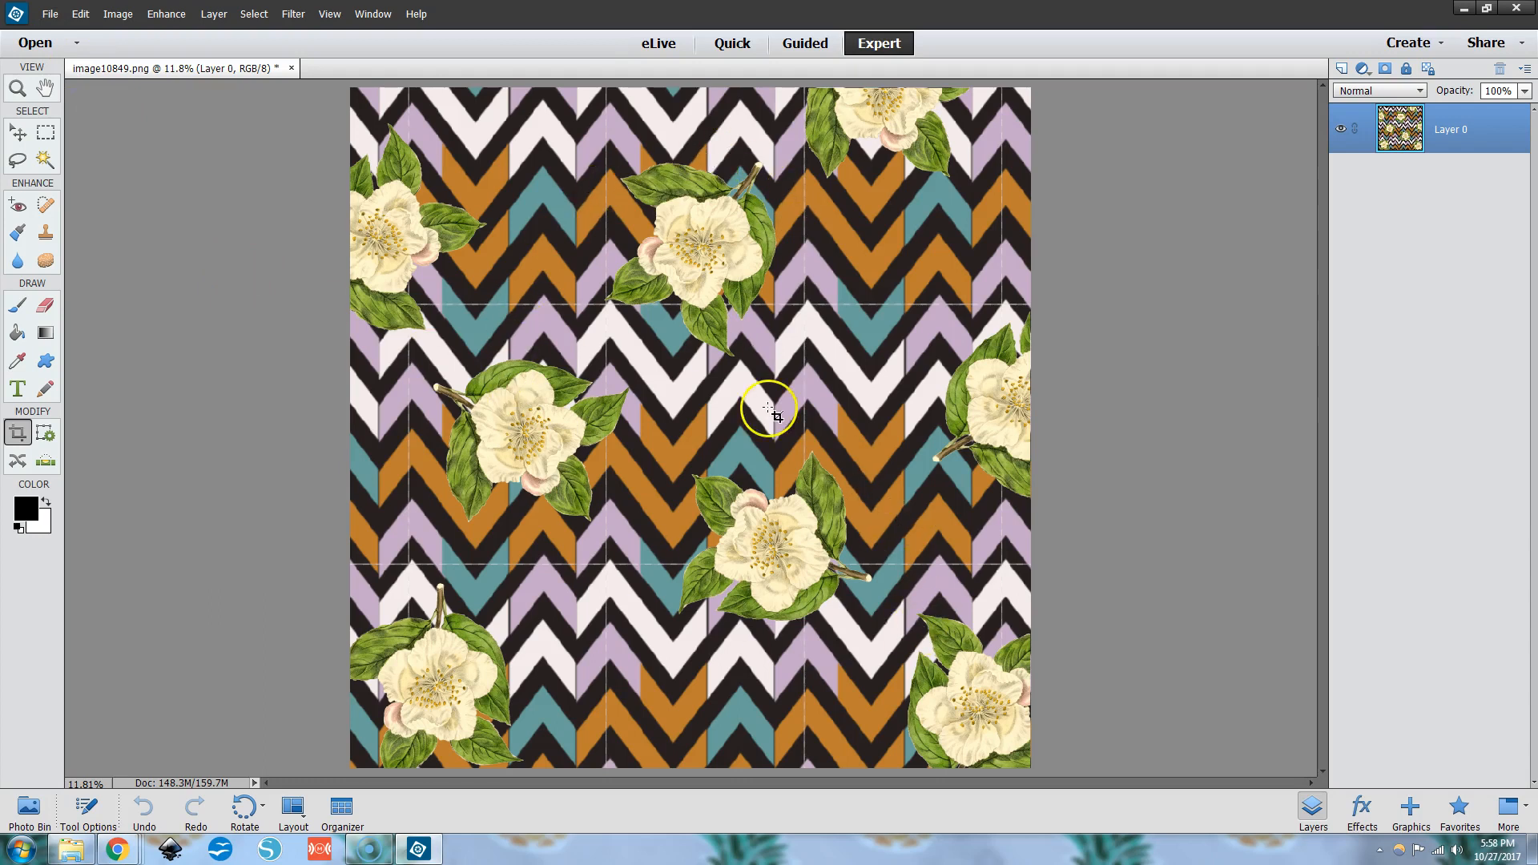
pyautogui.moveTo(838, 388)
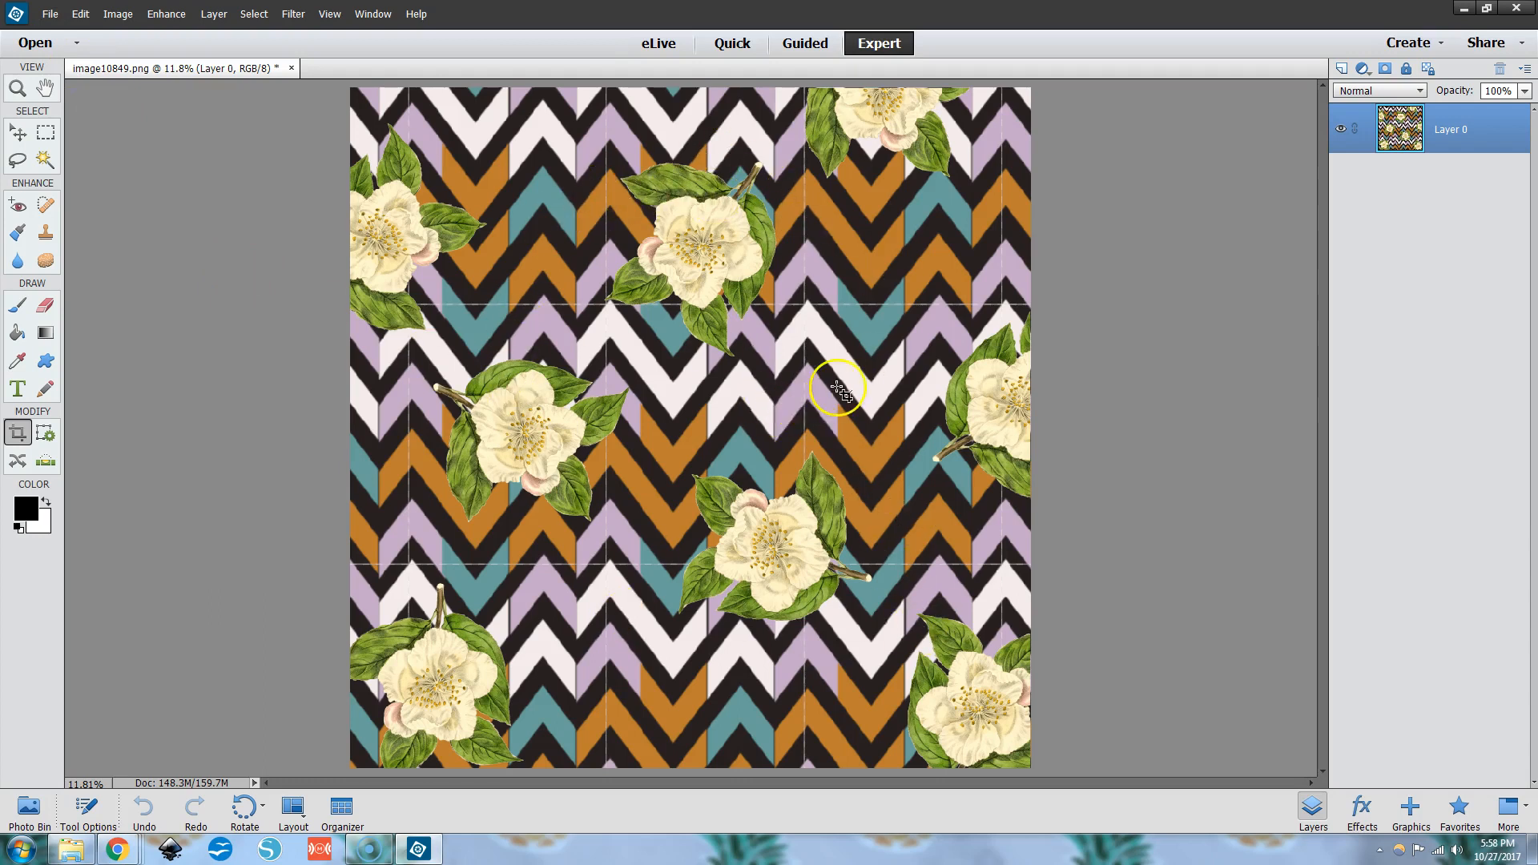
# Place the ECLP Transparent Weekly Kit and Blackout Weekly Kit files over the pattern and commit.
pyautogui.click(49, 14)
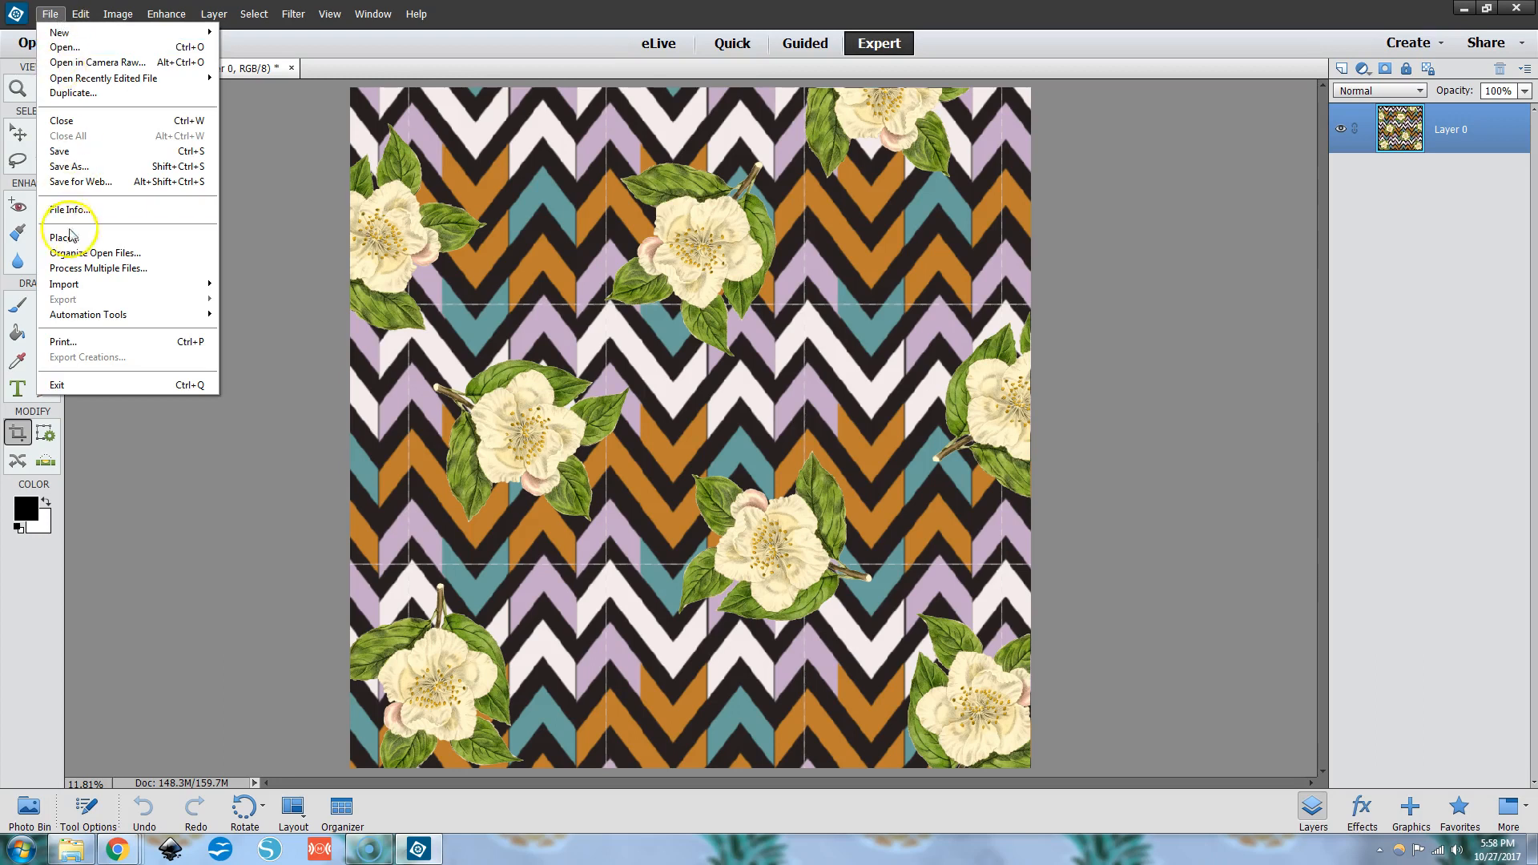
pyautogui.click(66, 236)
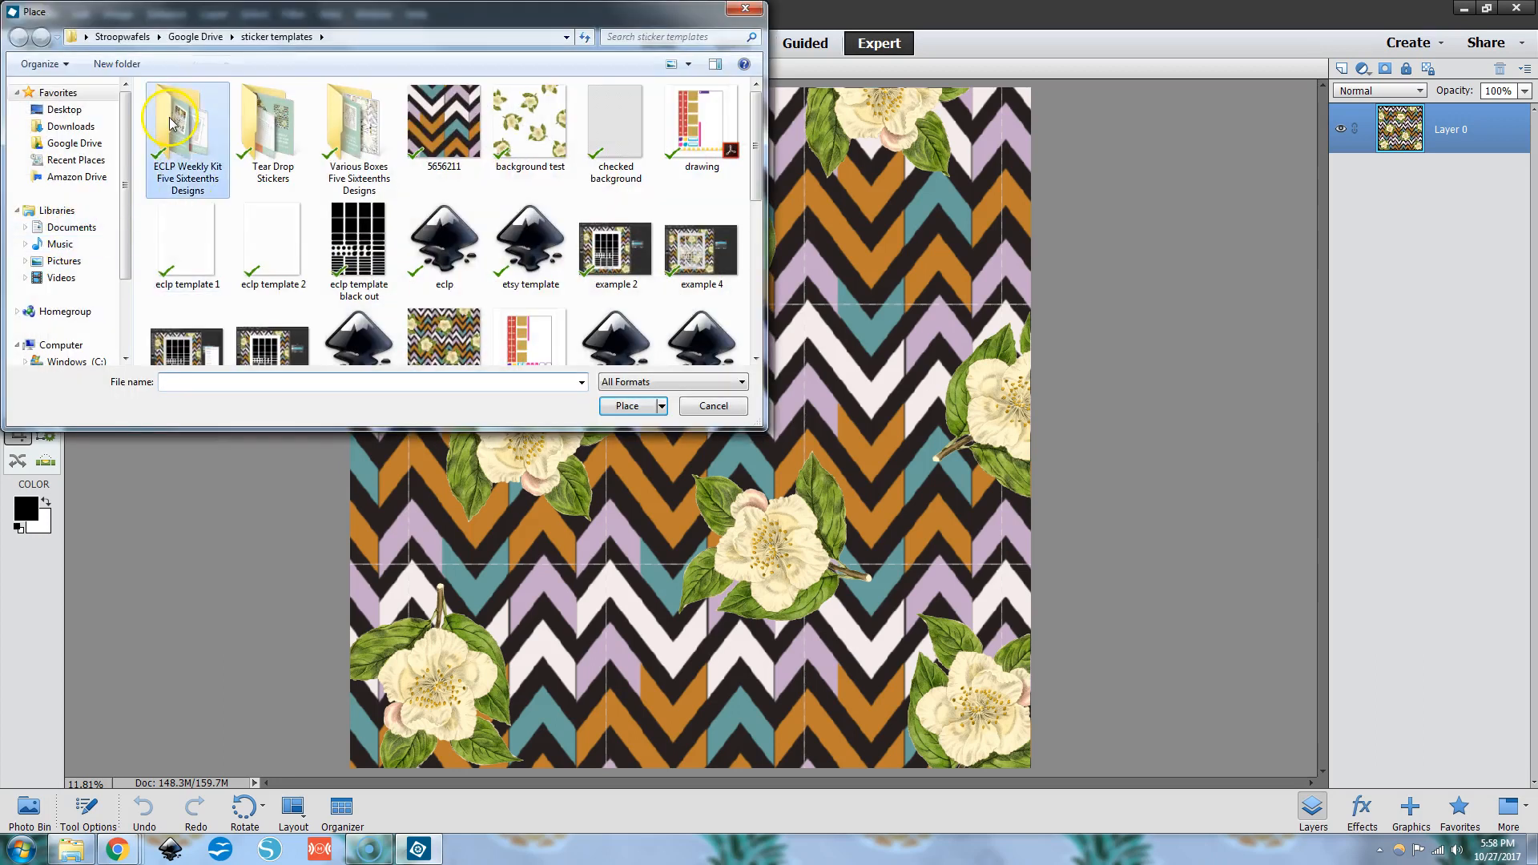
pyautogui.doubleClick(186, 117)
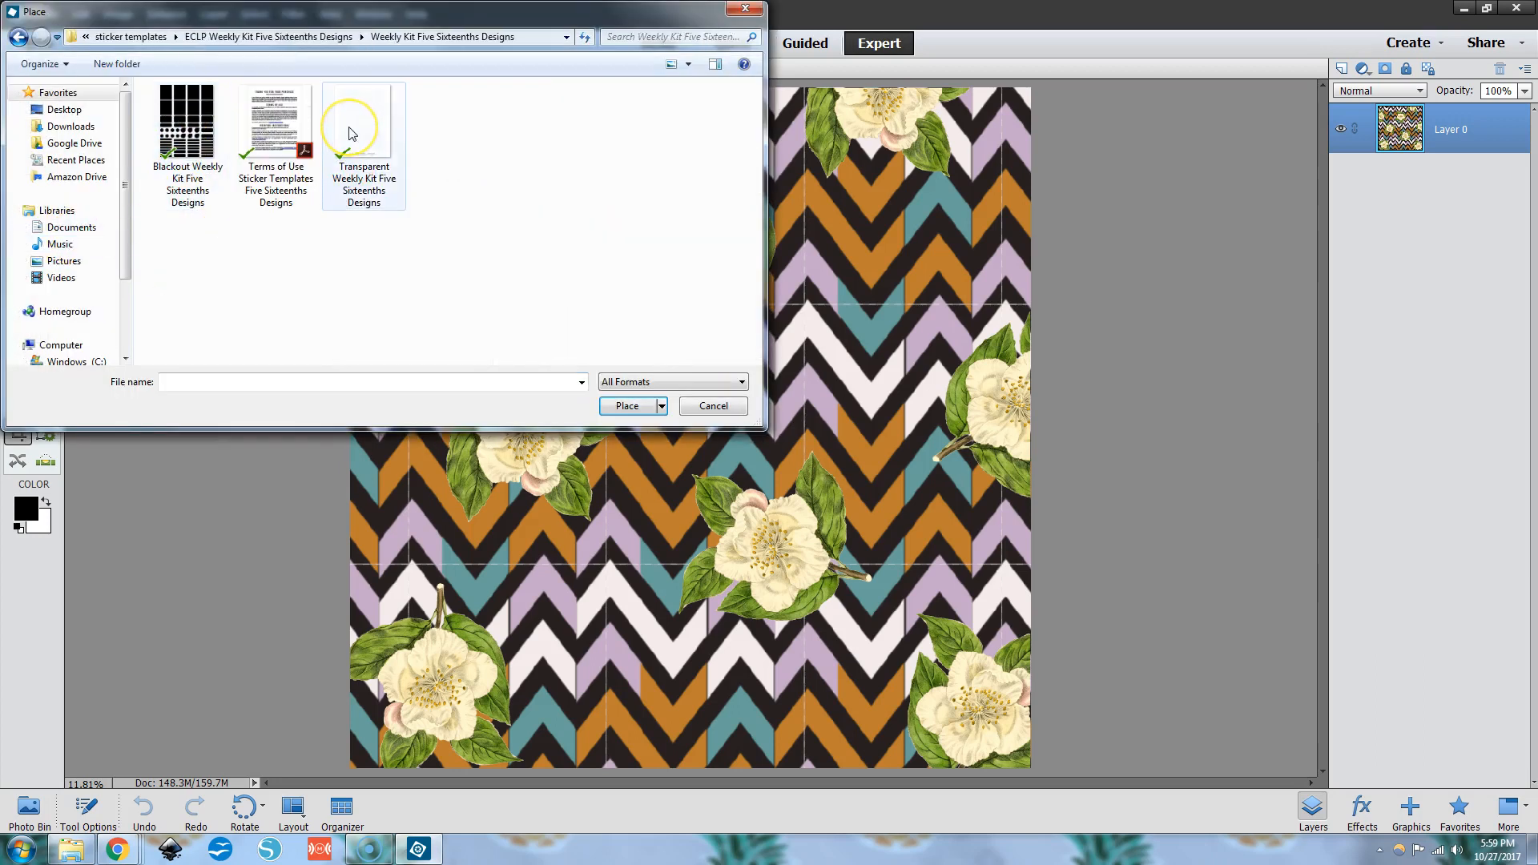
pyautogui.click(363, 128)
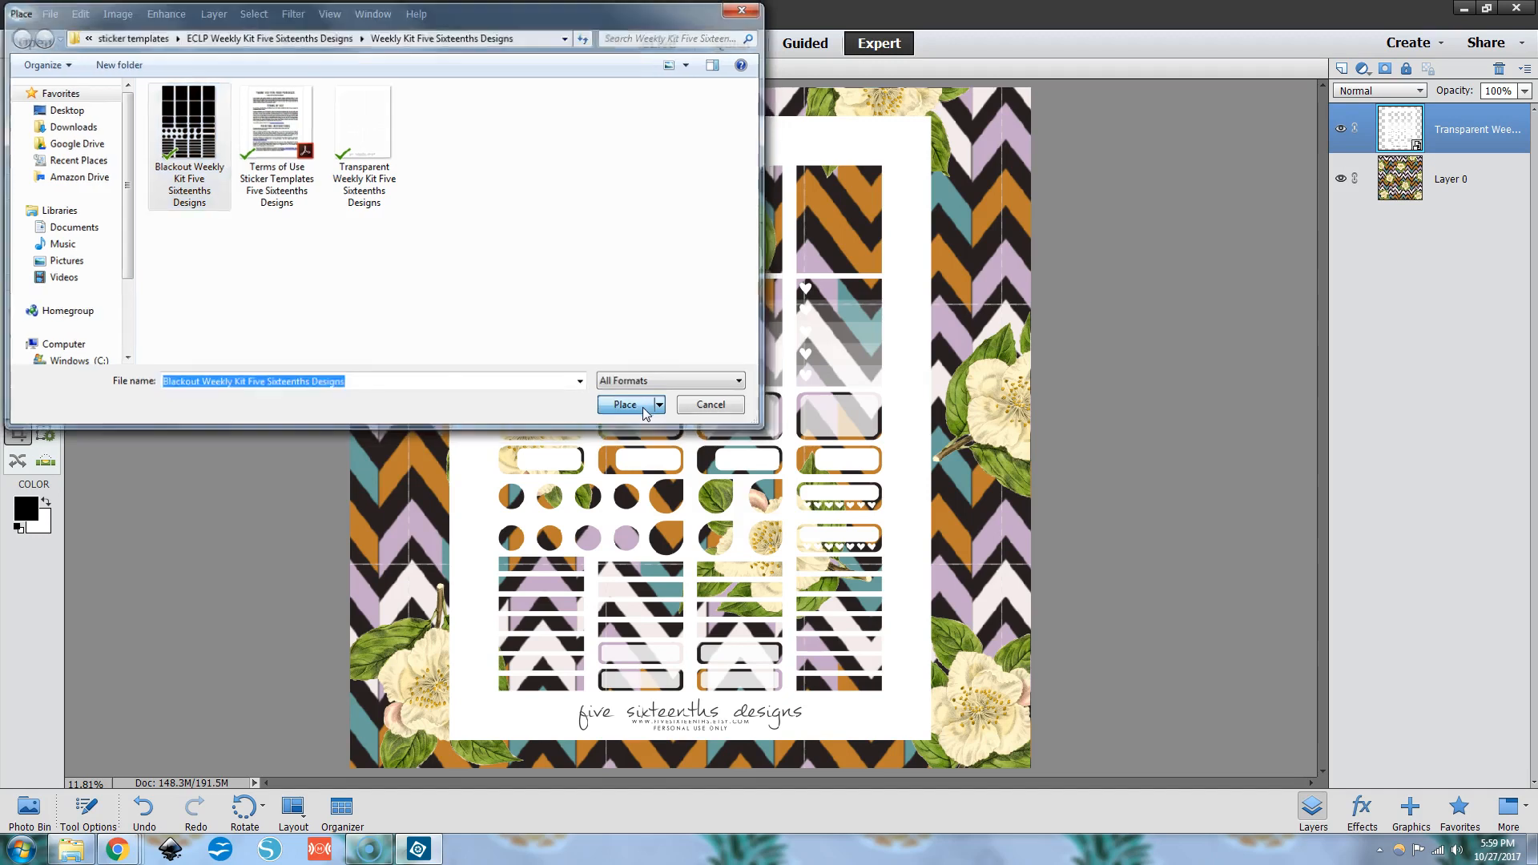
pyautogui.click(624, 404)
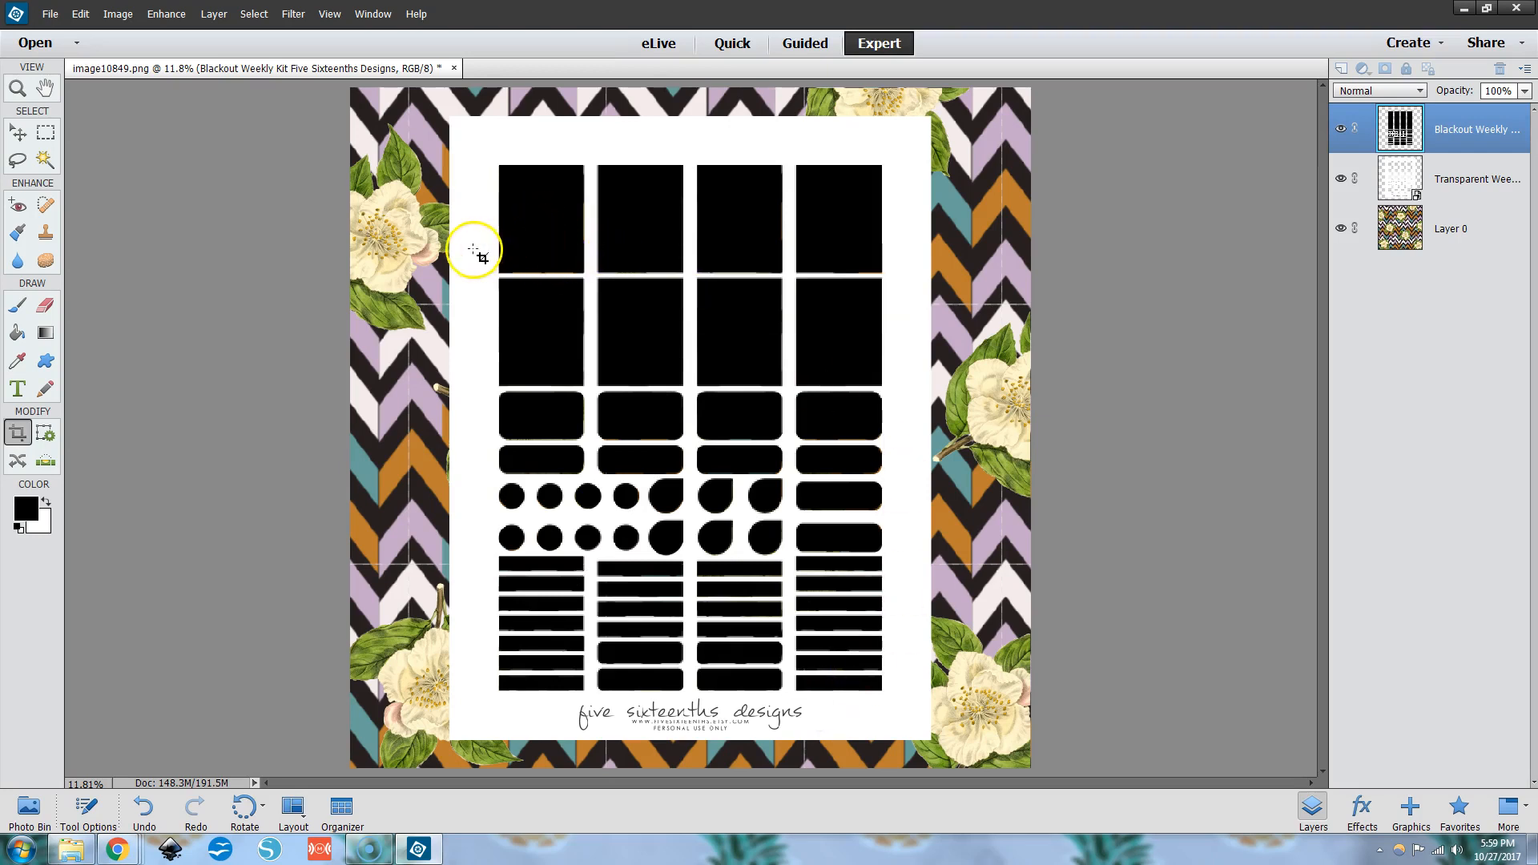
pyautogui.moveTo(392, 221)
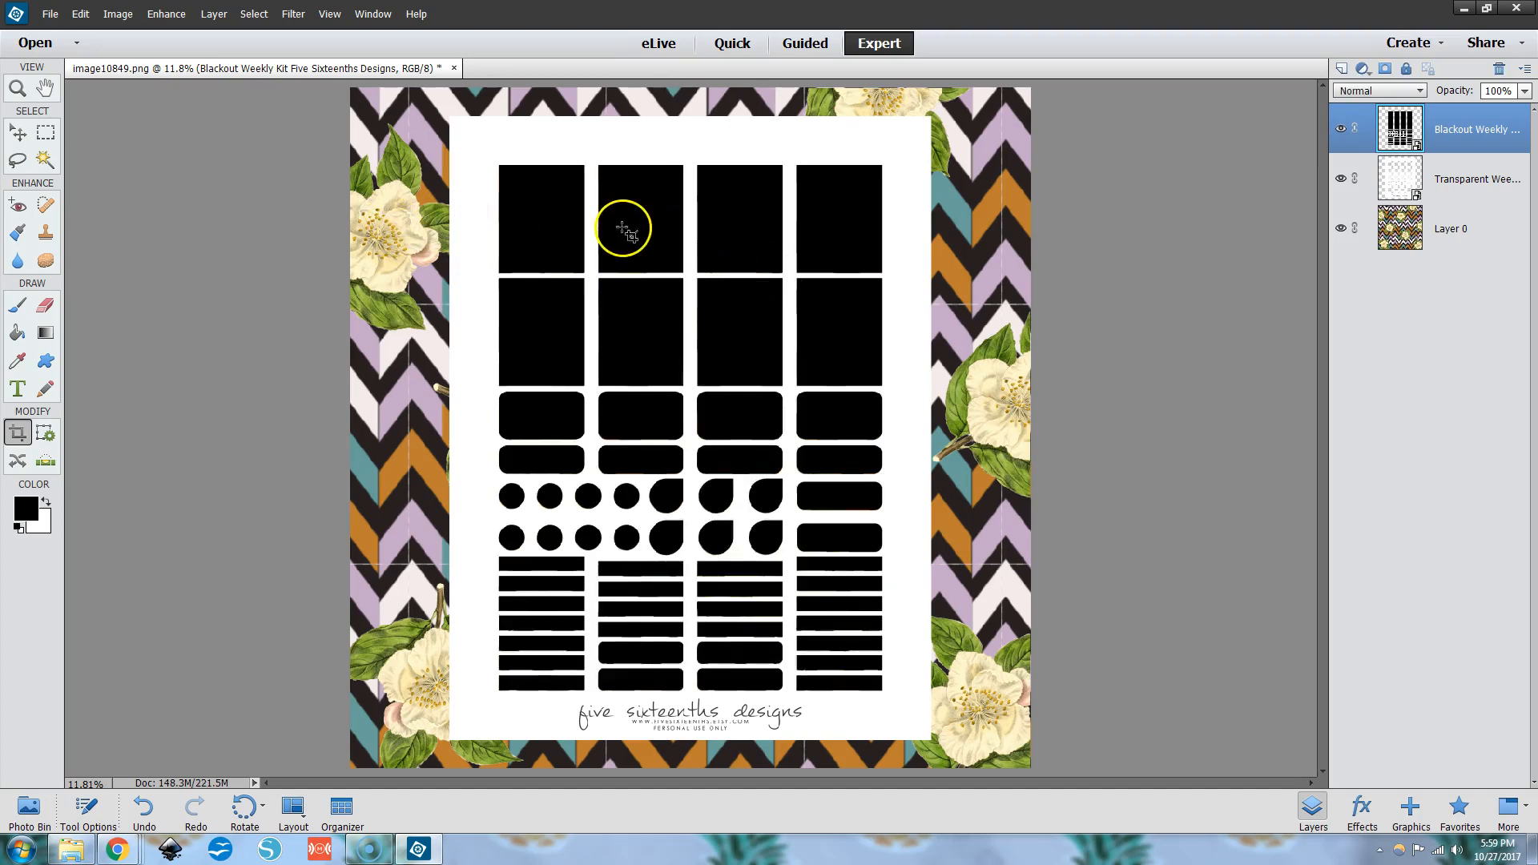
pyautogui.click(18, 132)
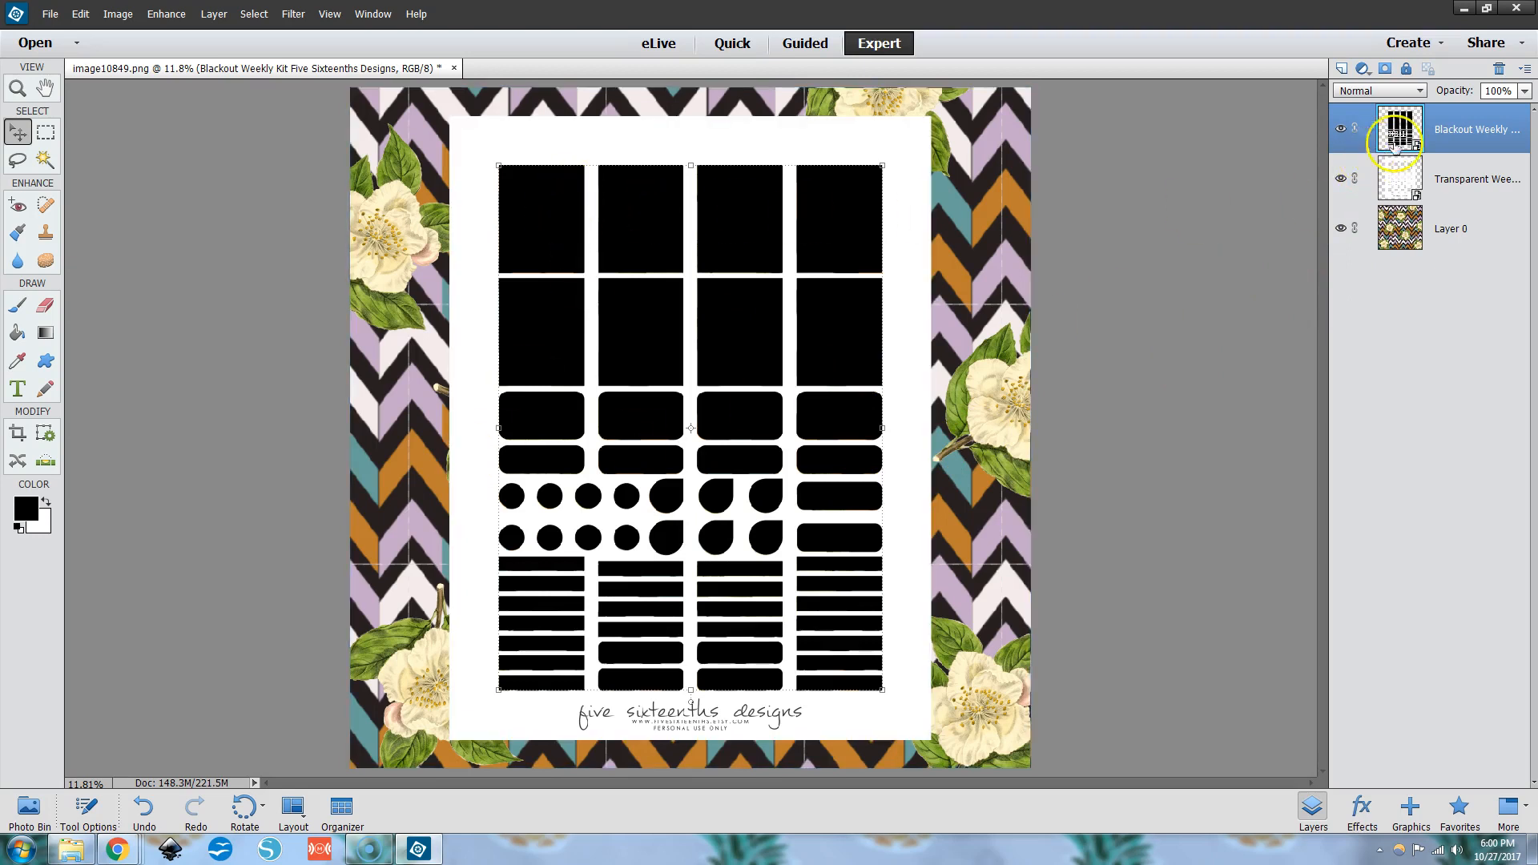
# Delete the Blackout layer and start a Magic Wand selection of the sticker shapes.
pyautogui.rightClick(1396, 128)
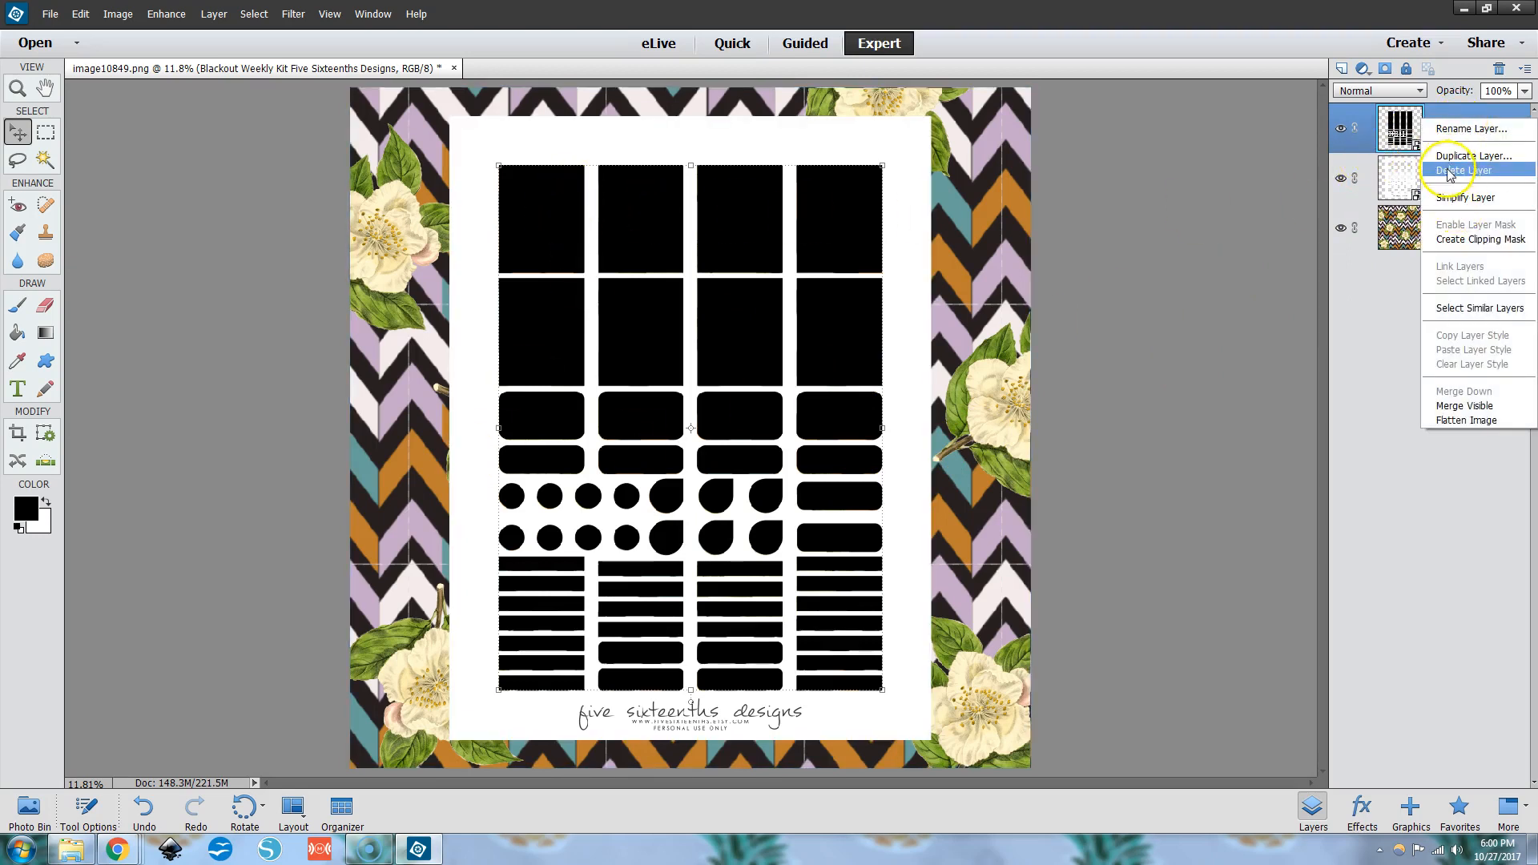
pyautogui.click(1460, 170)
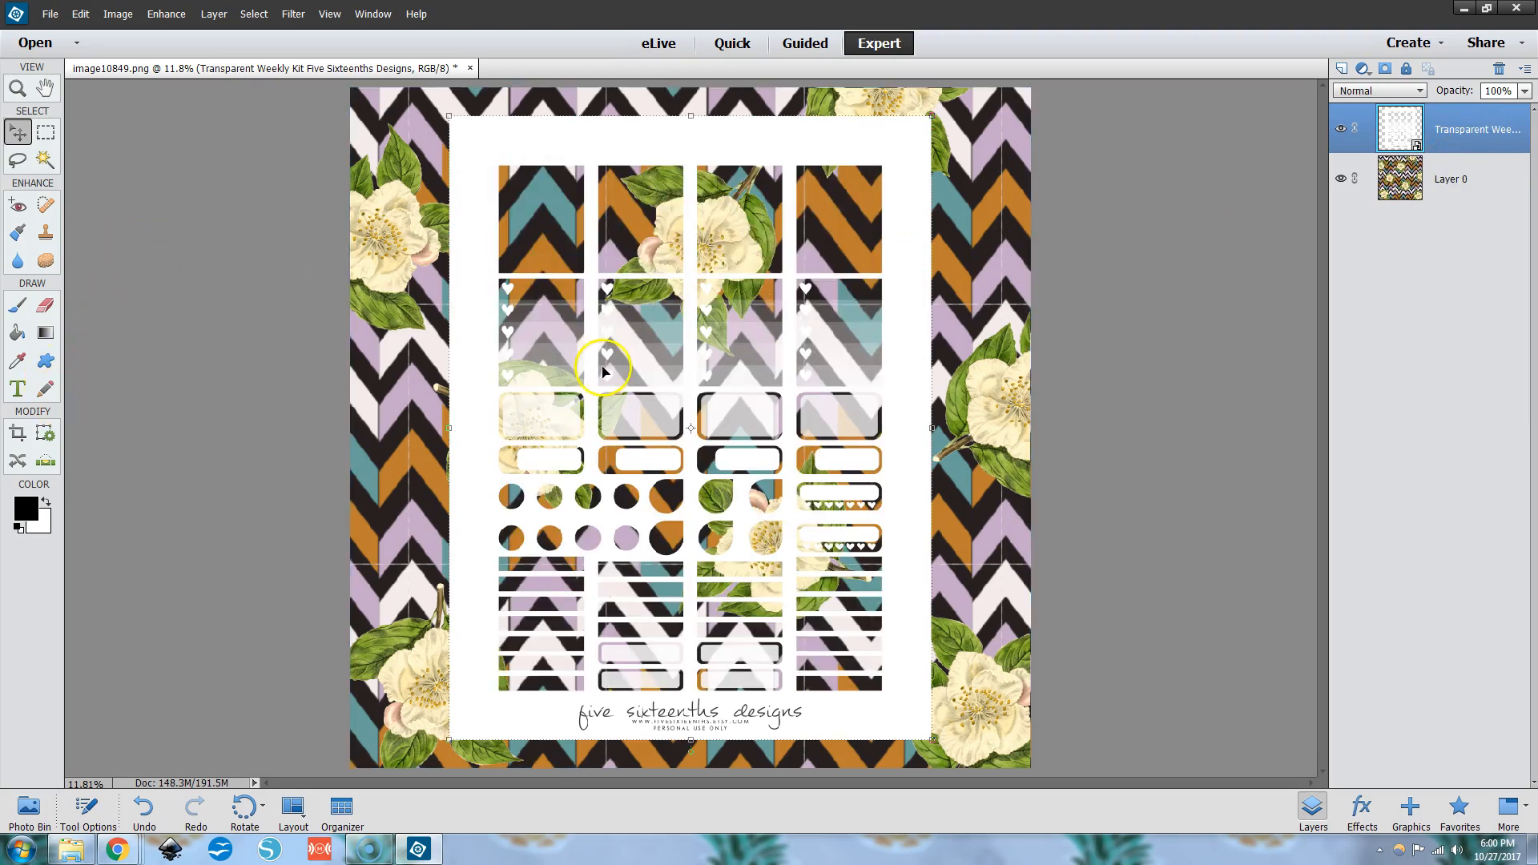
pyautogui.moveTo(142, 393)
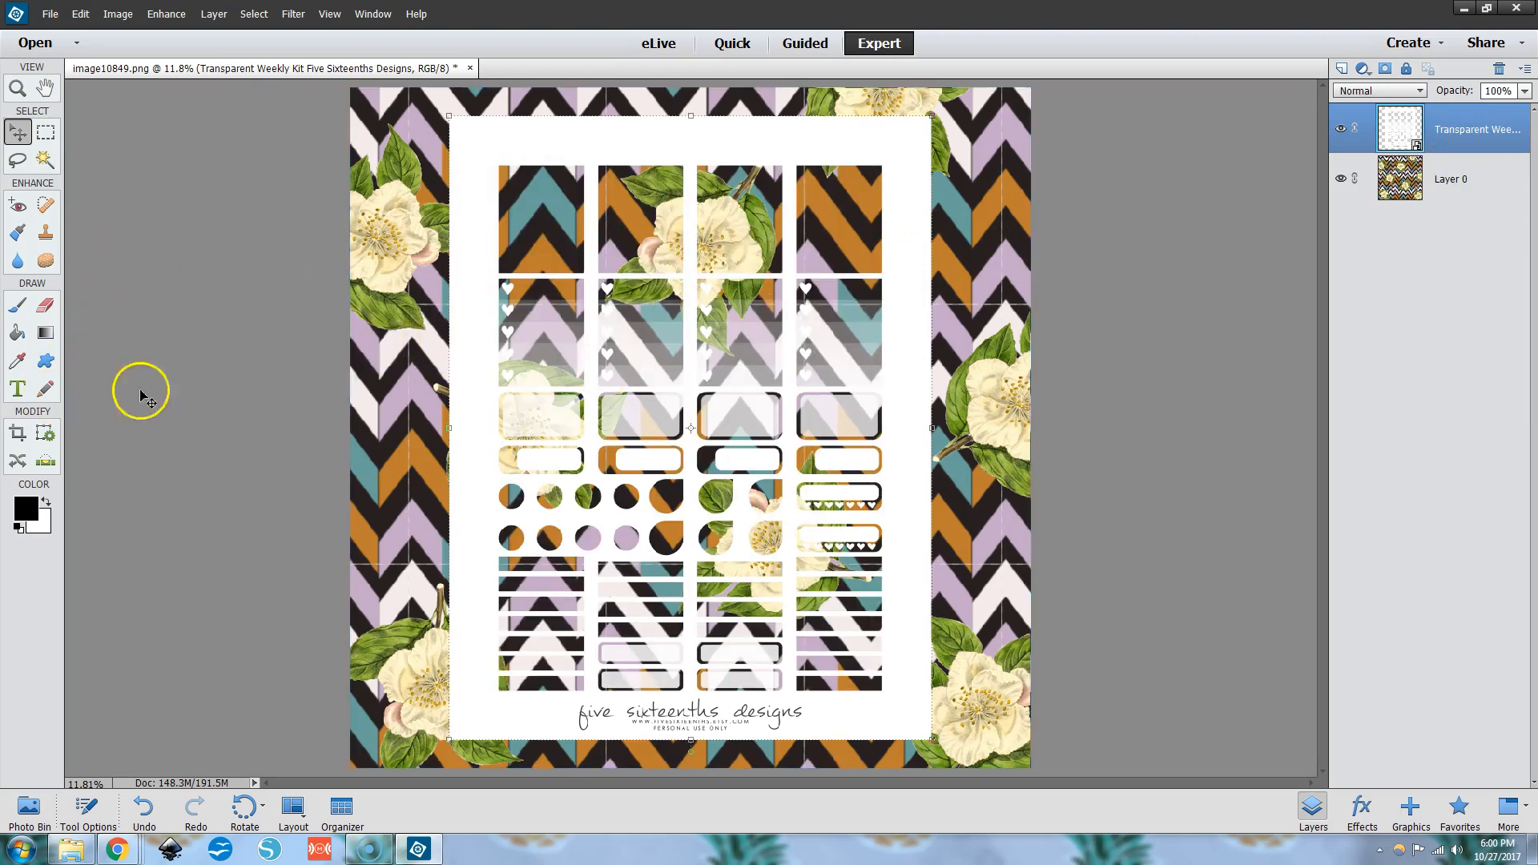
pyautogui.click(45, 160)
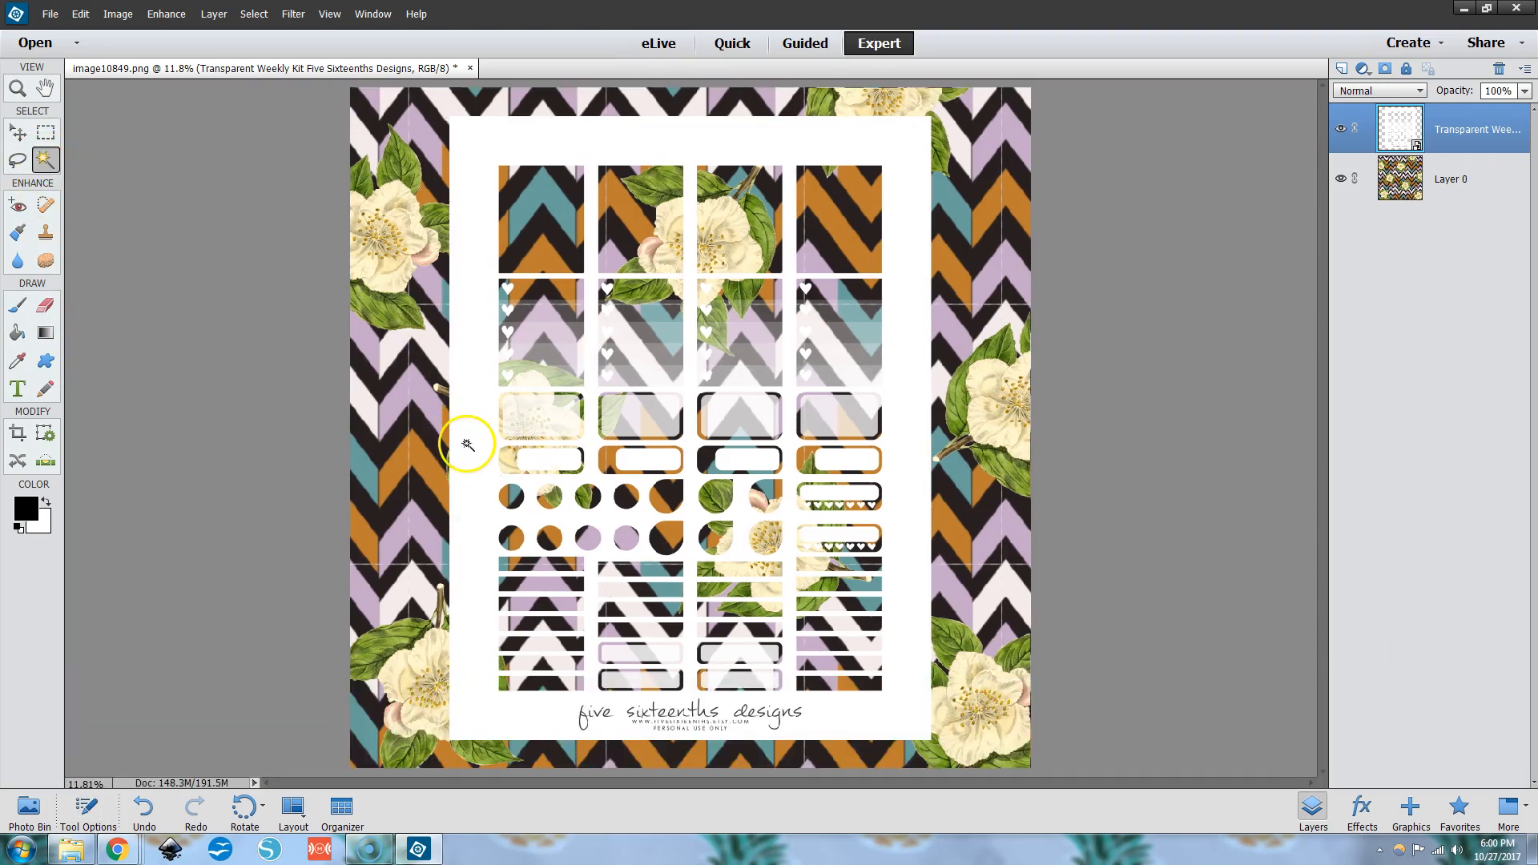
pyautogui.click(467, 443)
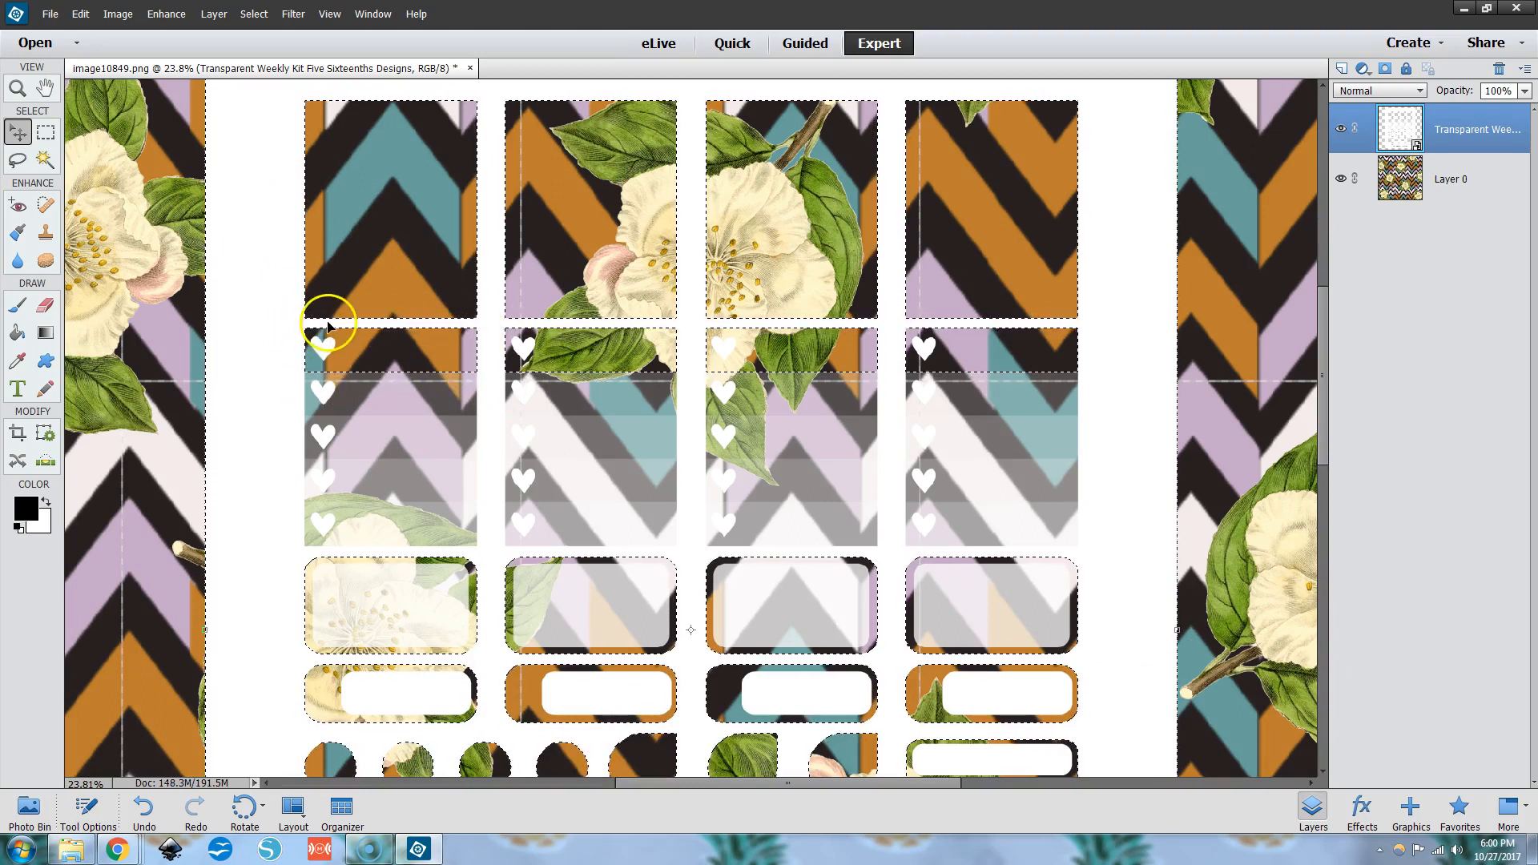
pyautogui.moveTo(274, 338)
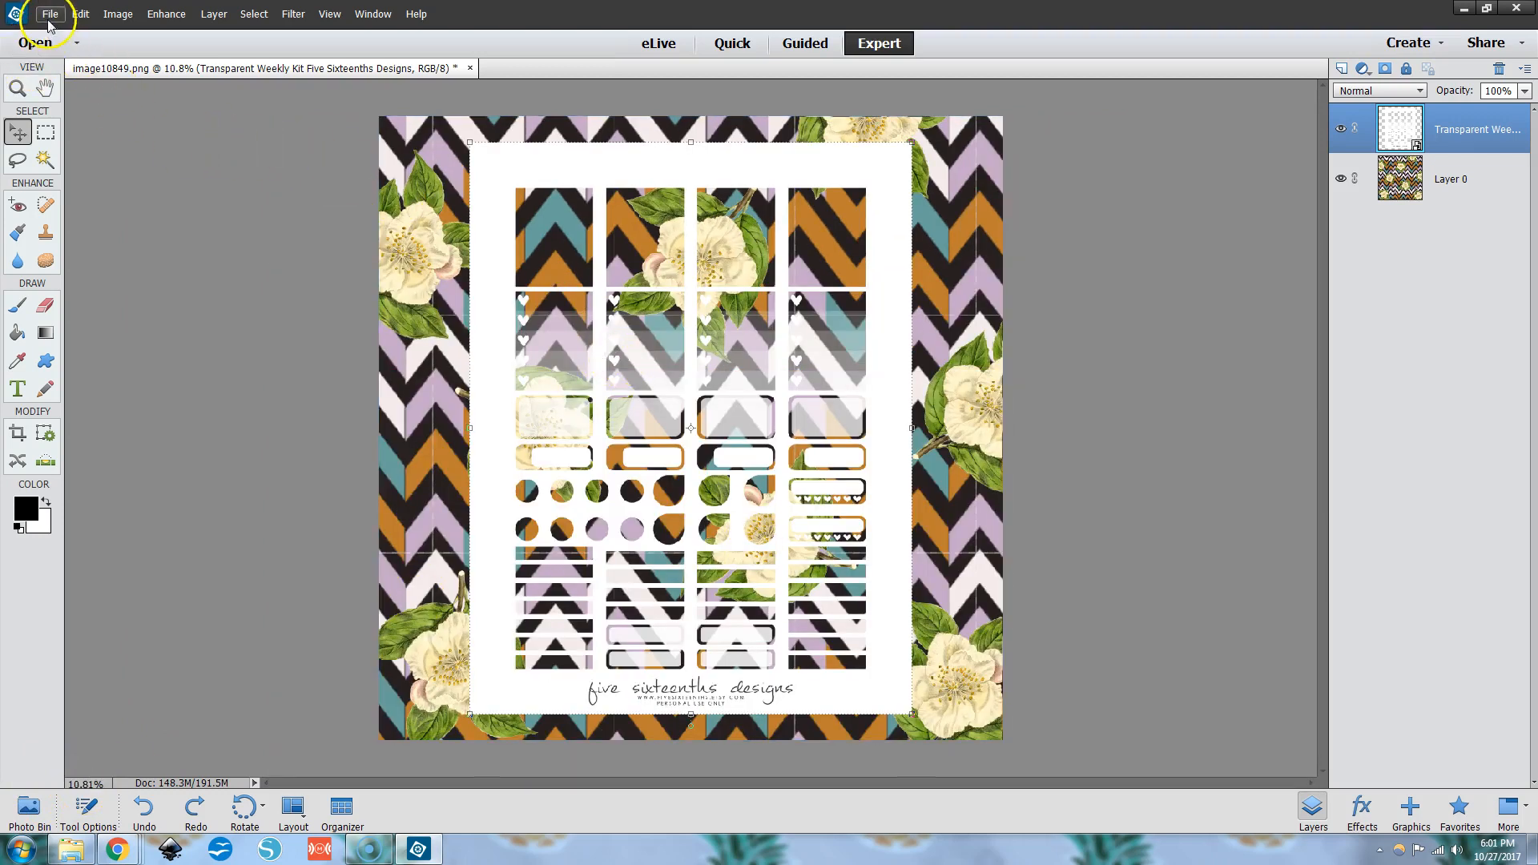
# Place and commit the sticker template again, then pick the Magic Wand tool.
pyautogui.click(48, 14)
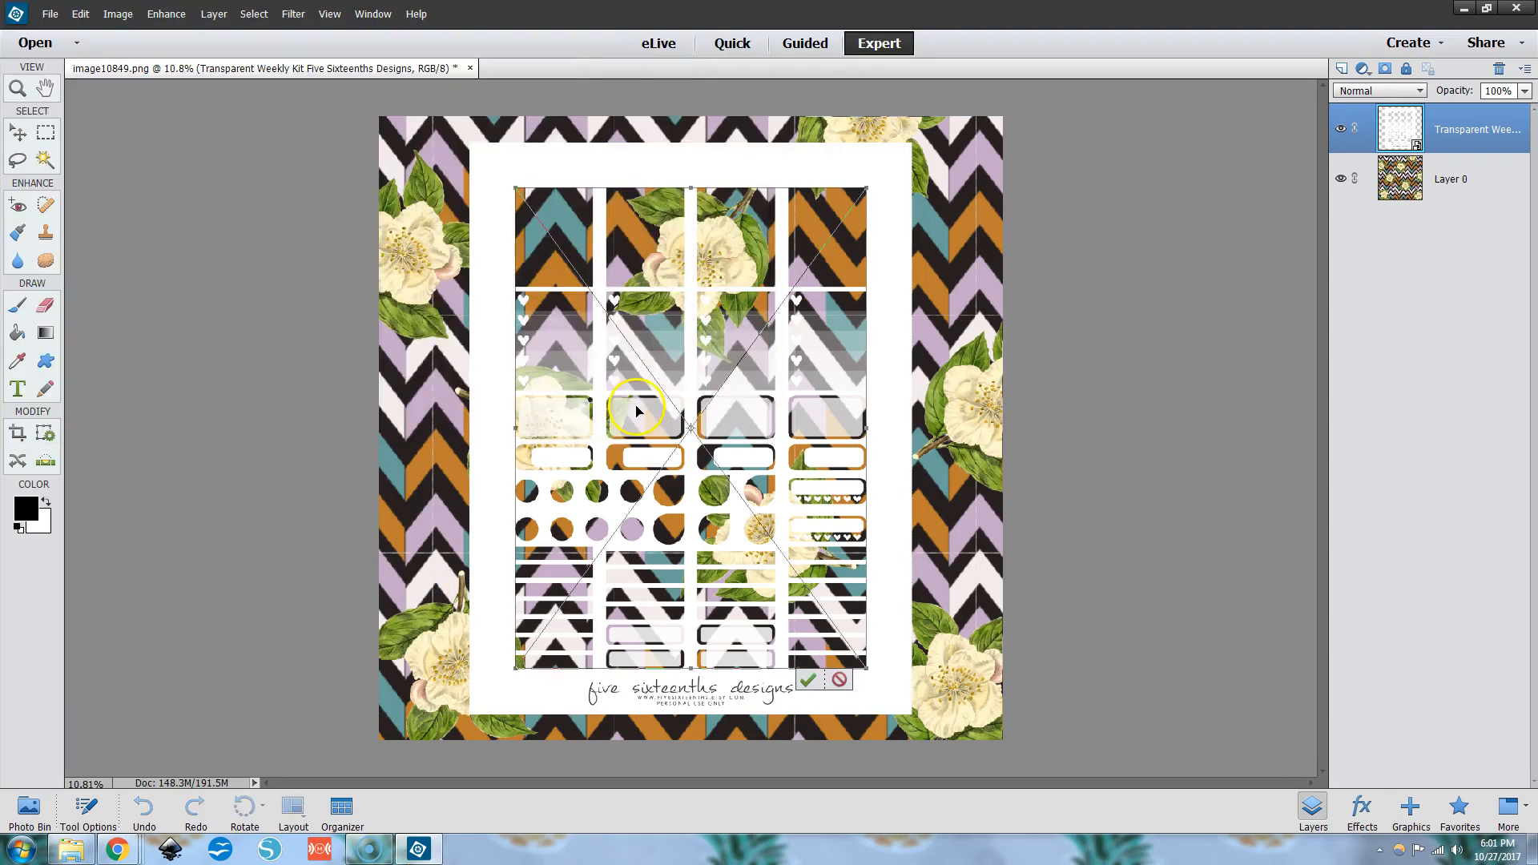
pyautogui.click(808, 680)
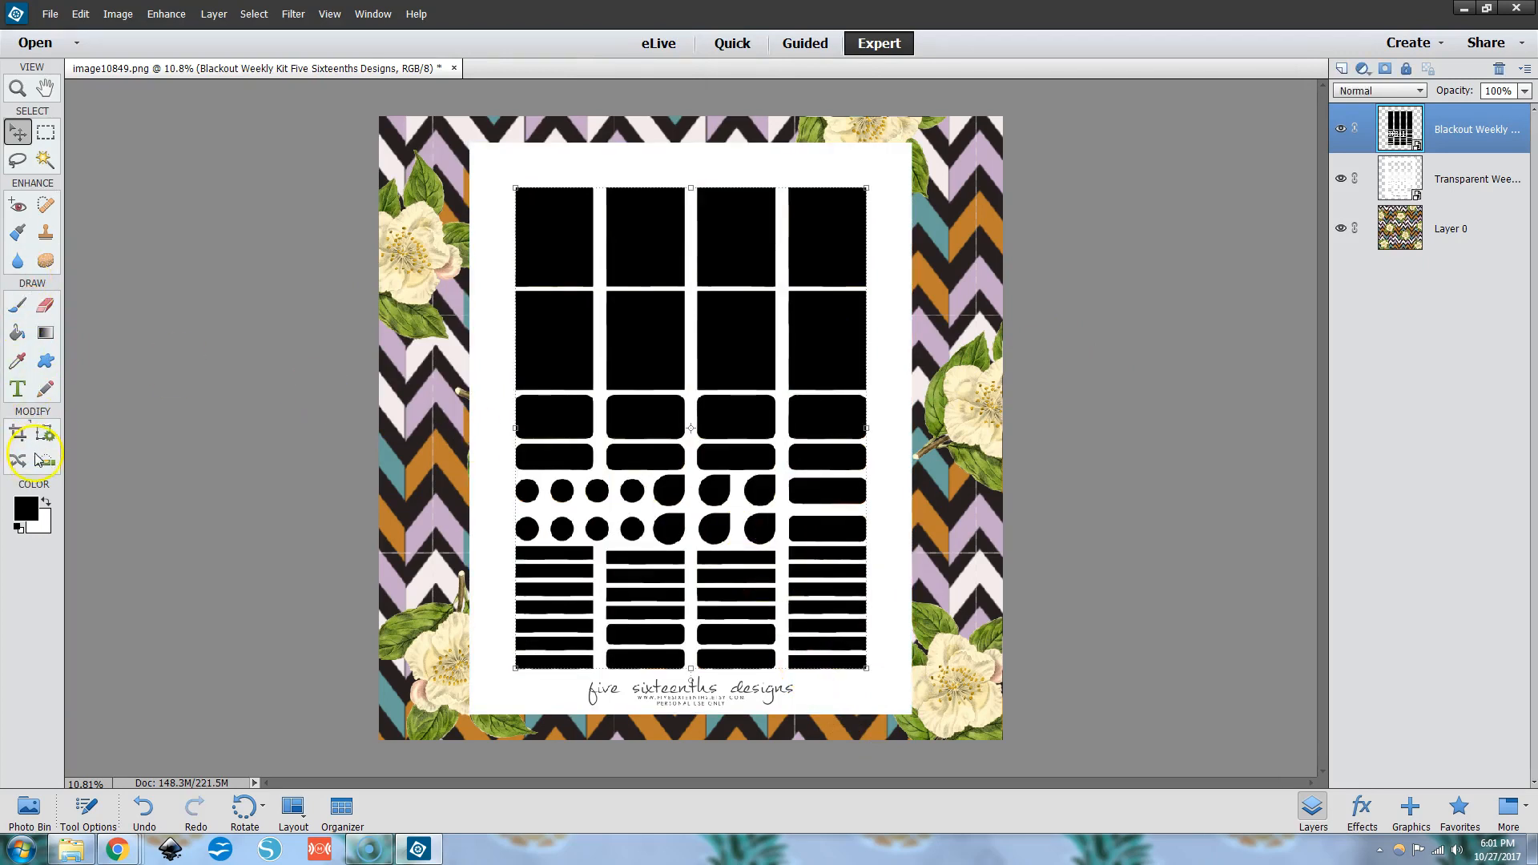
pyautogui.click(44, 161)
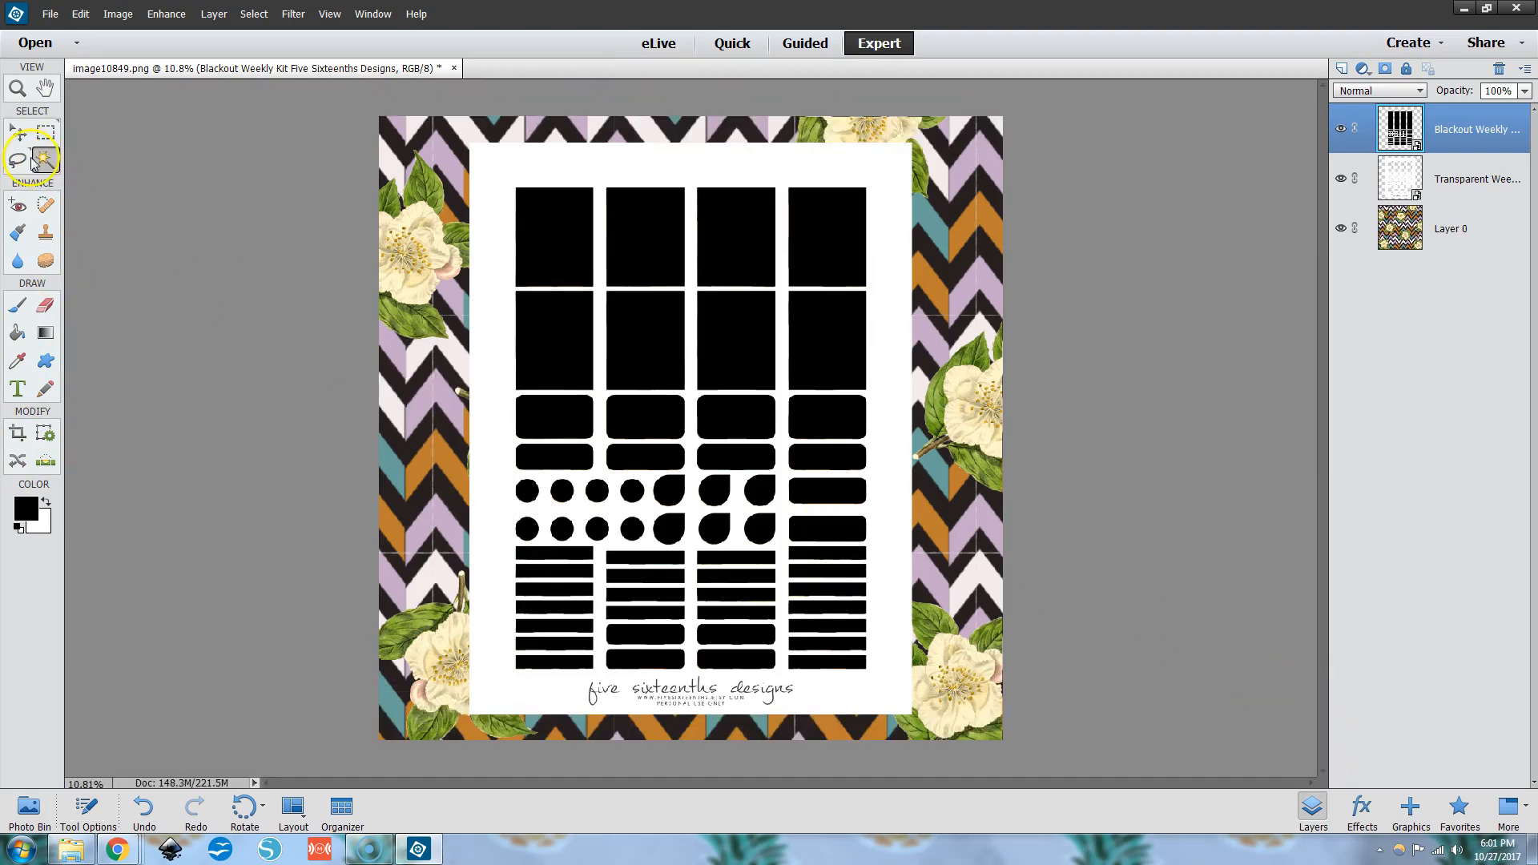
pyautogui.moveTo(192, 294)
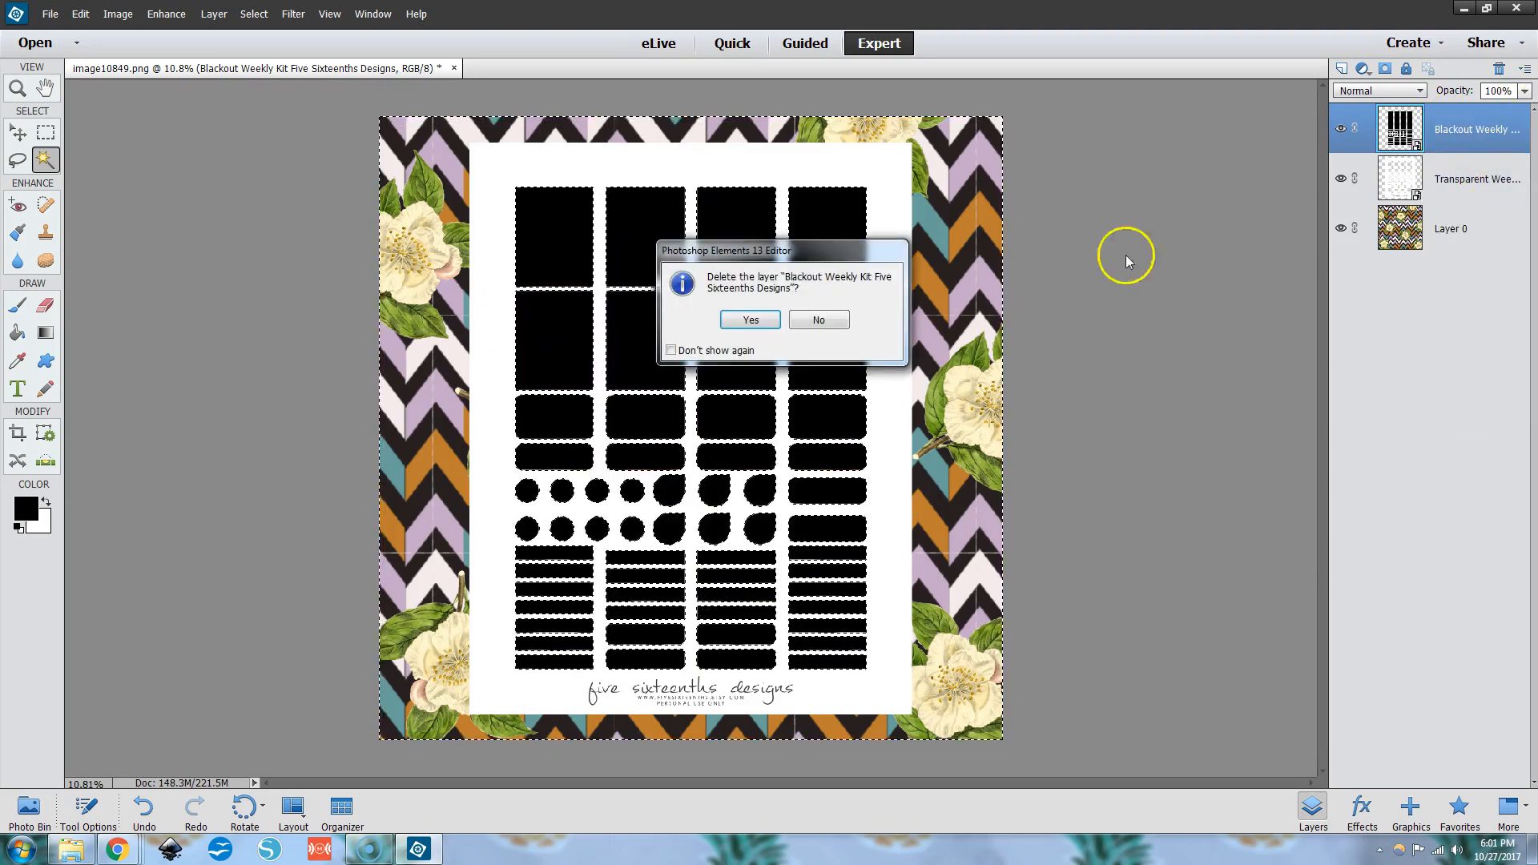
# Confirm deleting the Blackout template layer.
pyautogui.click(749, 319)
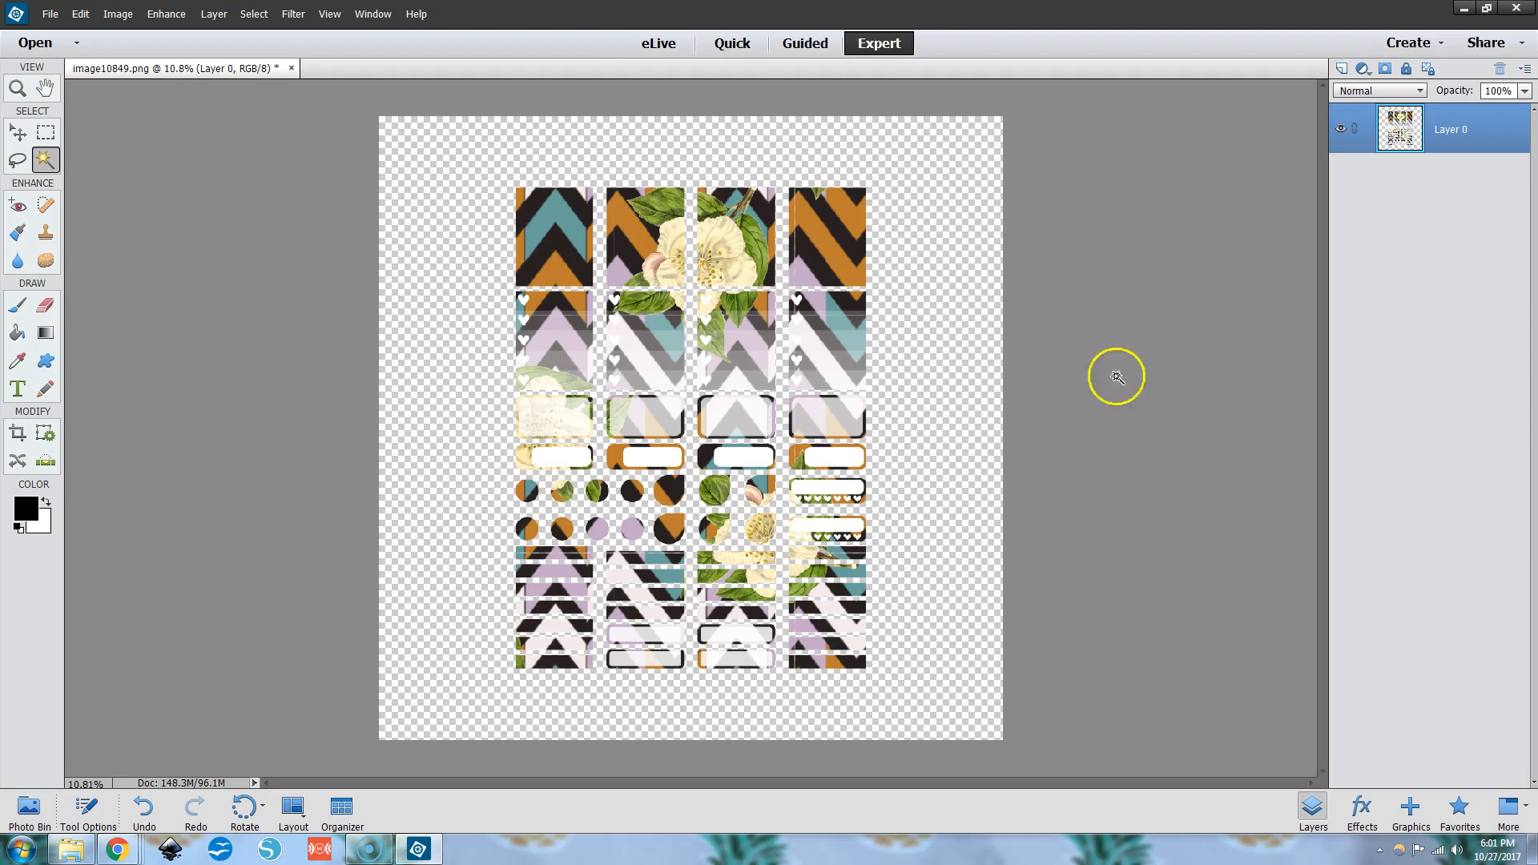
pyautogui.moveTo(751, 318)
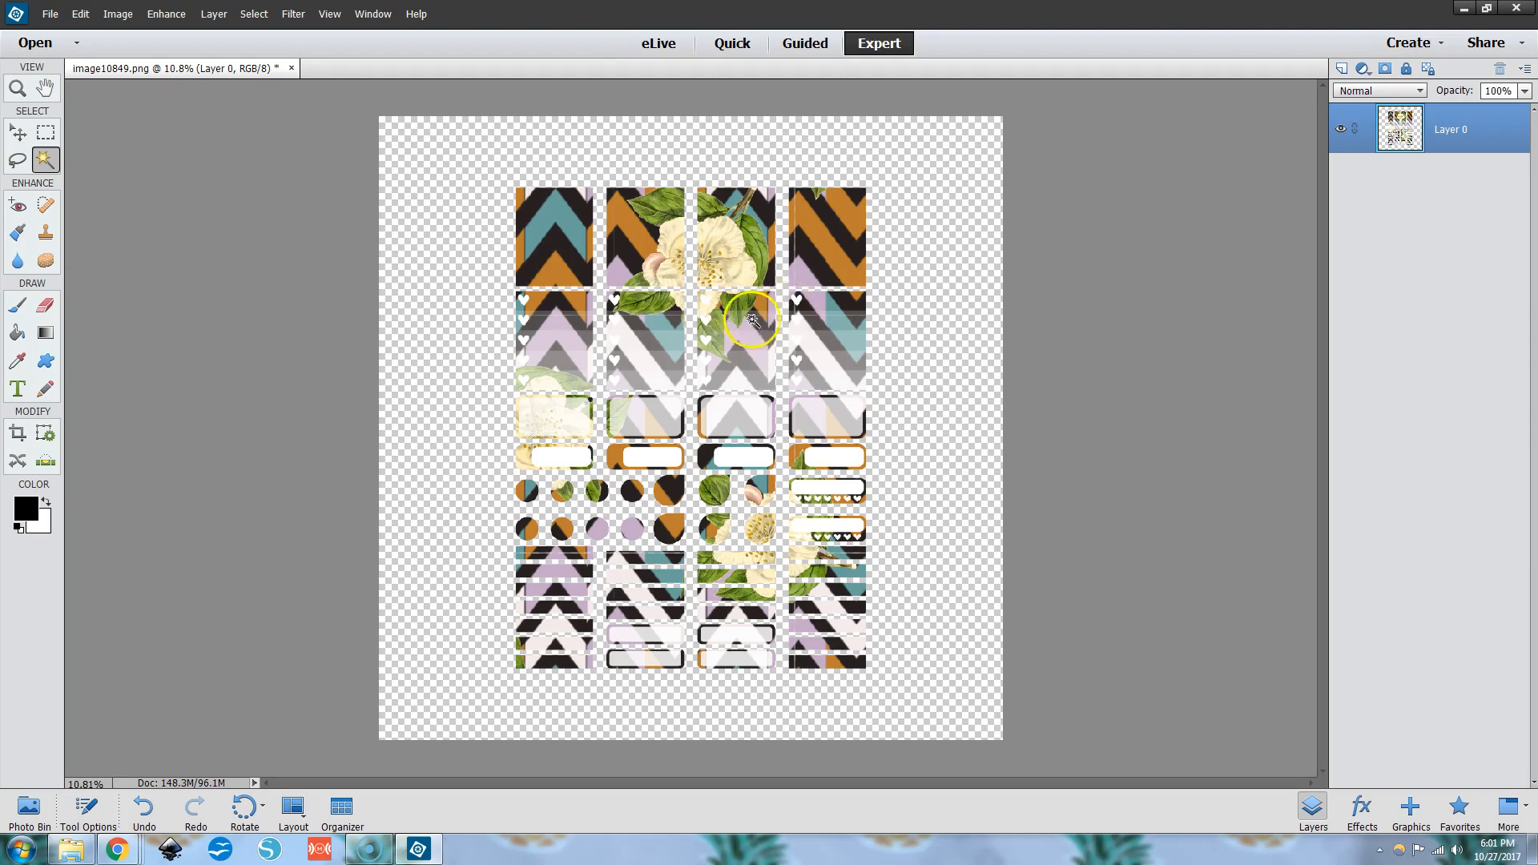
pyautogui.moveTo(870, 359)
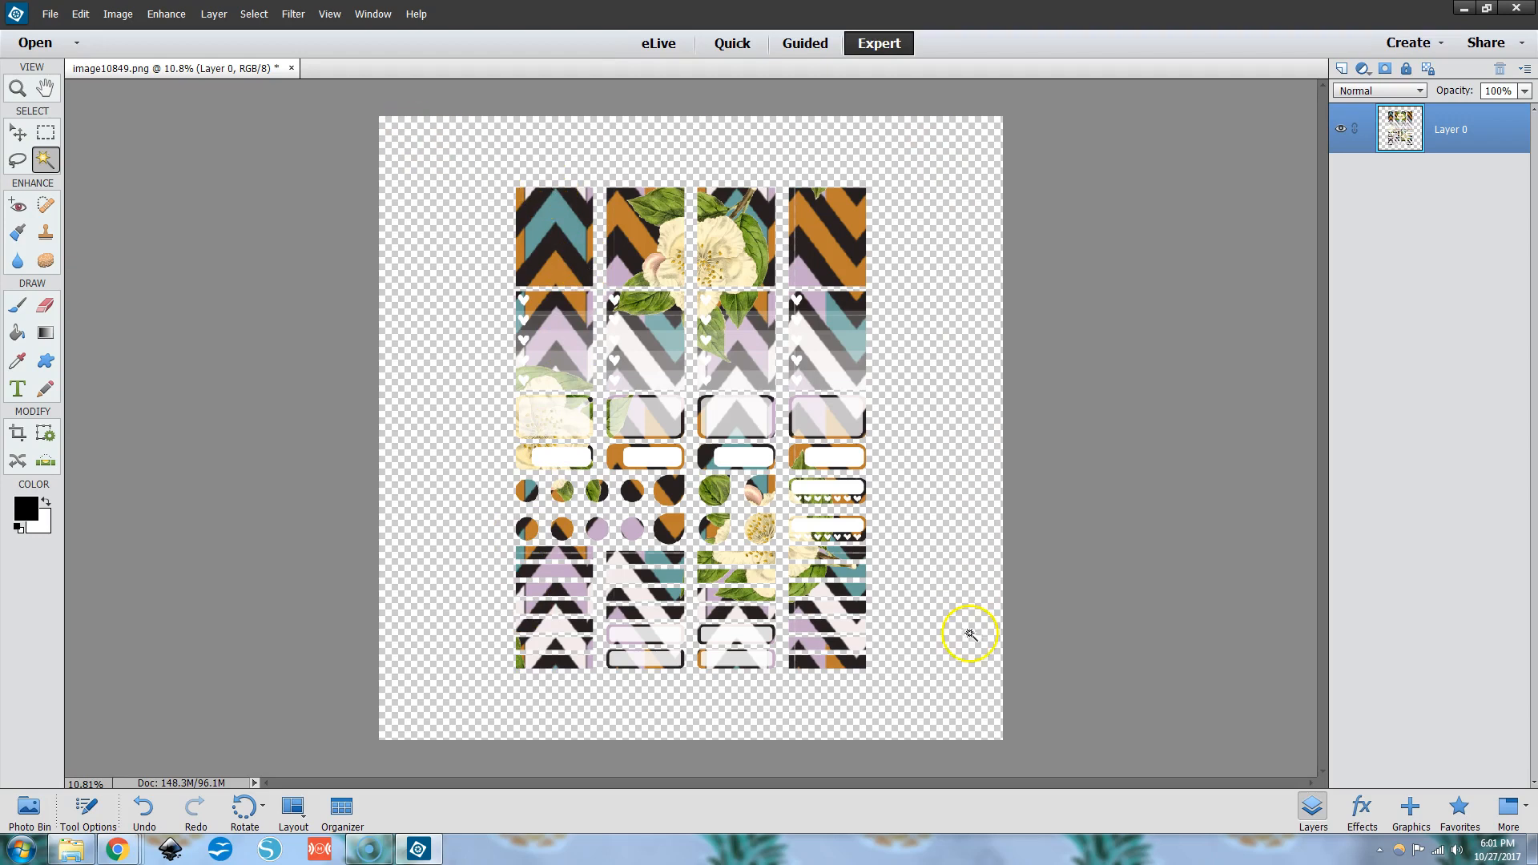
pyautogui.moveTo(968, 402)
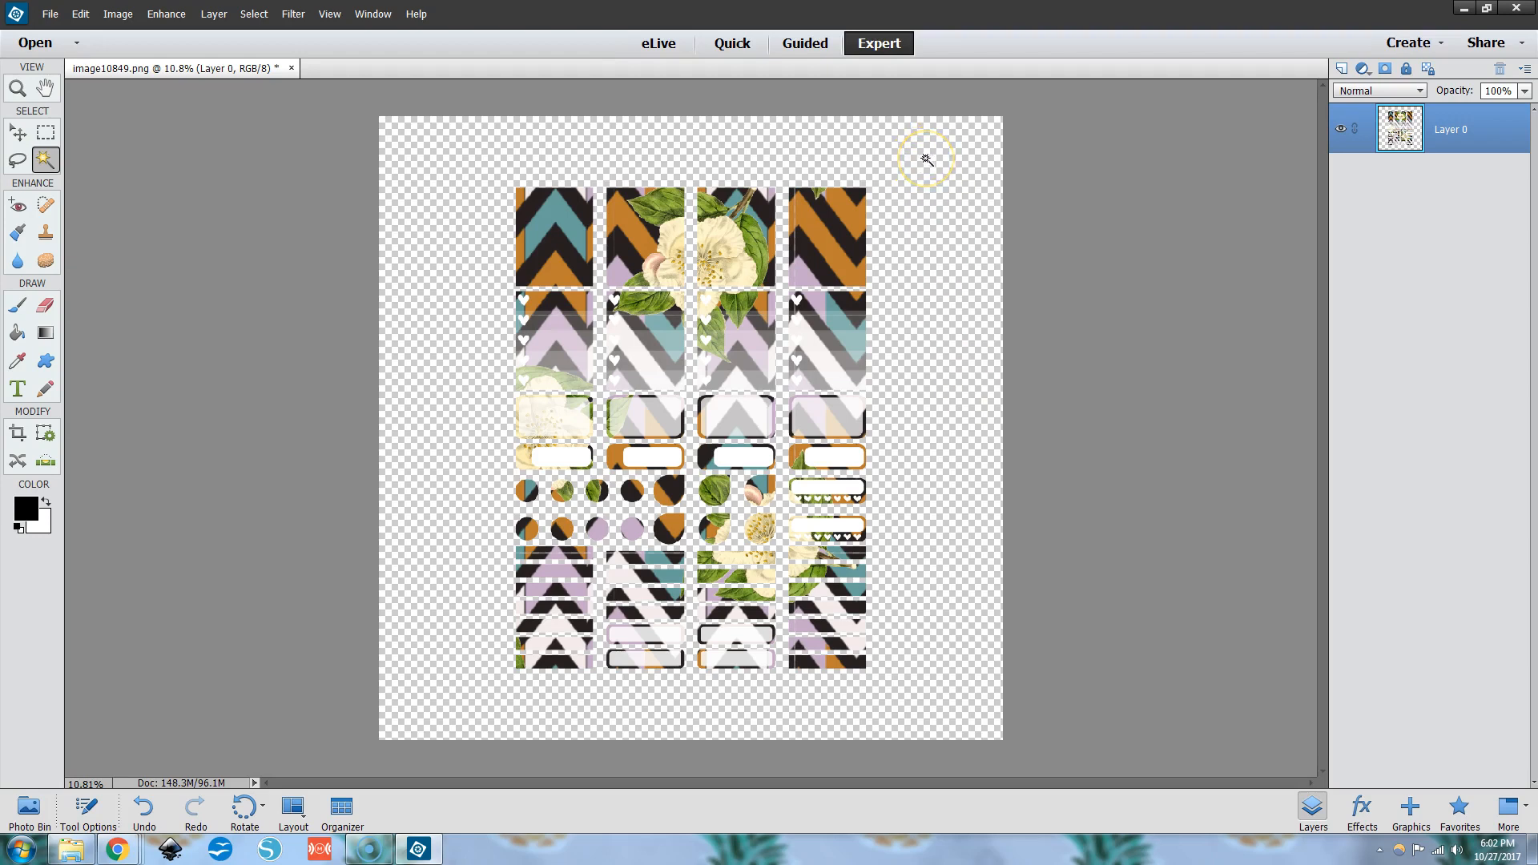
pyautogui.moveTo(790, 449)
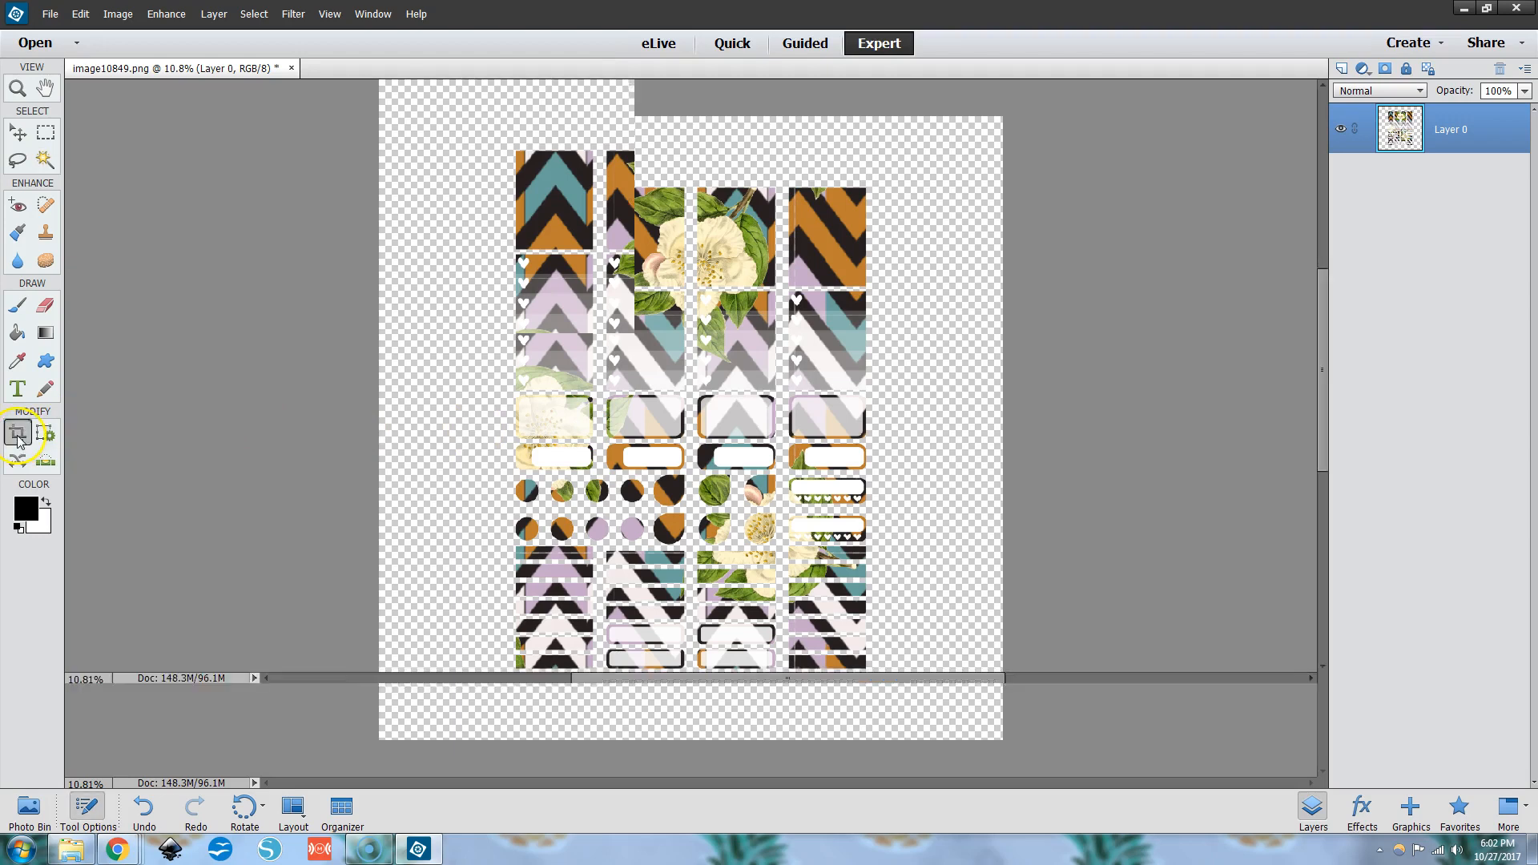
# Crop the canvas to a box around the sticker grid.
pyautogui.click(17, 432)
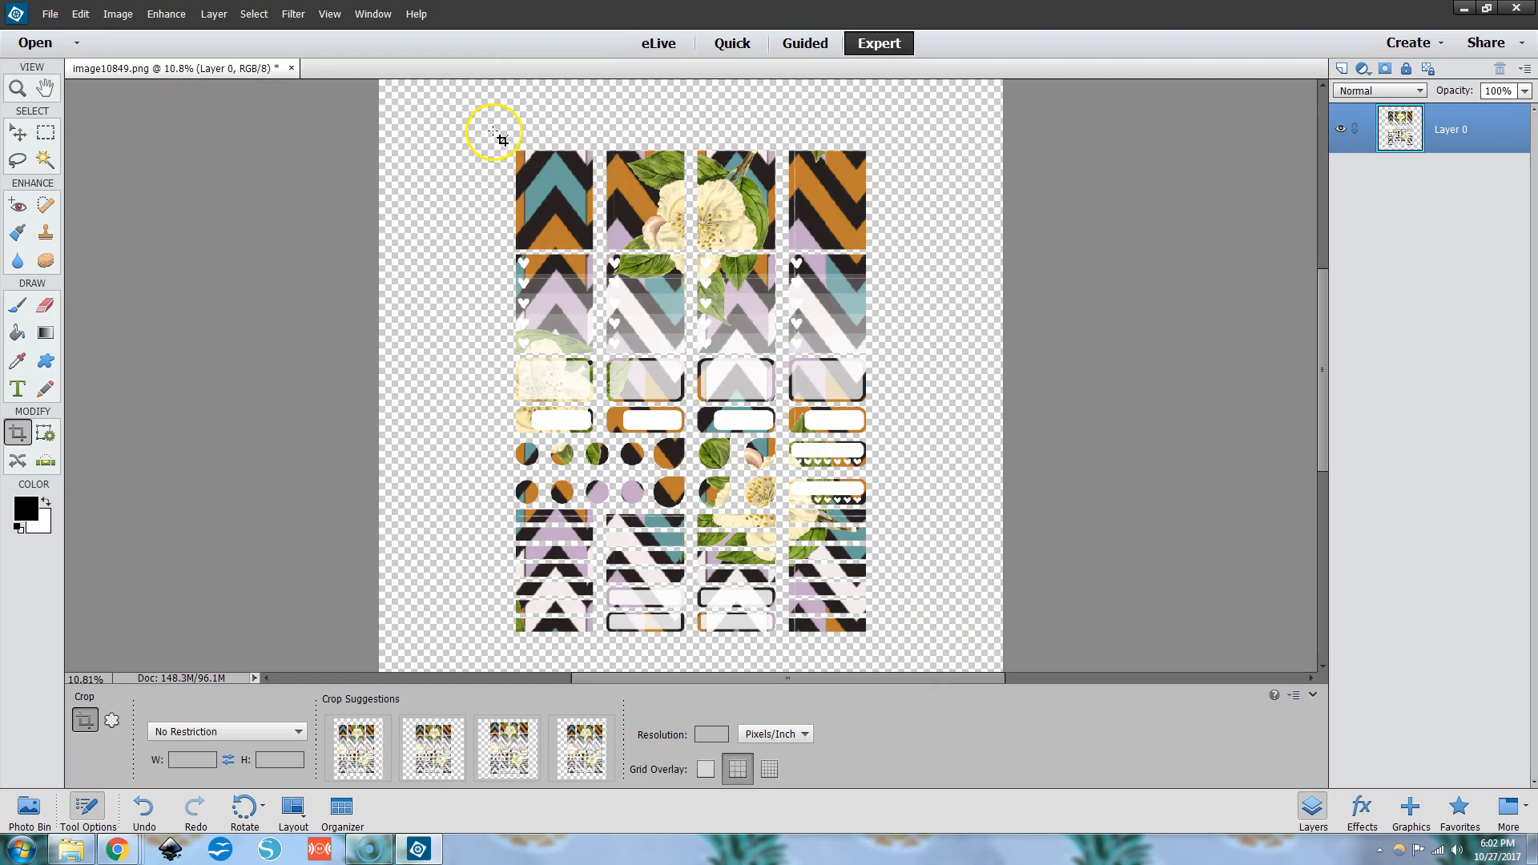
pyautogui.moveTo(493, 133); pyautogui.dragTo(891, 652)
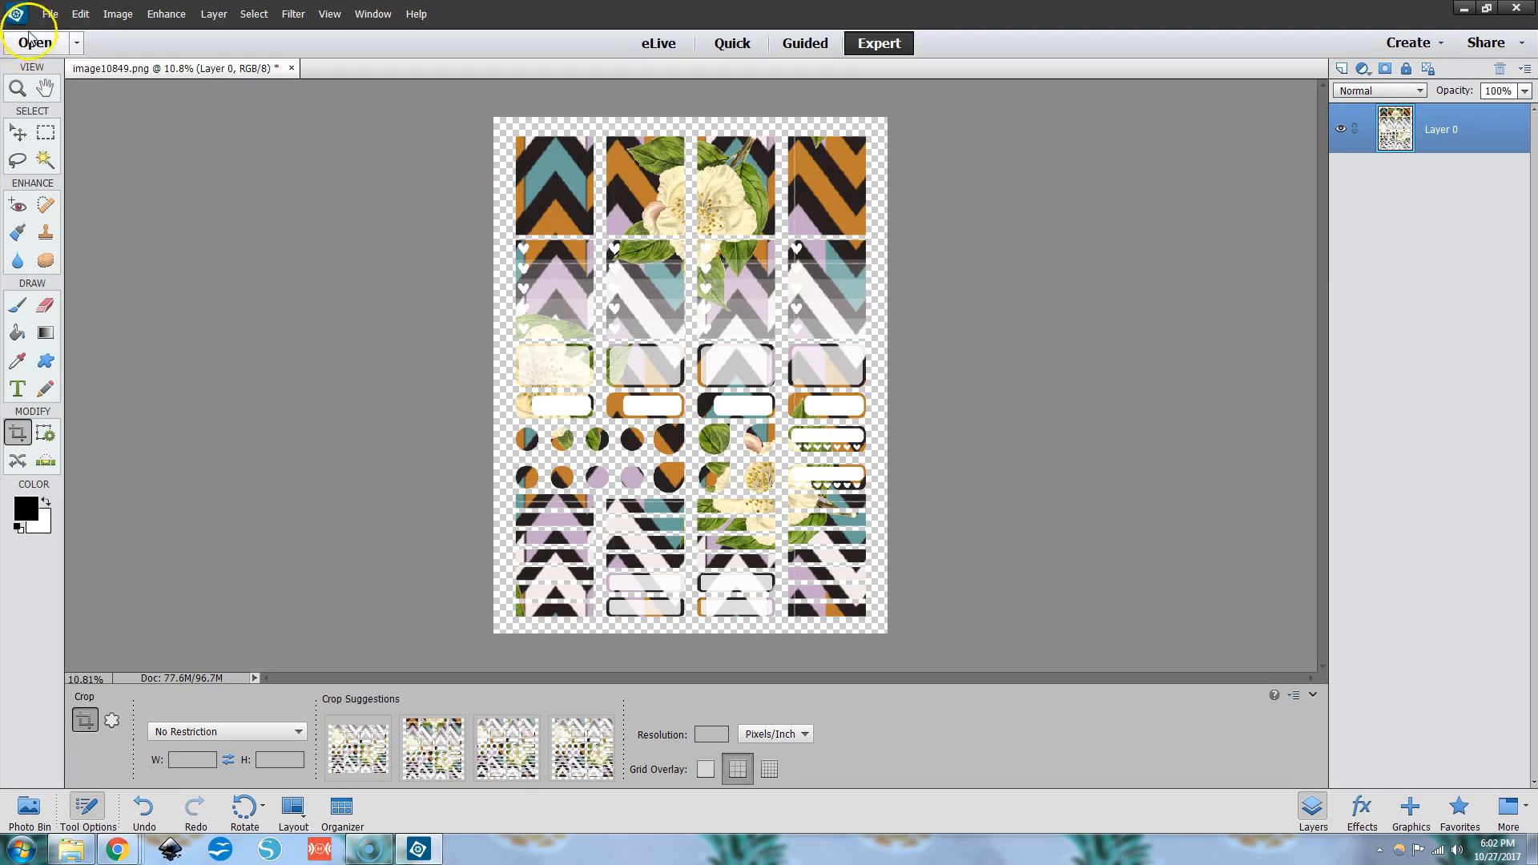
pyautogui.click(49, 14)
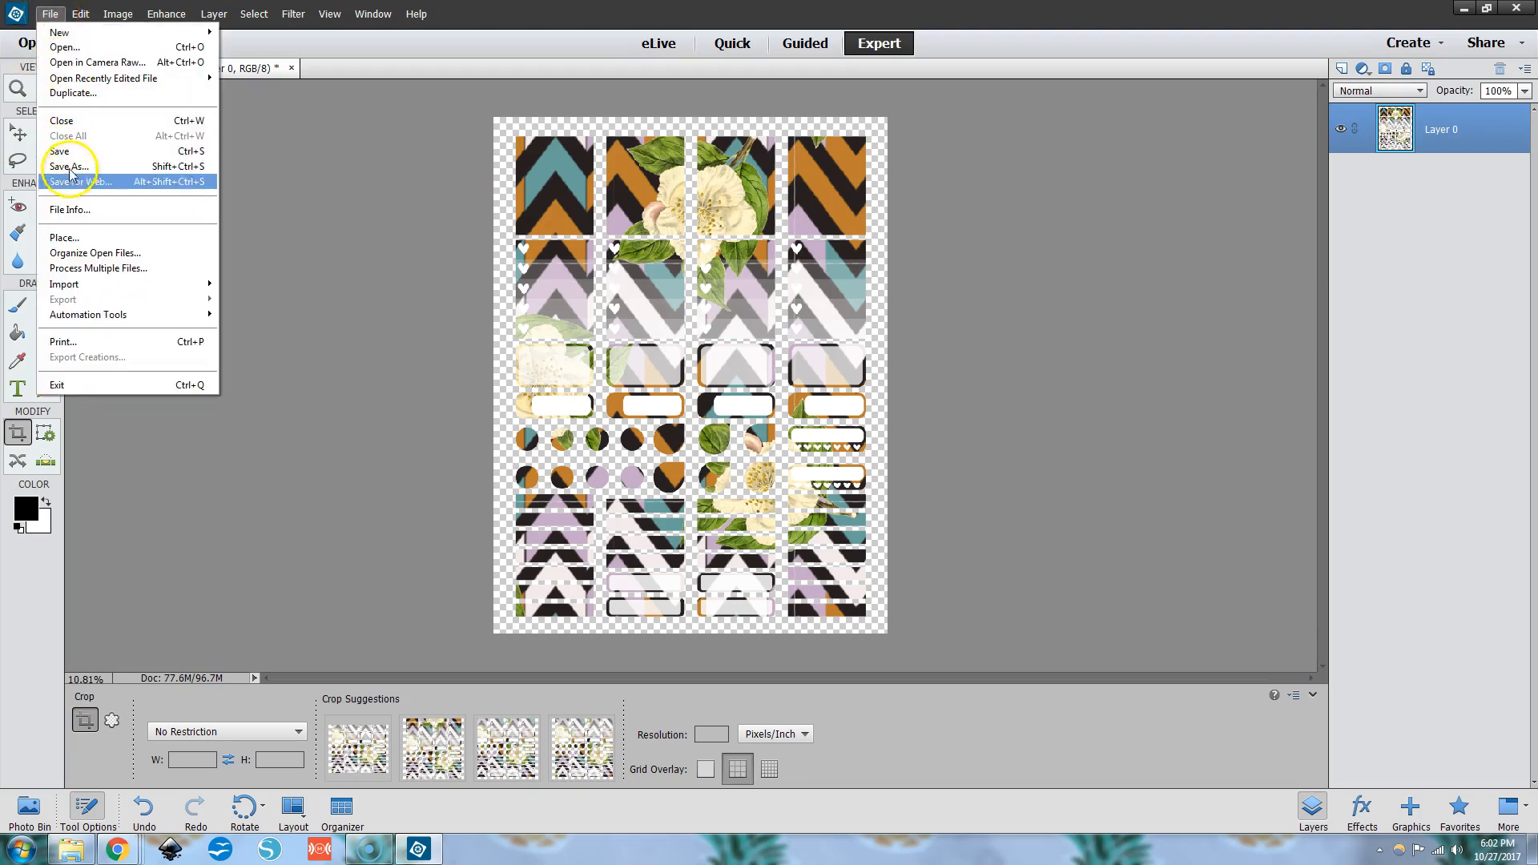
# Save the sheet as PNG named 'photoshop test', accepting the default PNG options.
pyautogui.click(69, 166)
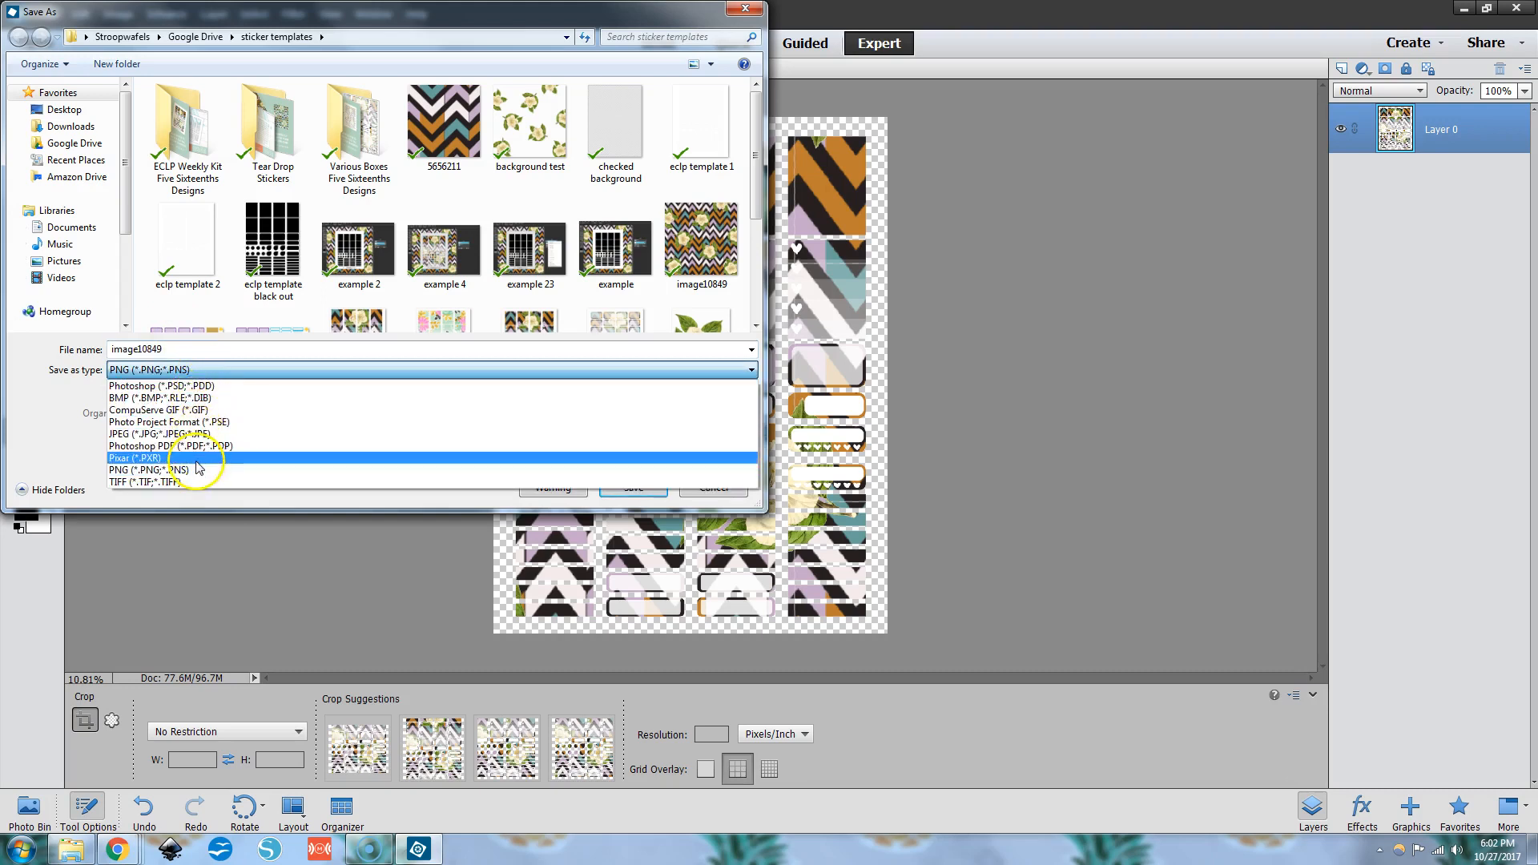
pyautogui.click(148, 470)
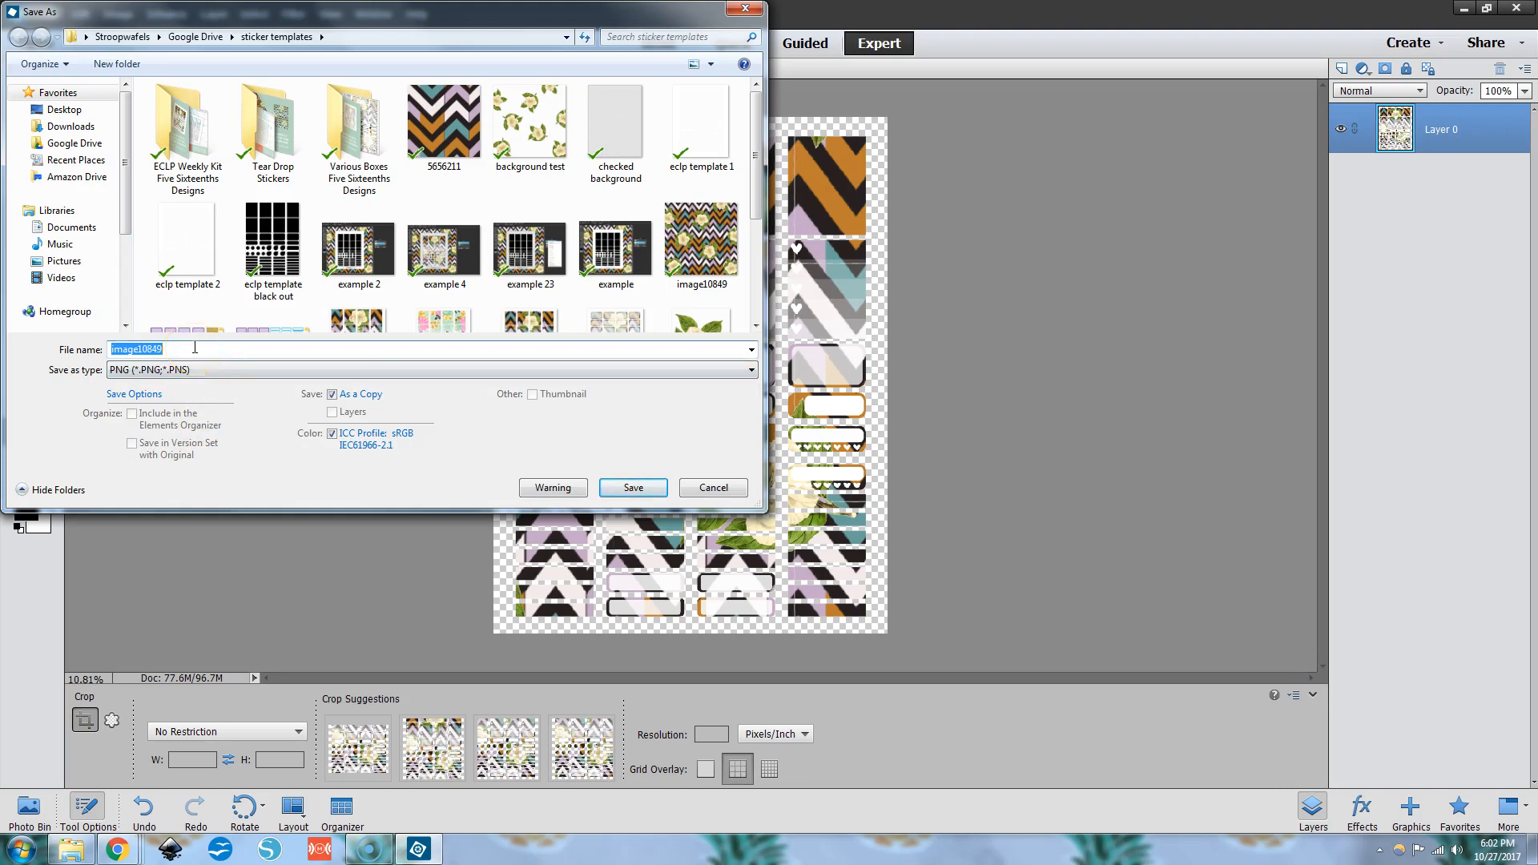
pyautogui.write('phot')
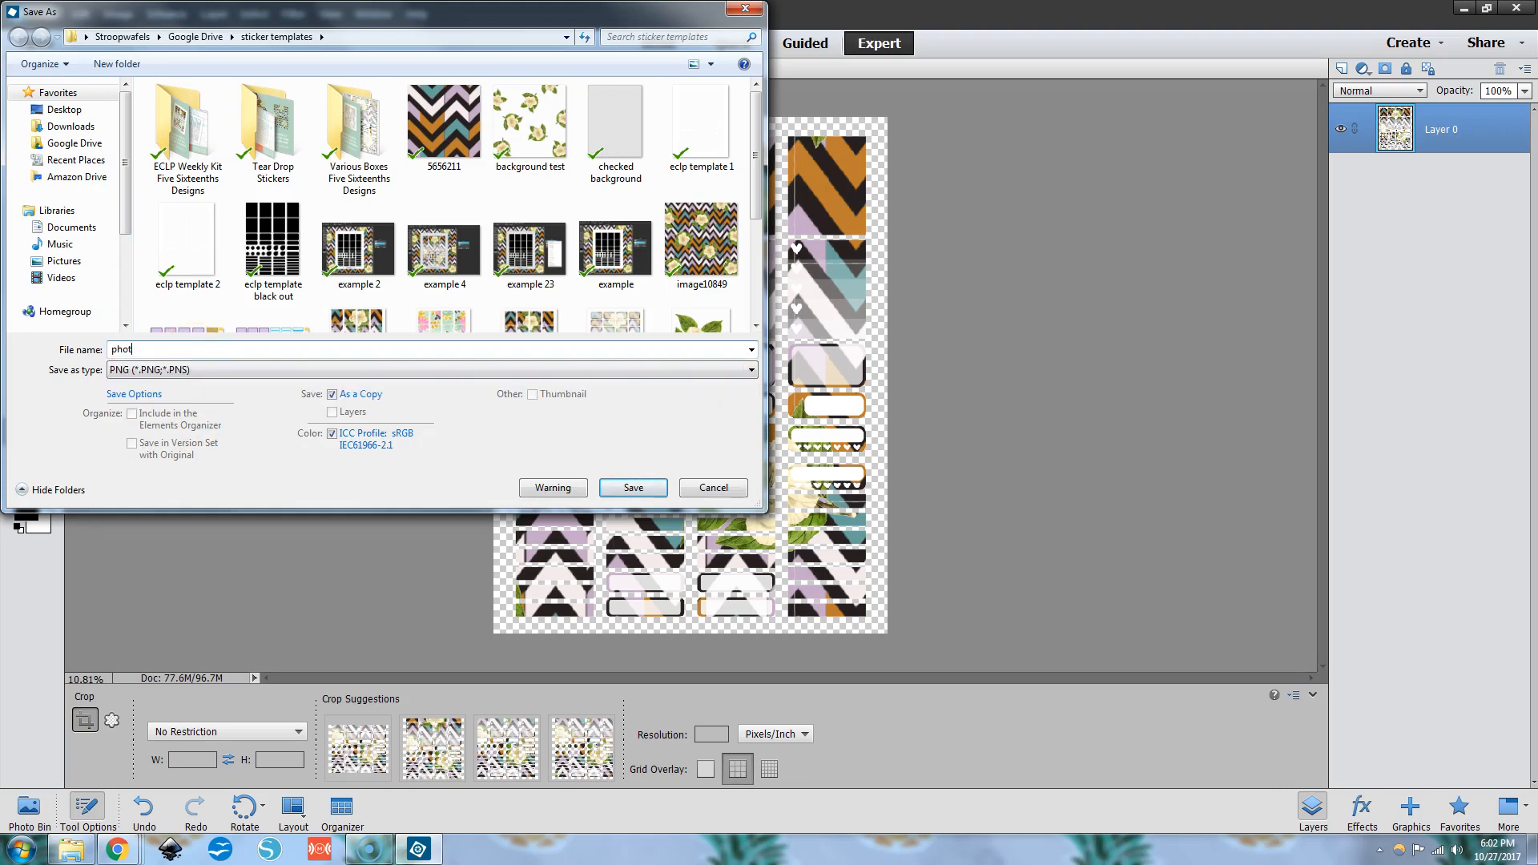
pyautogui.write('oshop test')
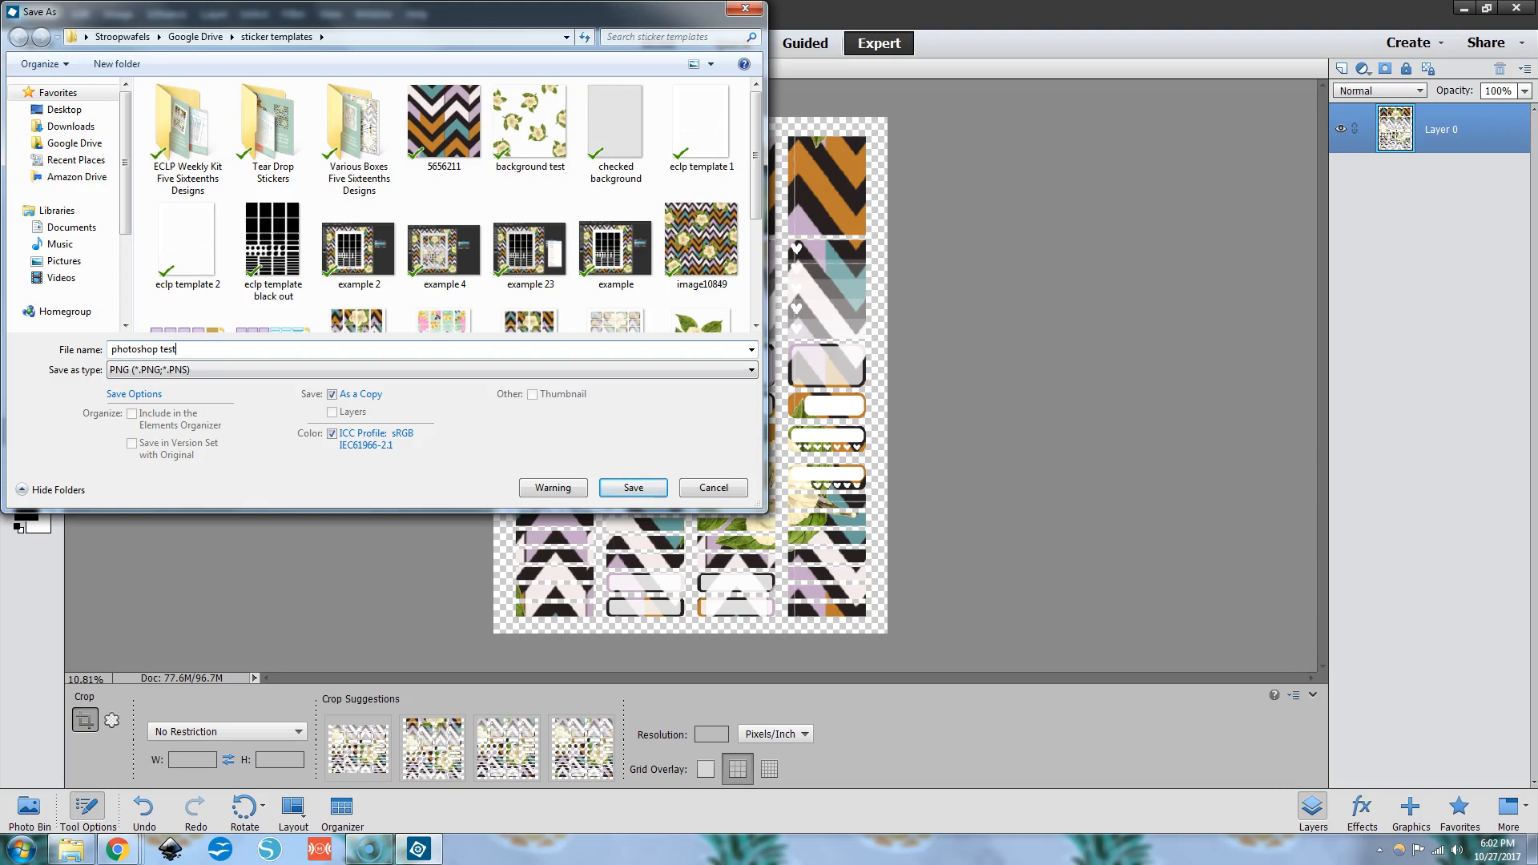
pyautogui.click(632, 487)
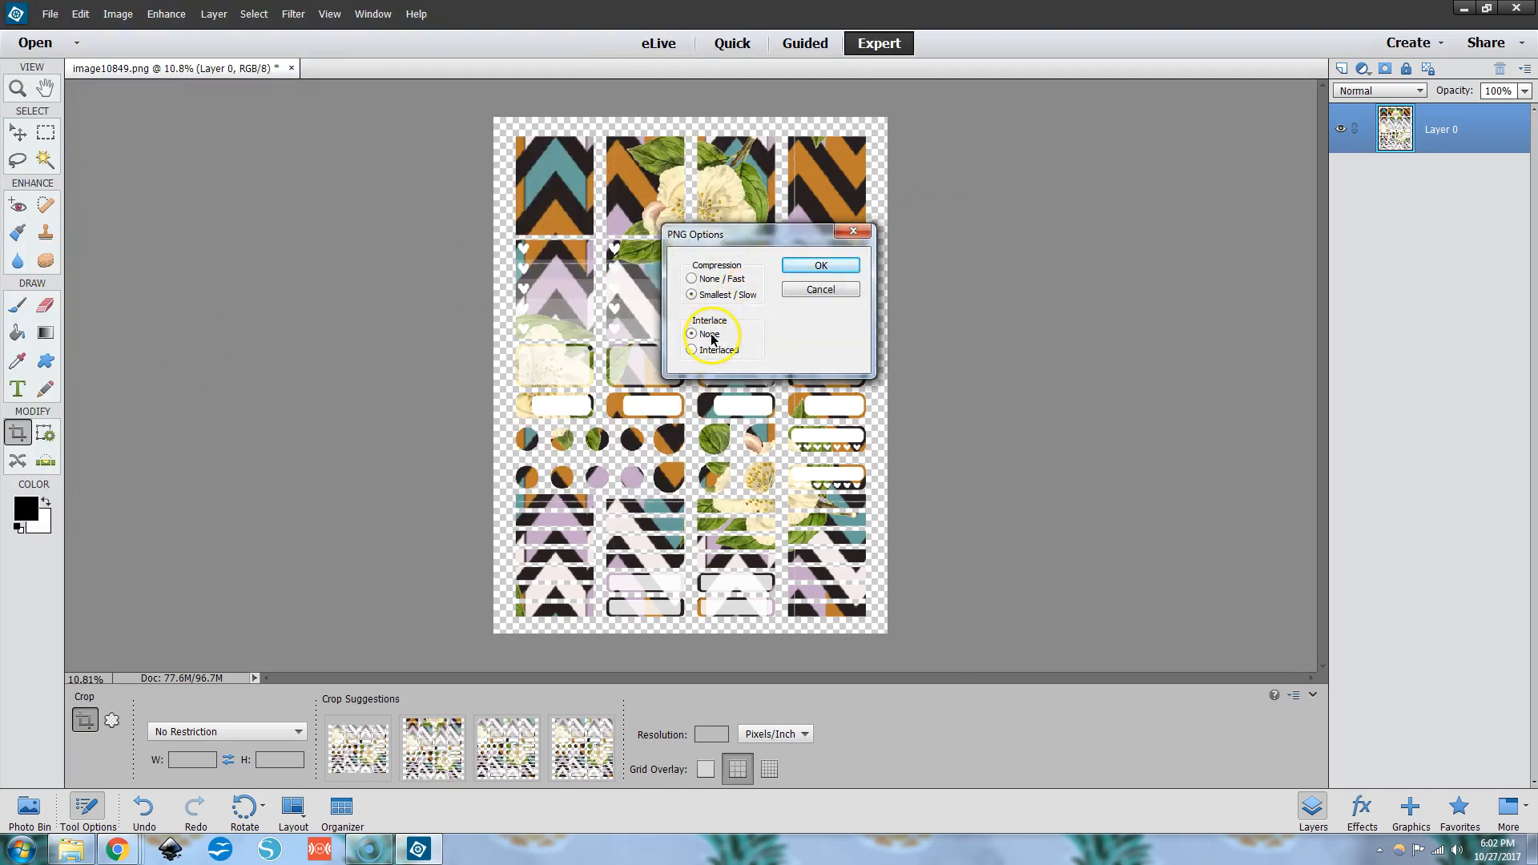
pyautogui.click(820, 265)
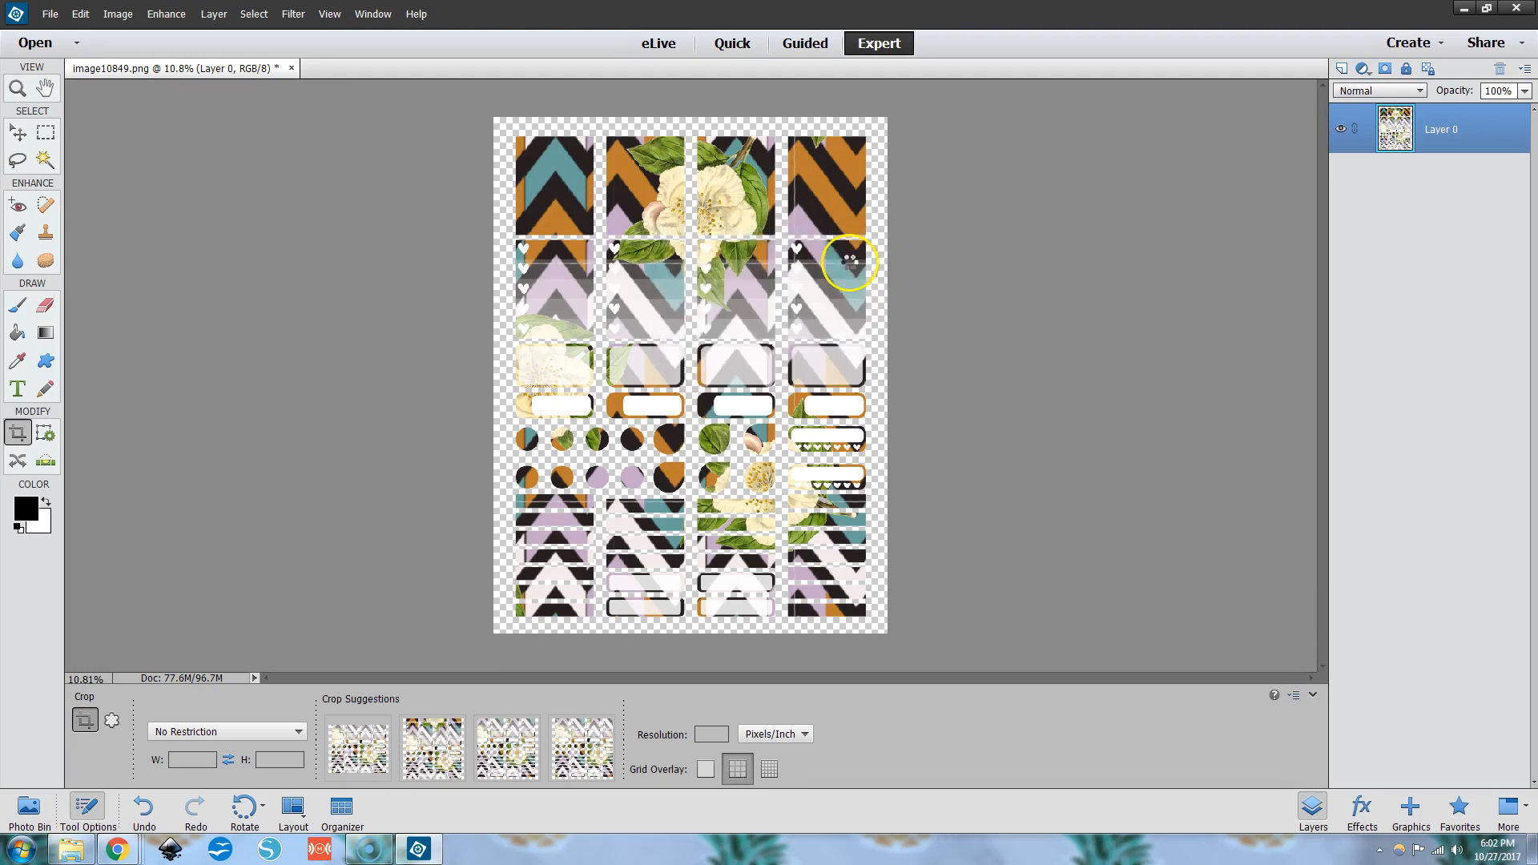
pyautogui.moveTo(890, 286)
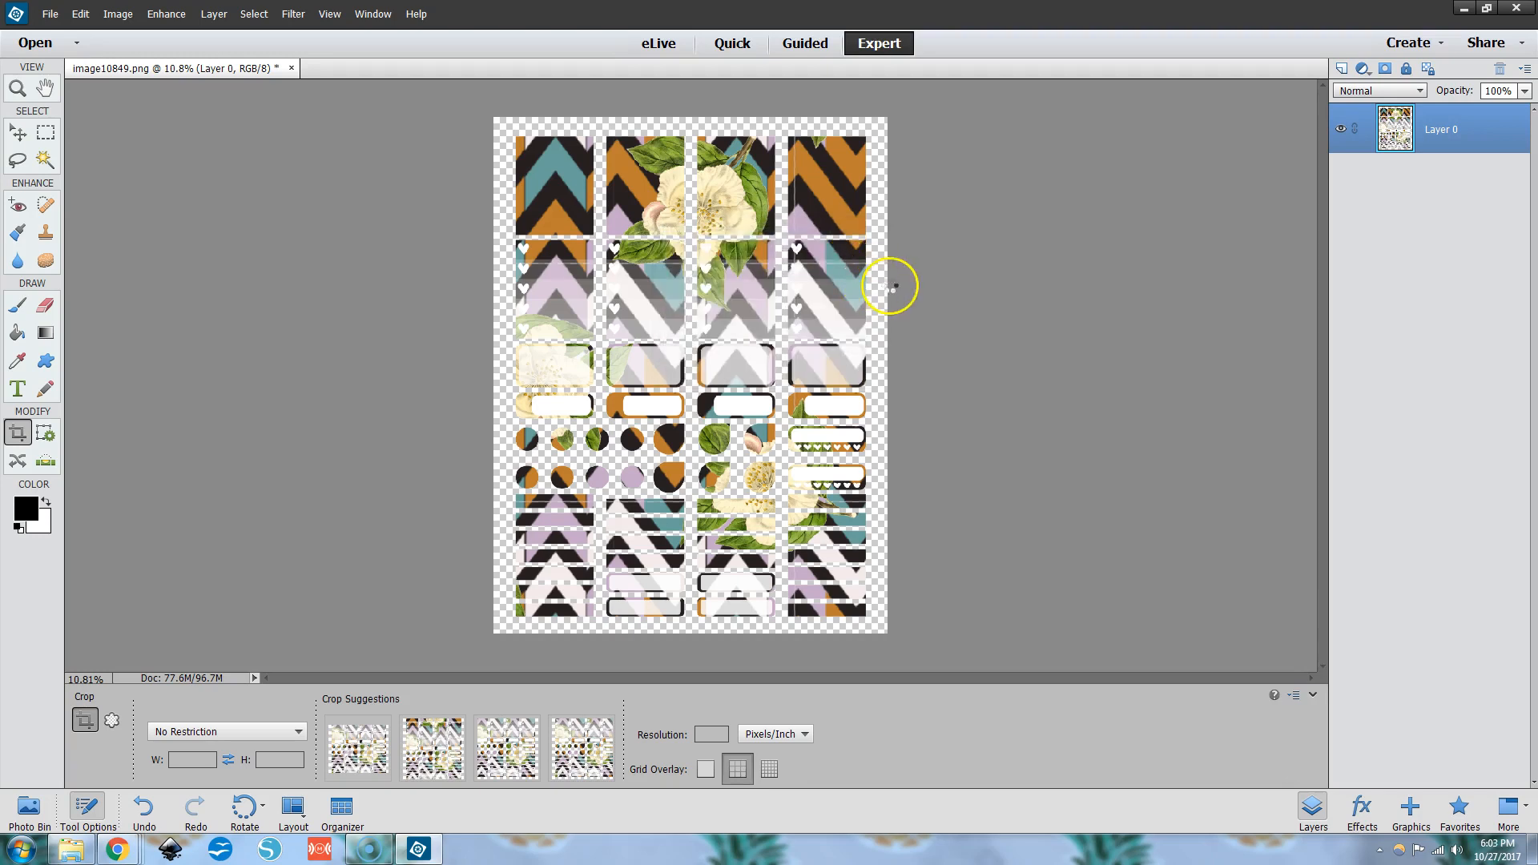
pyautogui.moveTo(439, 392)
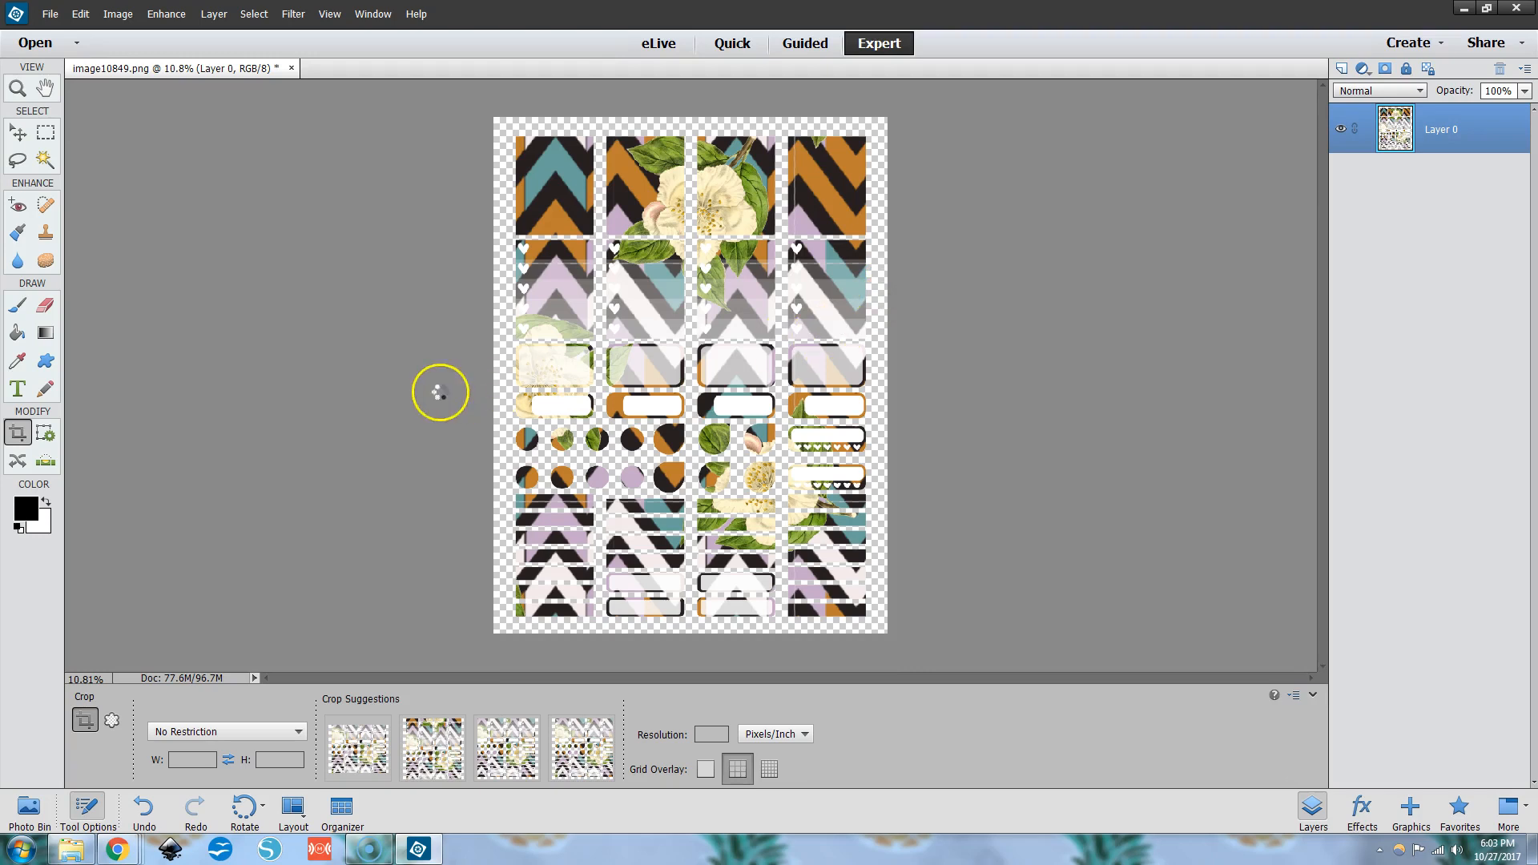
pyautogui.moveTo(1422, 10)
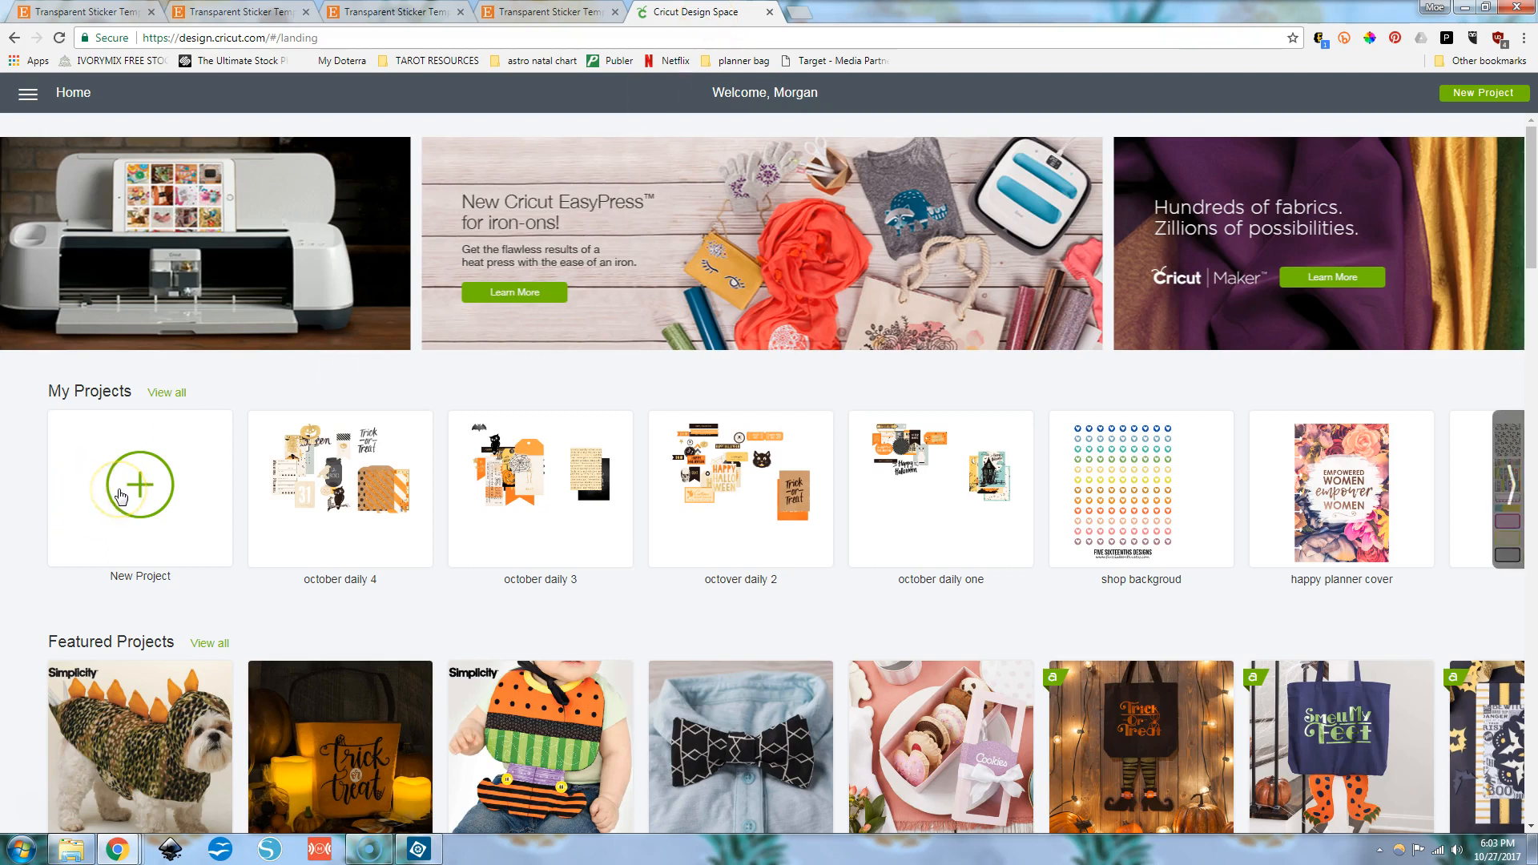
# Start a new Cricut project and upload 'photoshop test' from Google Drive > sticker templates.
pyautogui.click(140, 484)
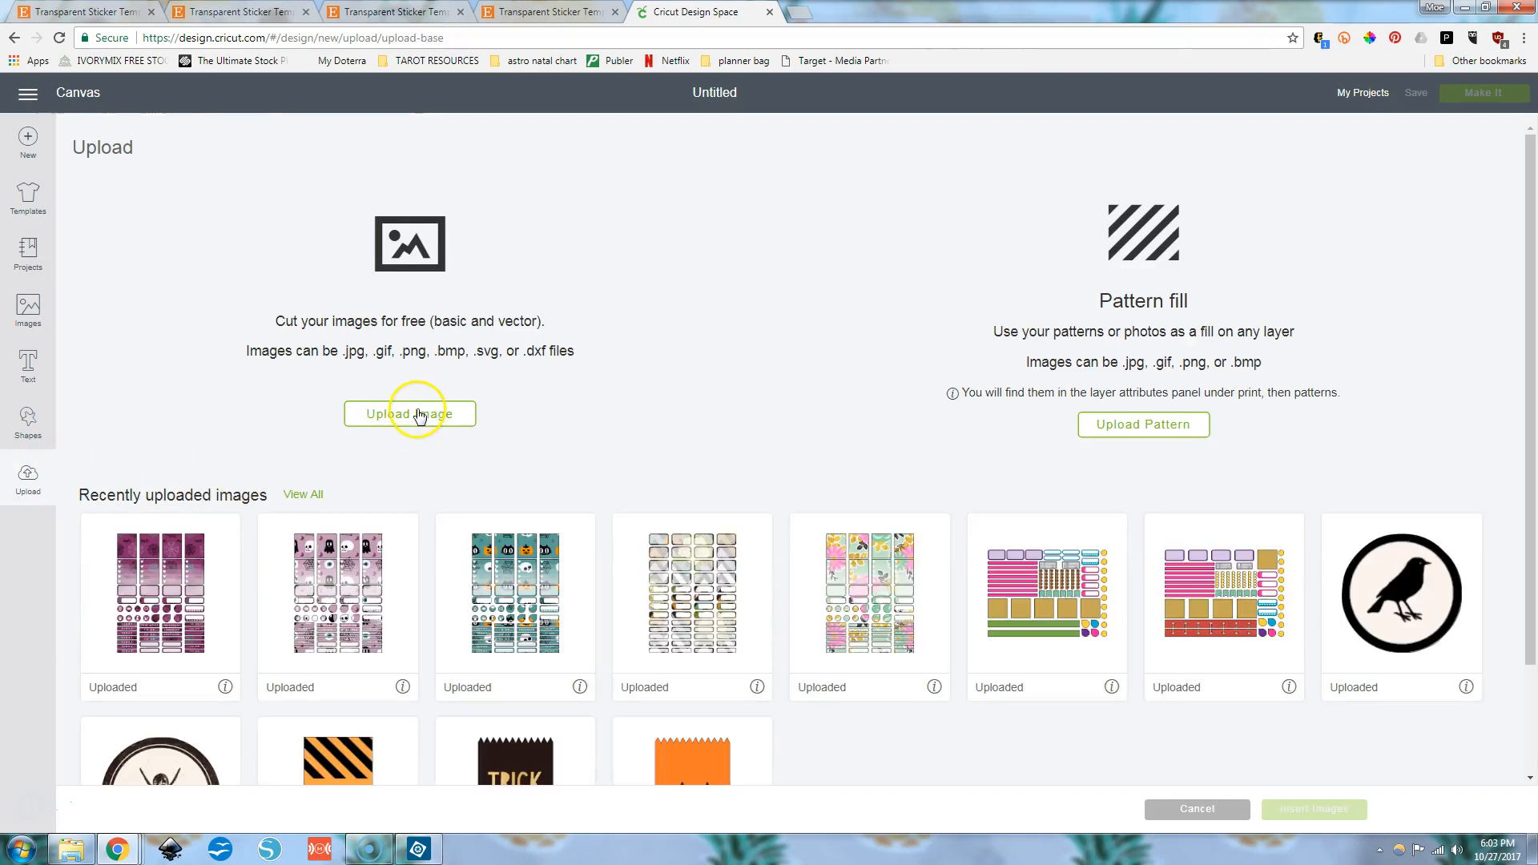
pyautogui.click(409, 413)
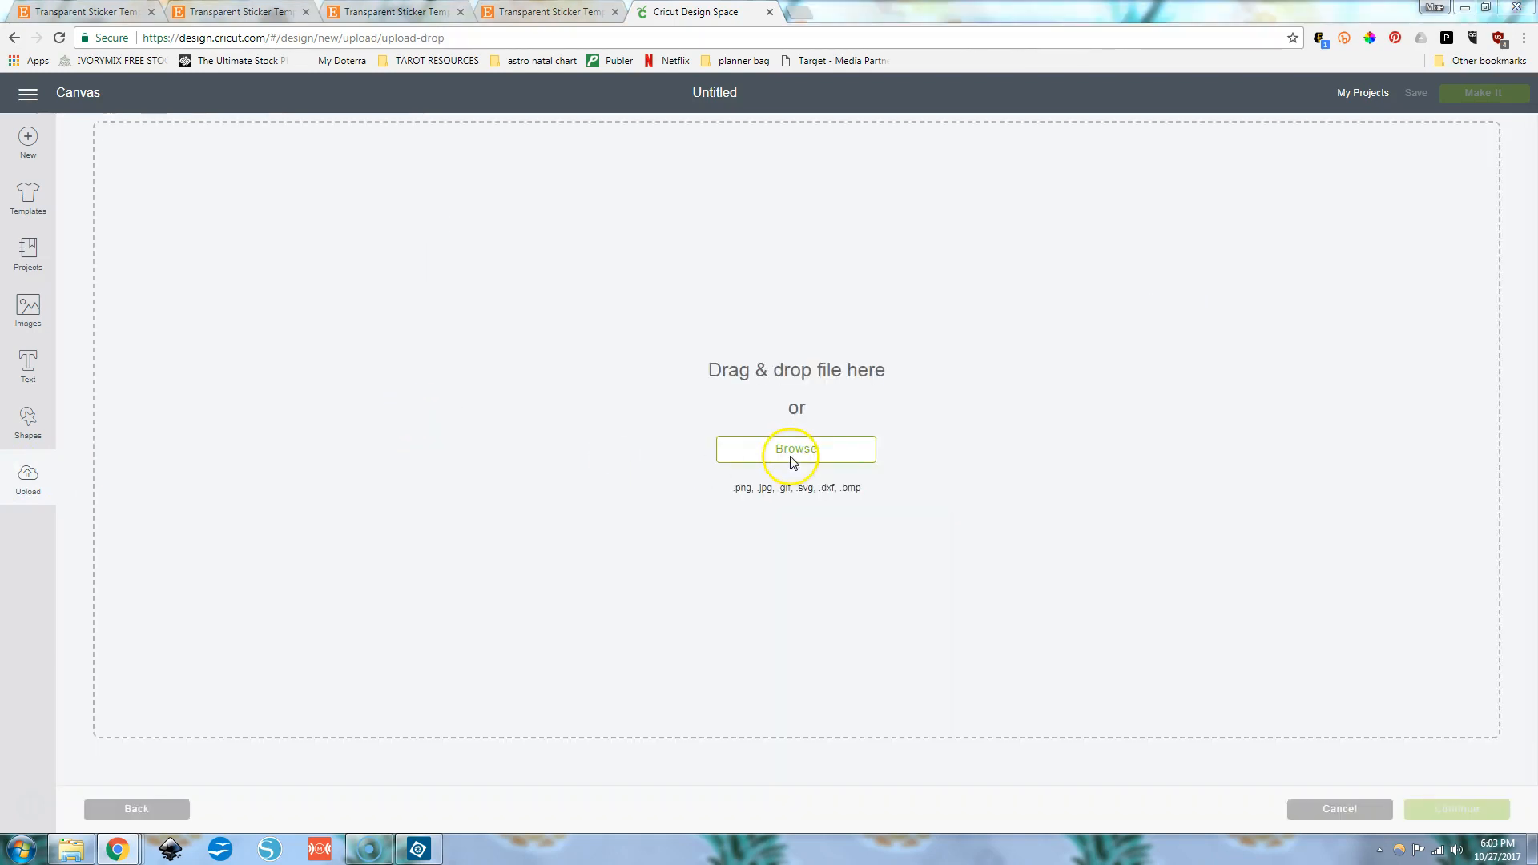
pyautogui.click(795, 448)
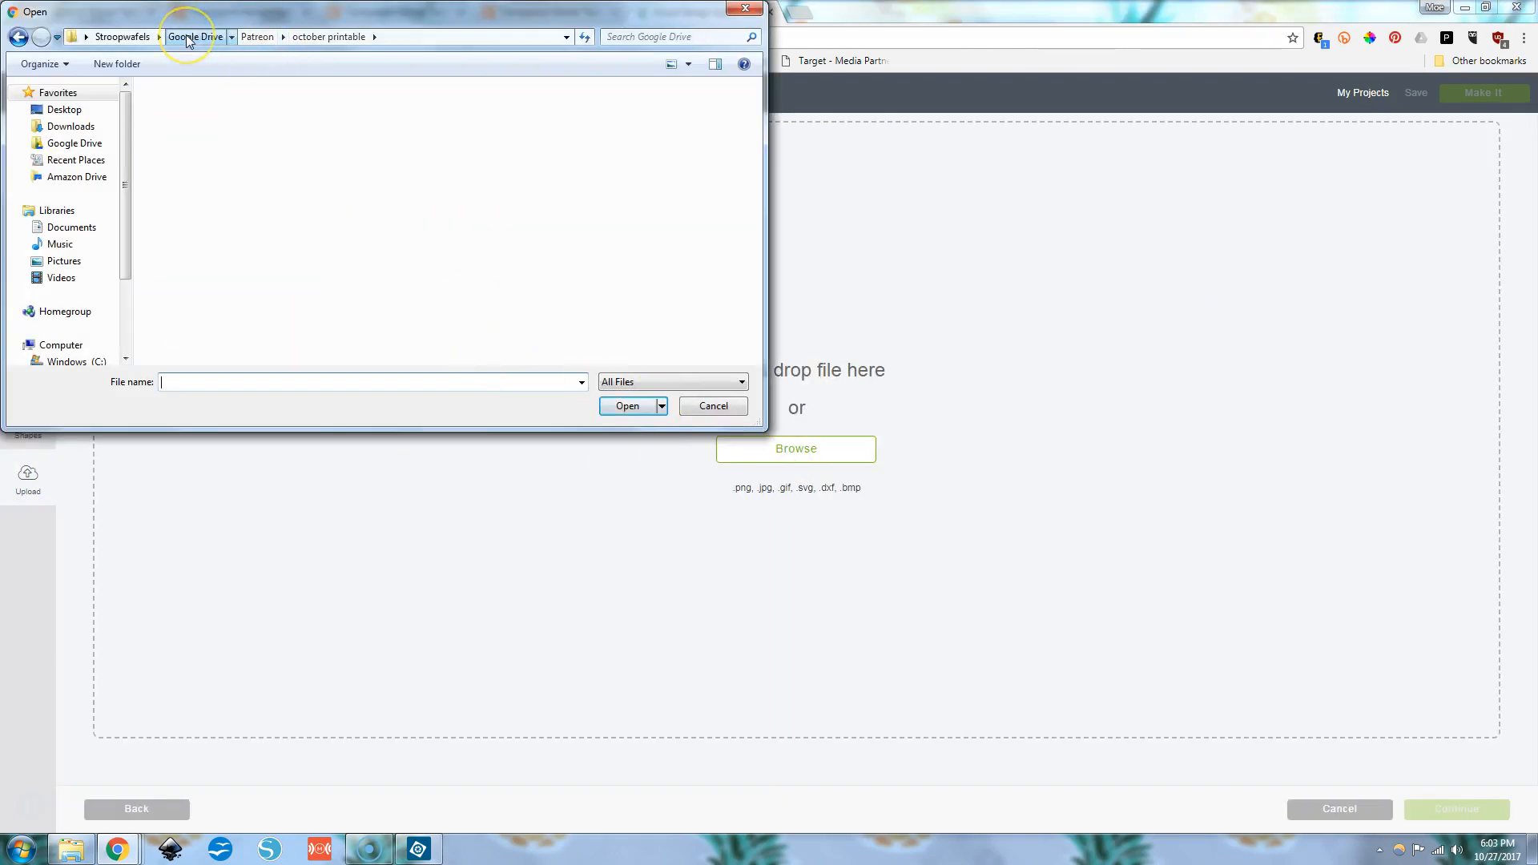
pyautogui.click(195, 36)
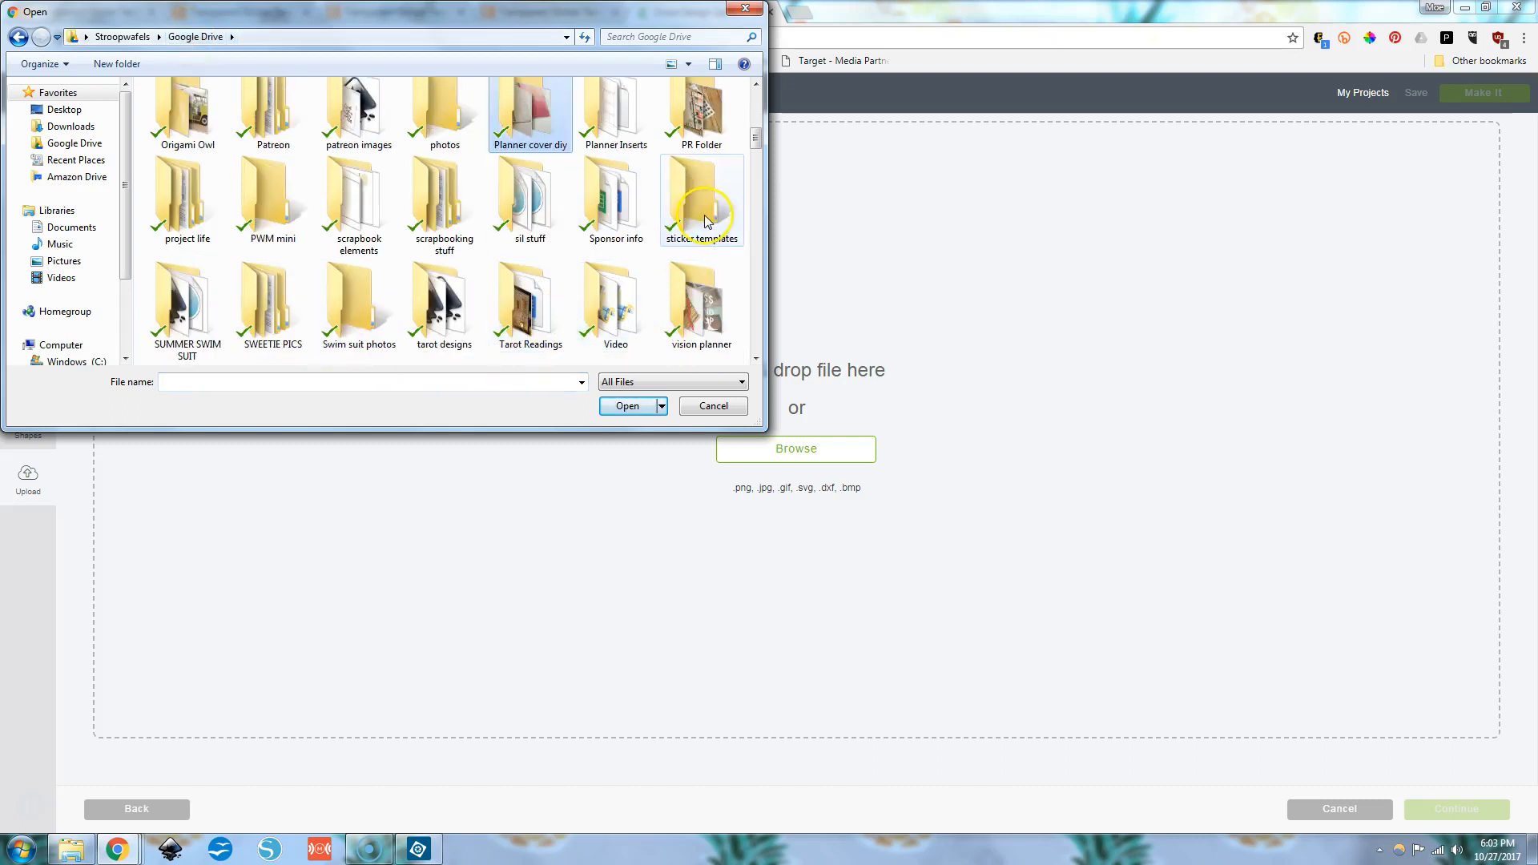
pyautogui.doubleClick(701, 197)
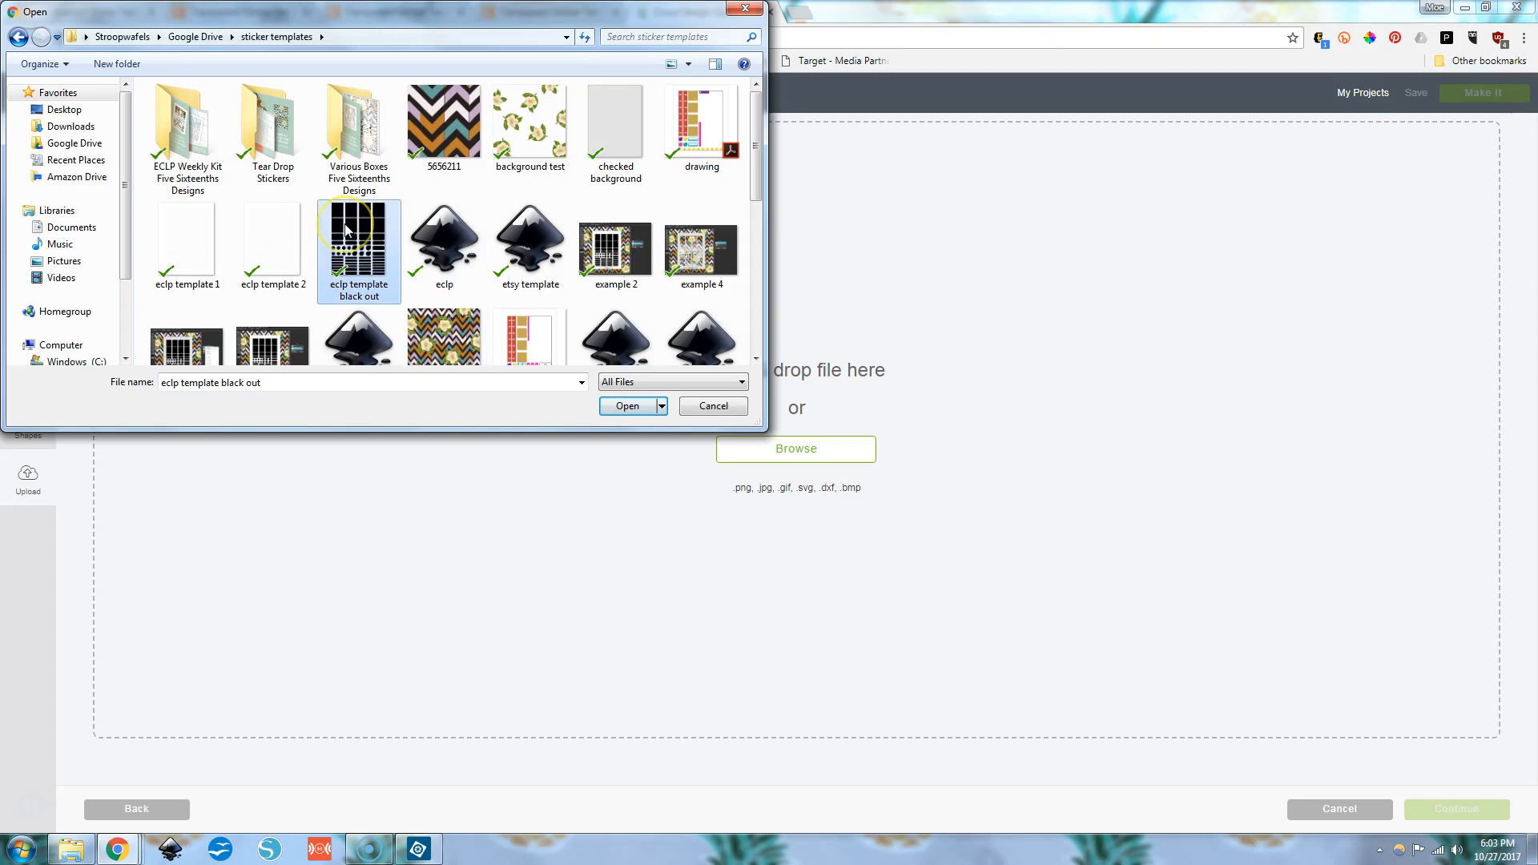
pyautogui.scroll(-3)
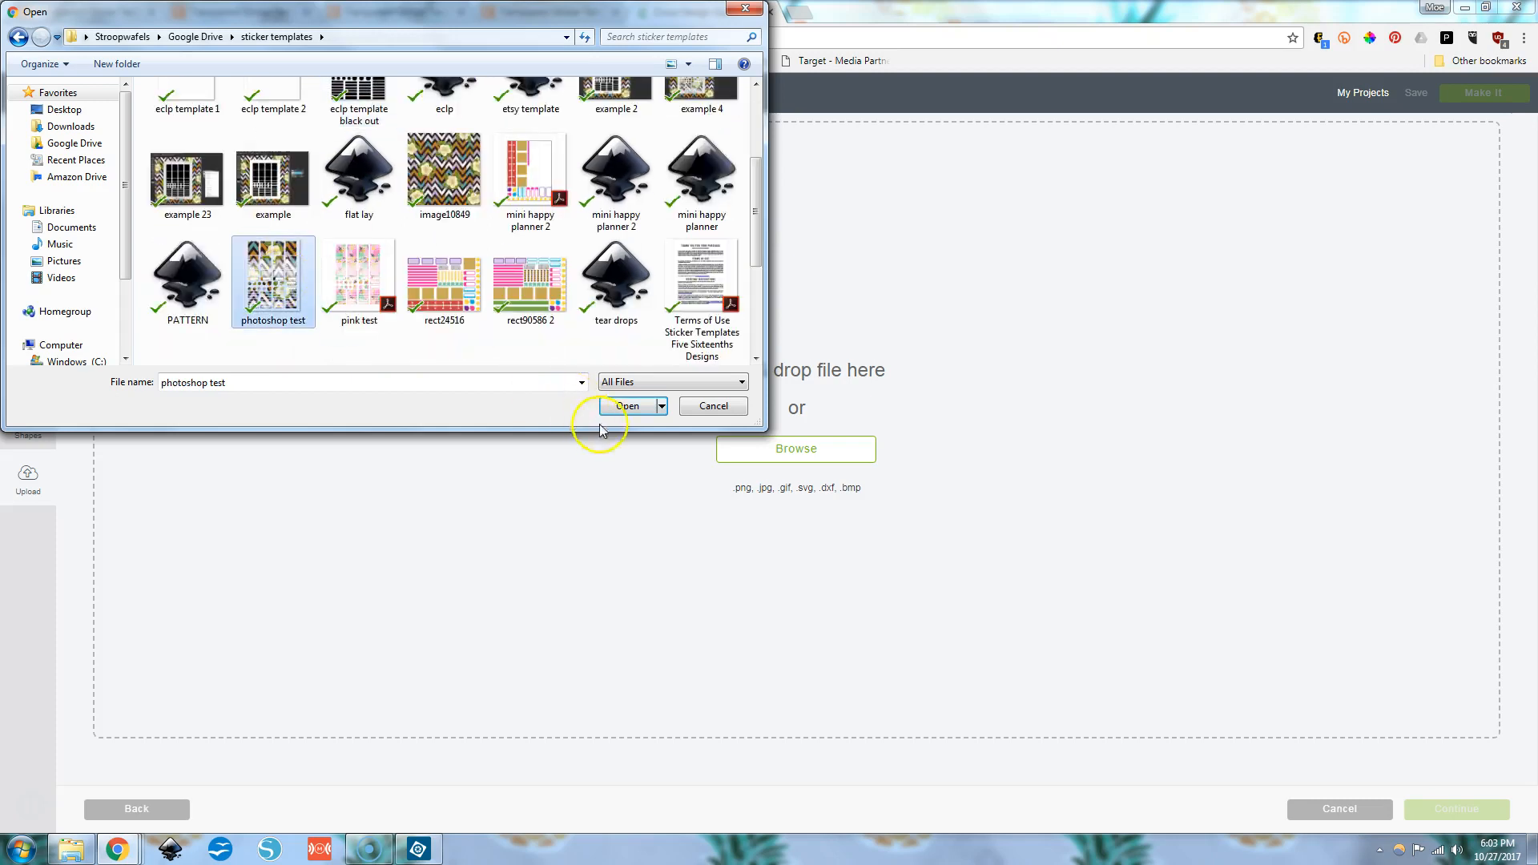
pyautogui.click(626, 406)
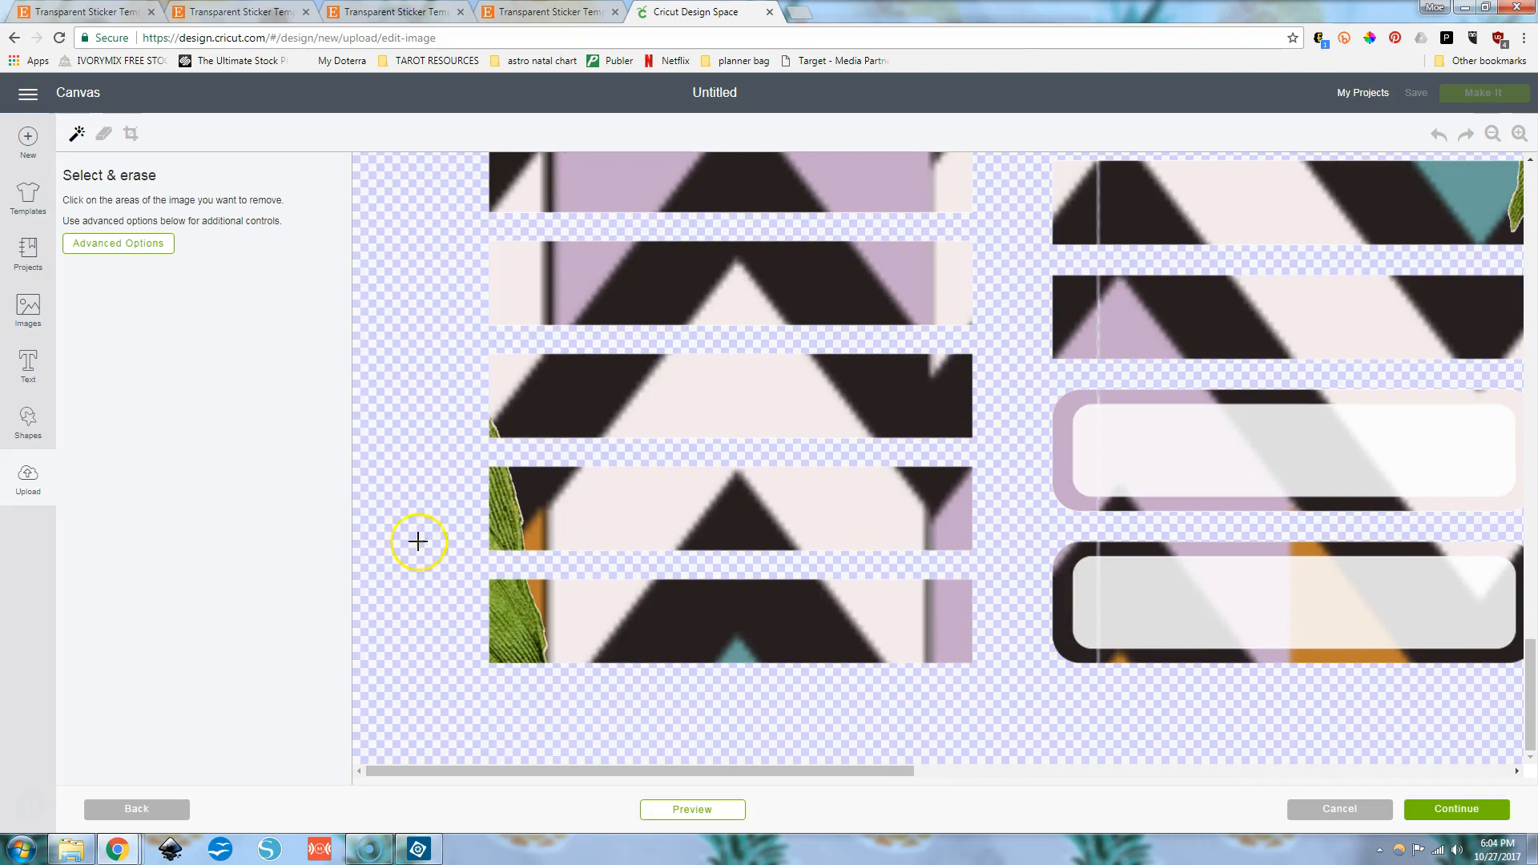
pyautogui.moveTo(414, 422)
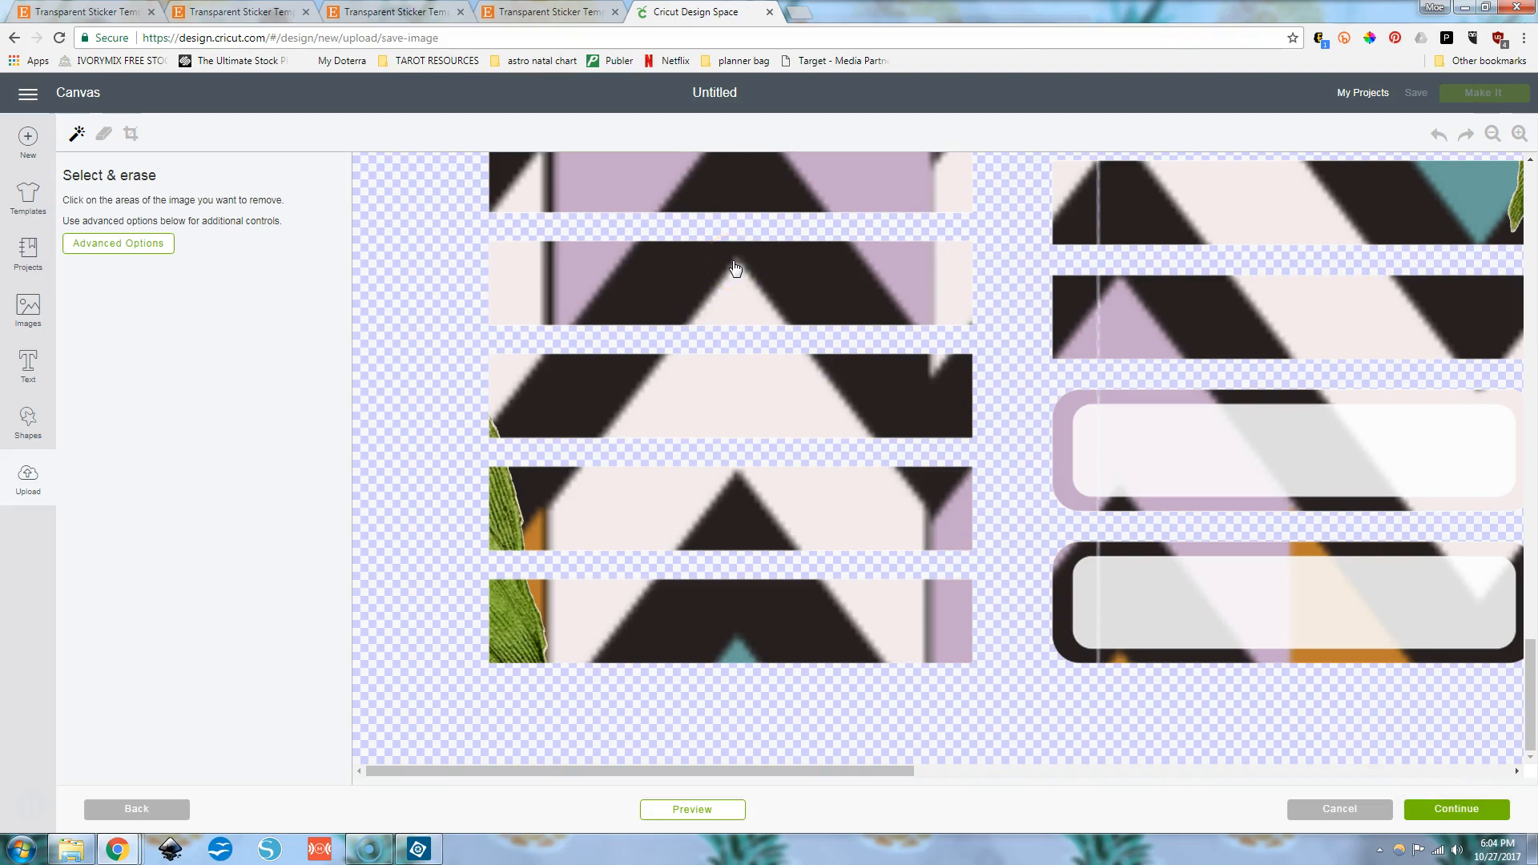
# Skip erasing and save 'photoshop test' as a print then cut image.
pyautogui.click(1455, 808)
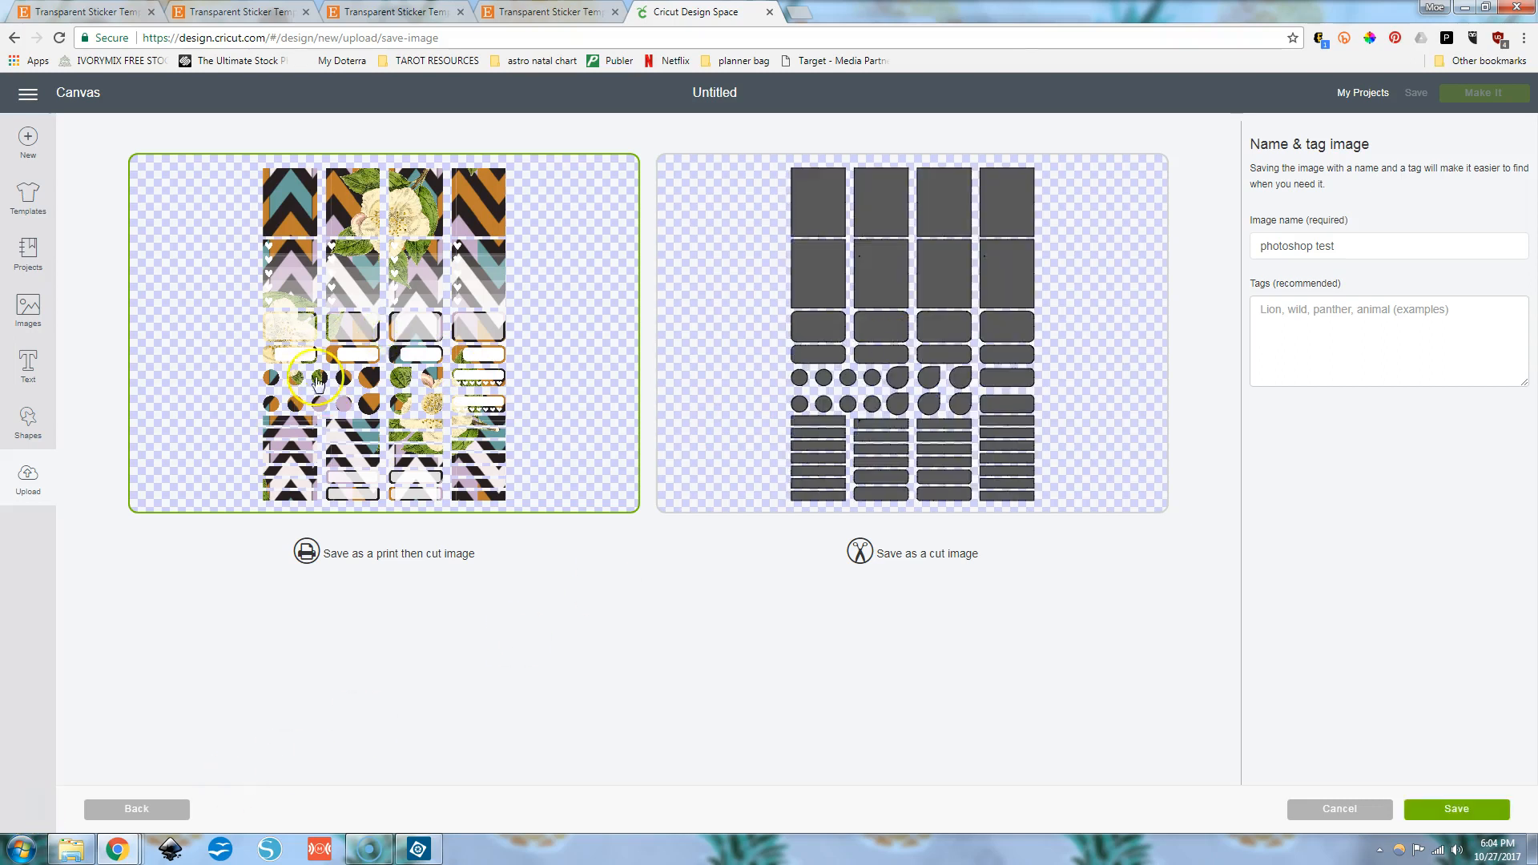
pyautogui.moveTo(1424, 375)
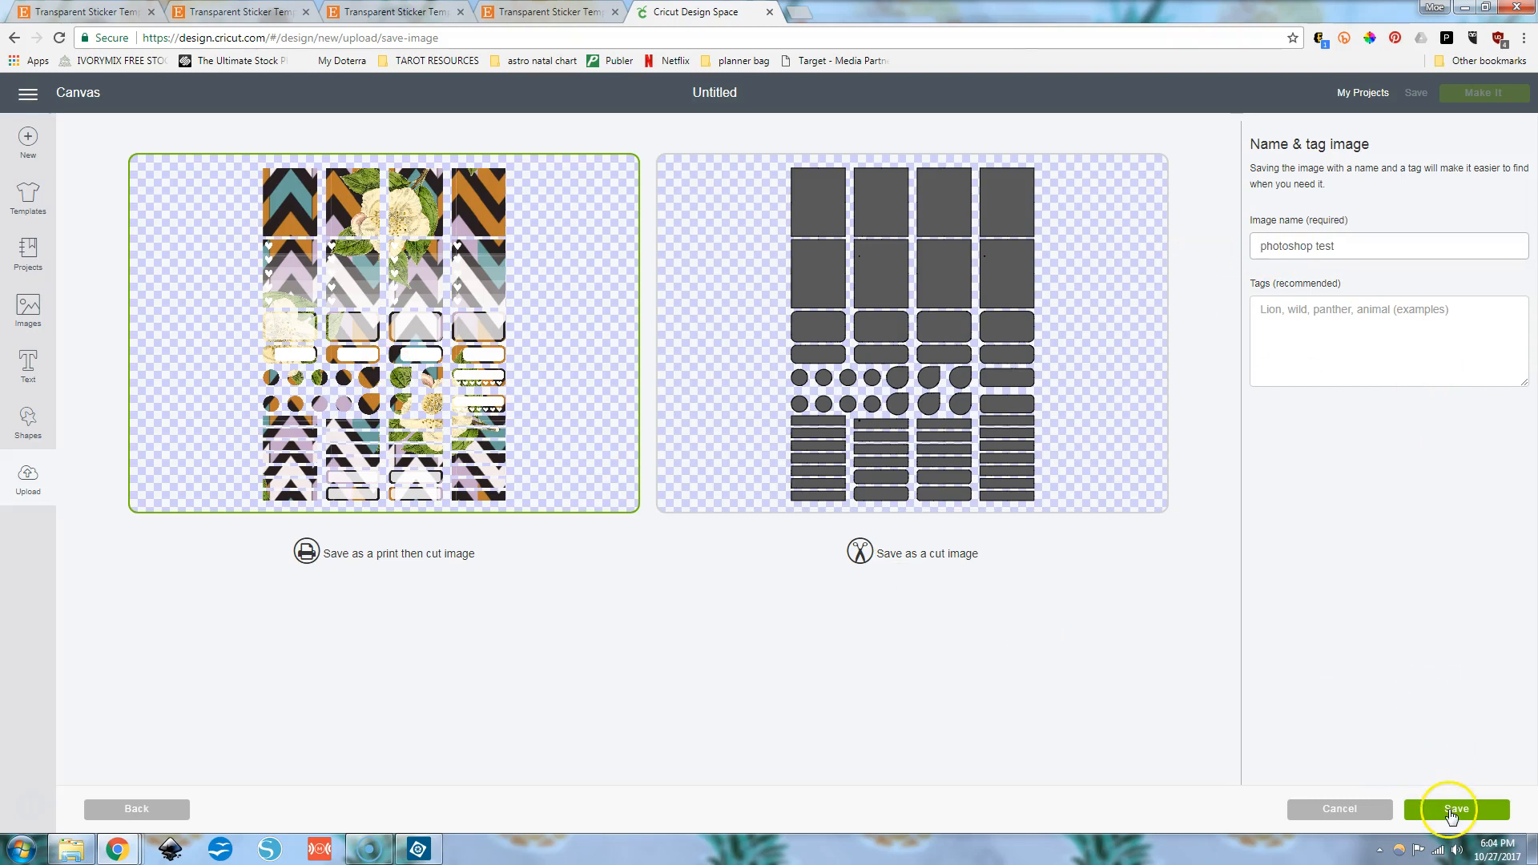
pyautogui.click(1456, 808)
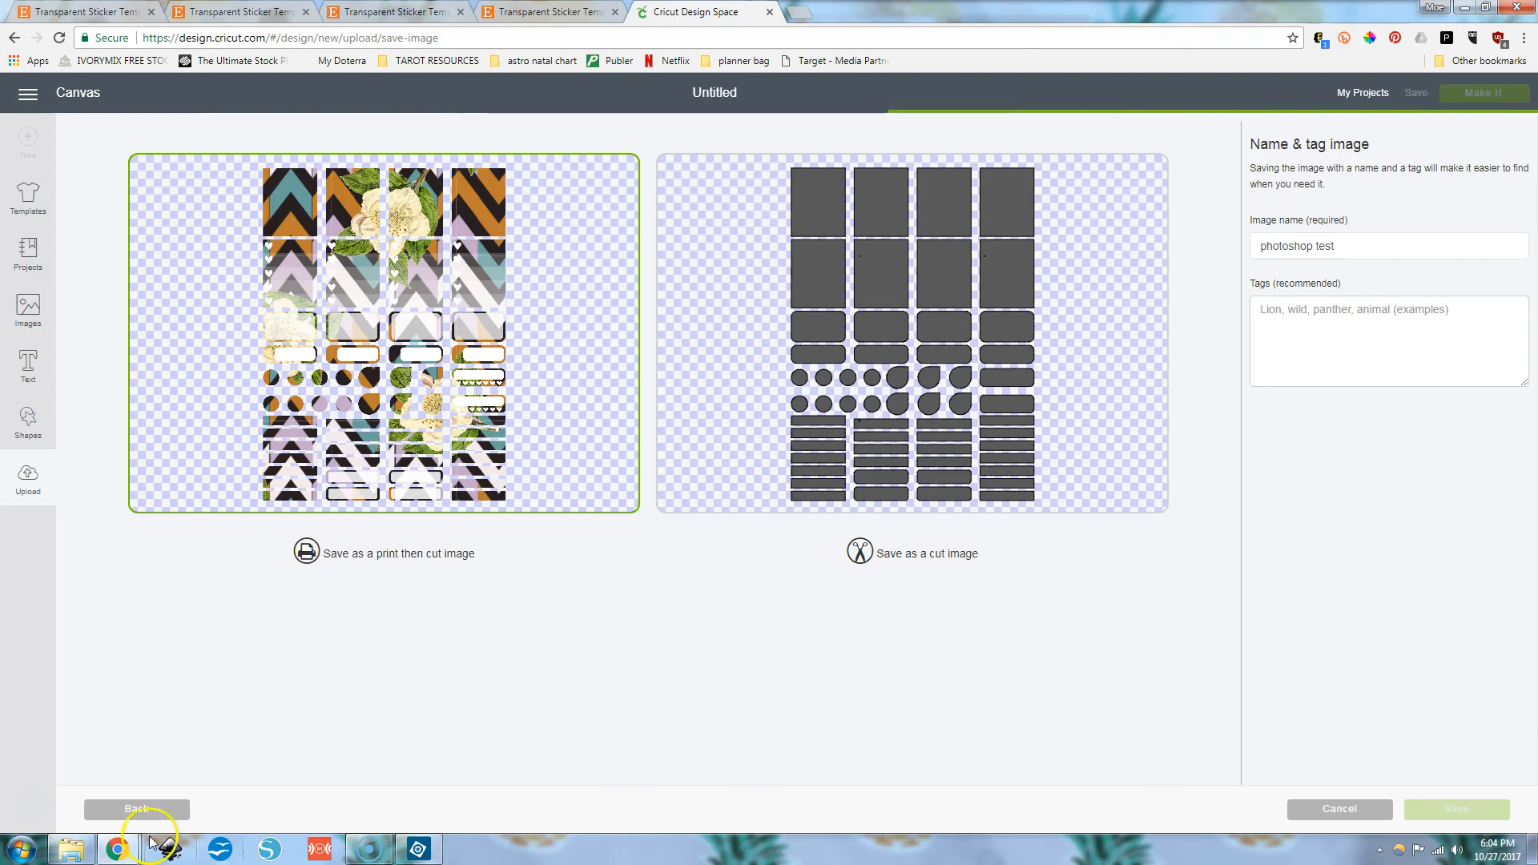
pyautogui.click(136, 808)
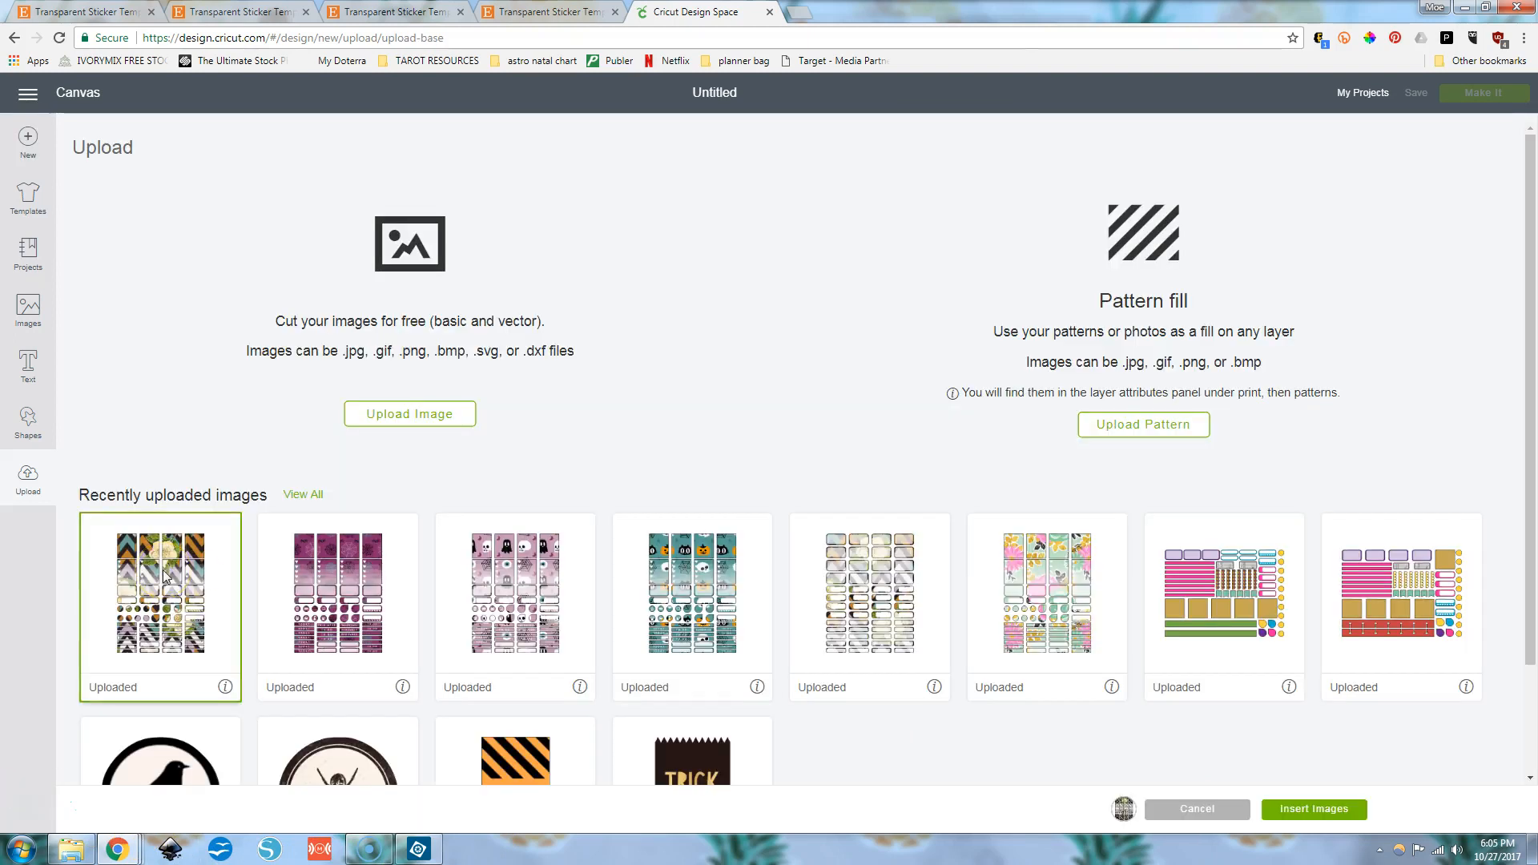
# Insert 'photoshop test' on the canvas, size it W 6.75 × H 9.249, and verify.
pyautogui.click(1196, 808)
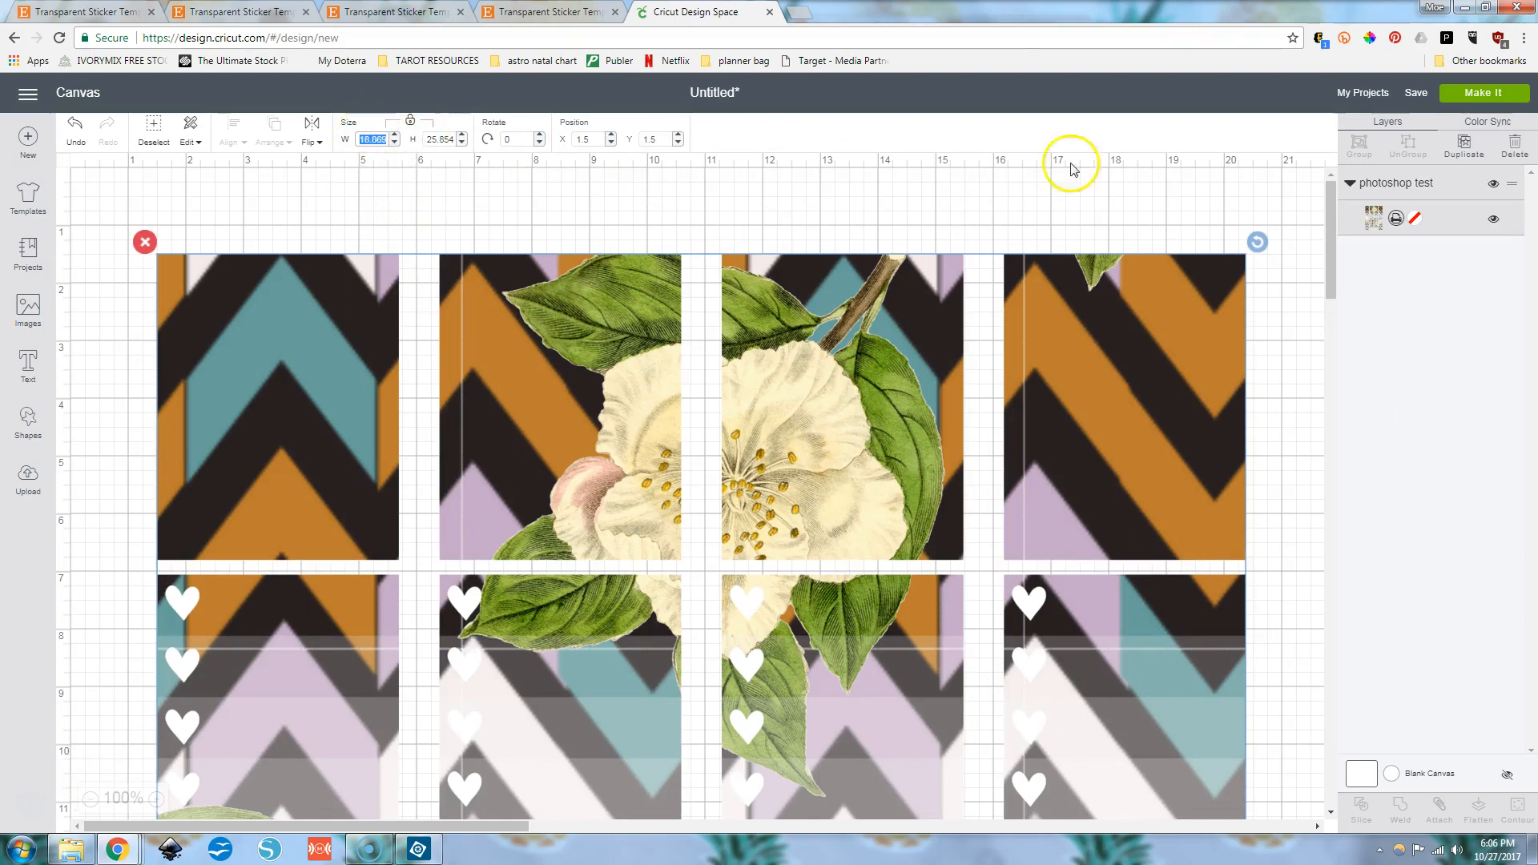
pyautogui.write('6.75')
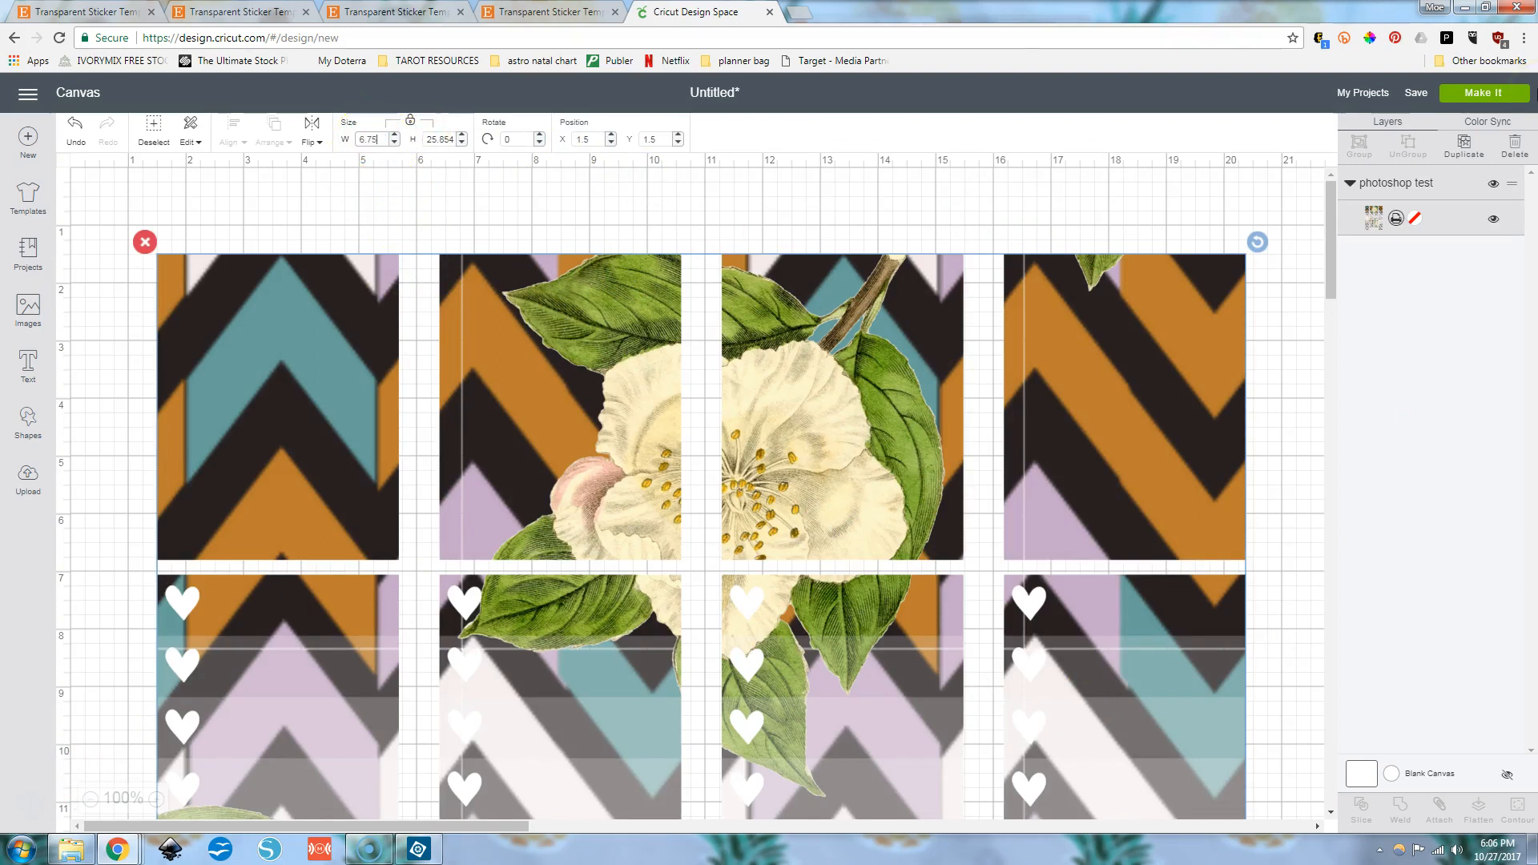
pyautogui.write('9.249')
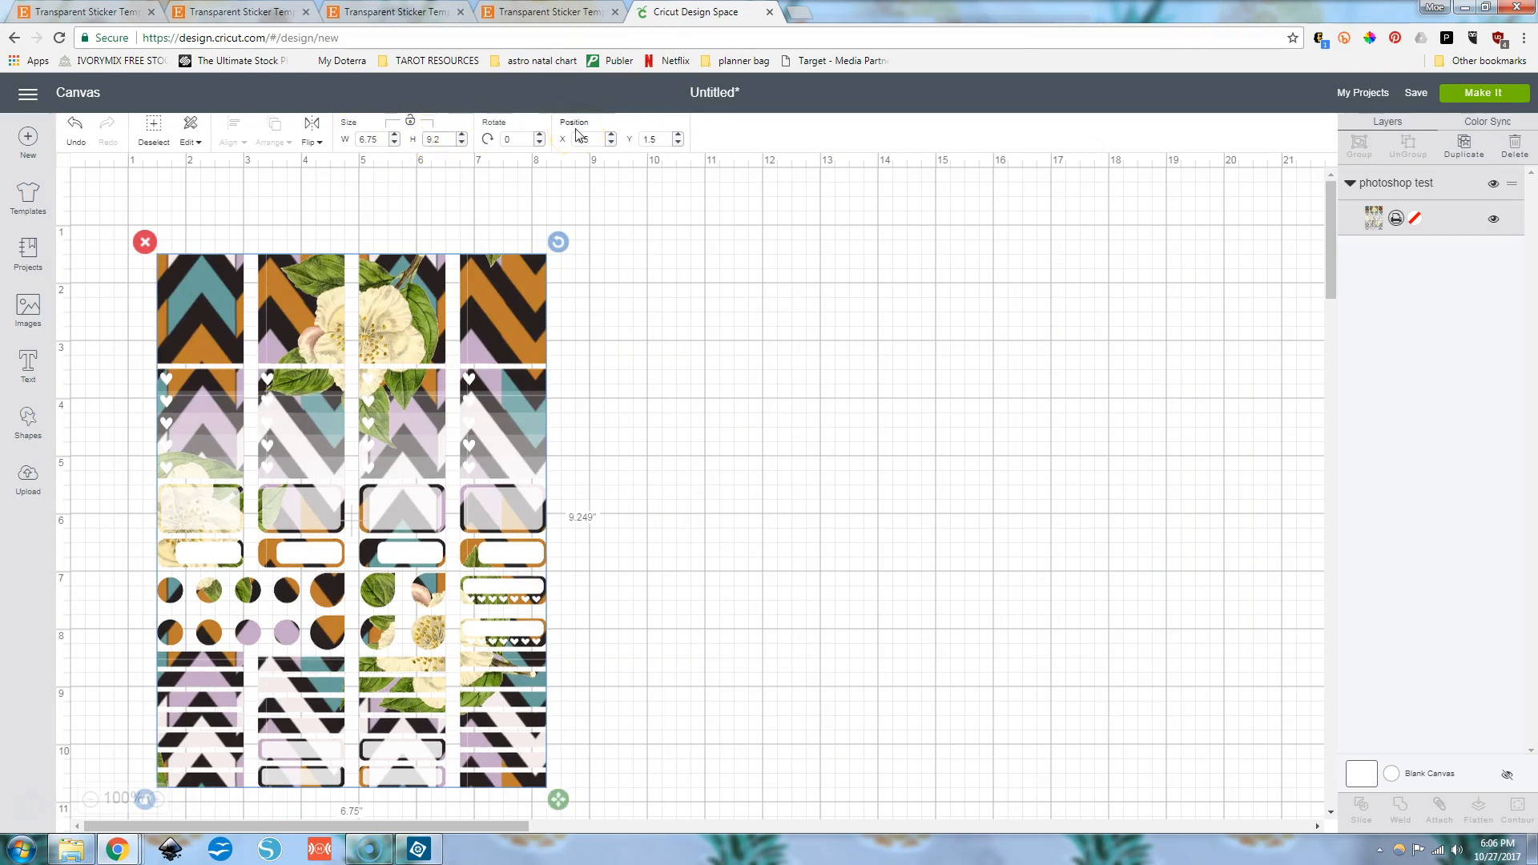
pyautogui.click(699, 461)
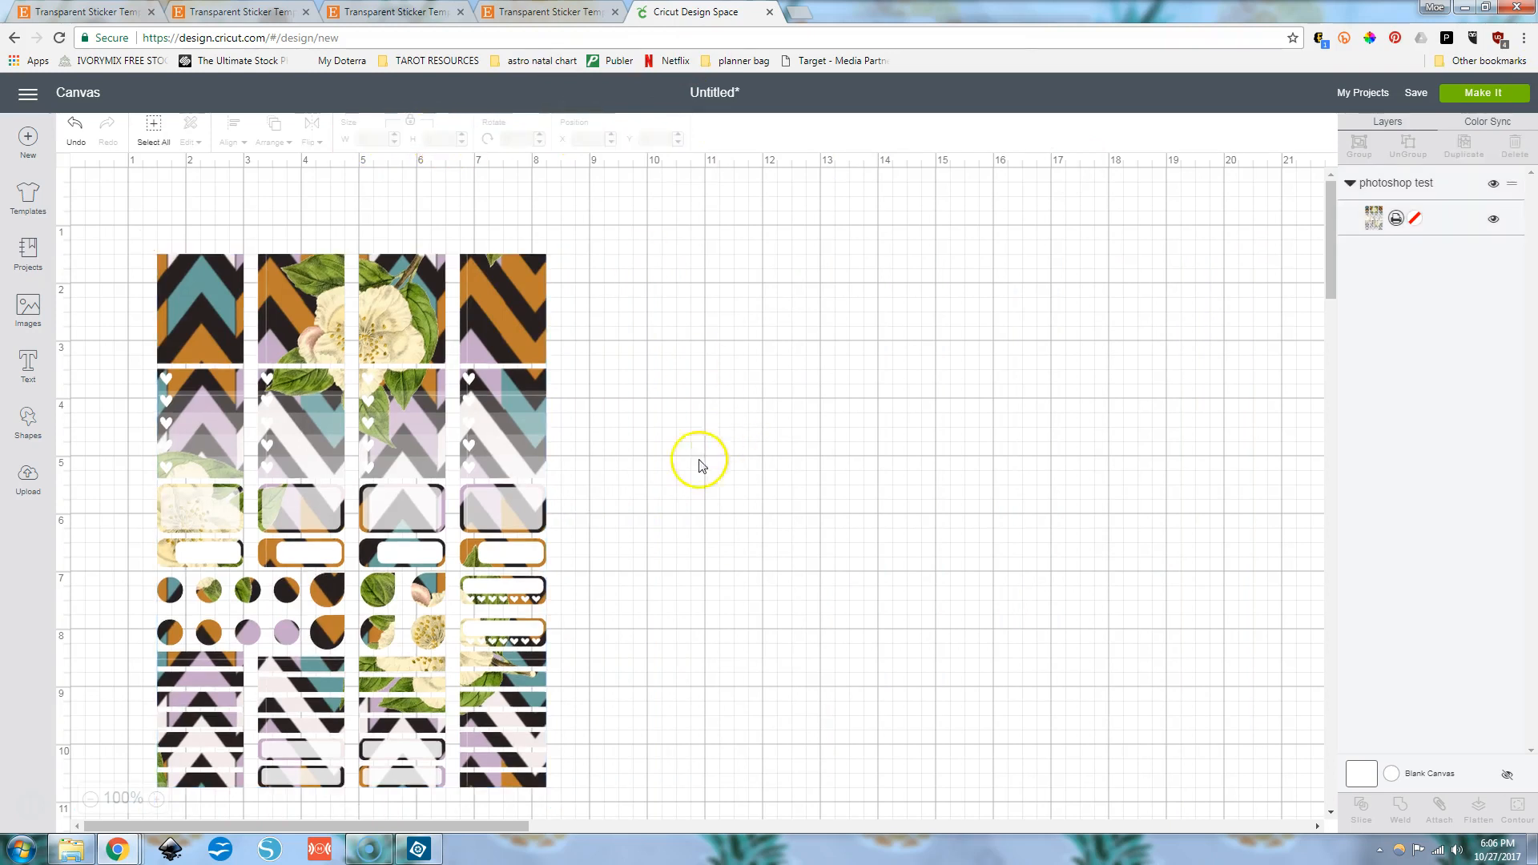
pyautogui.click(401, 314)
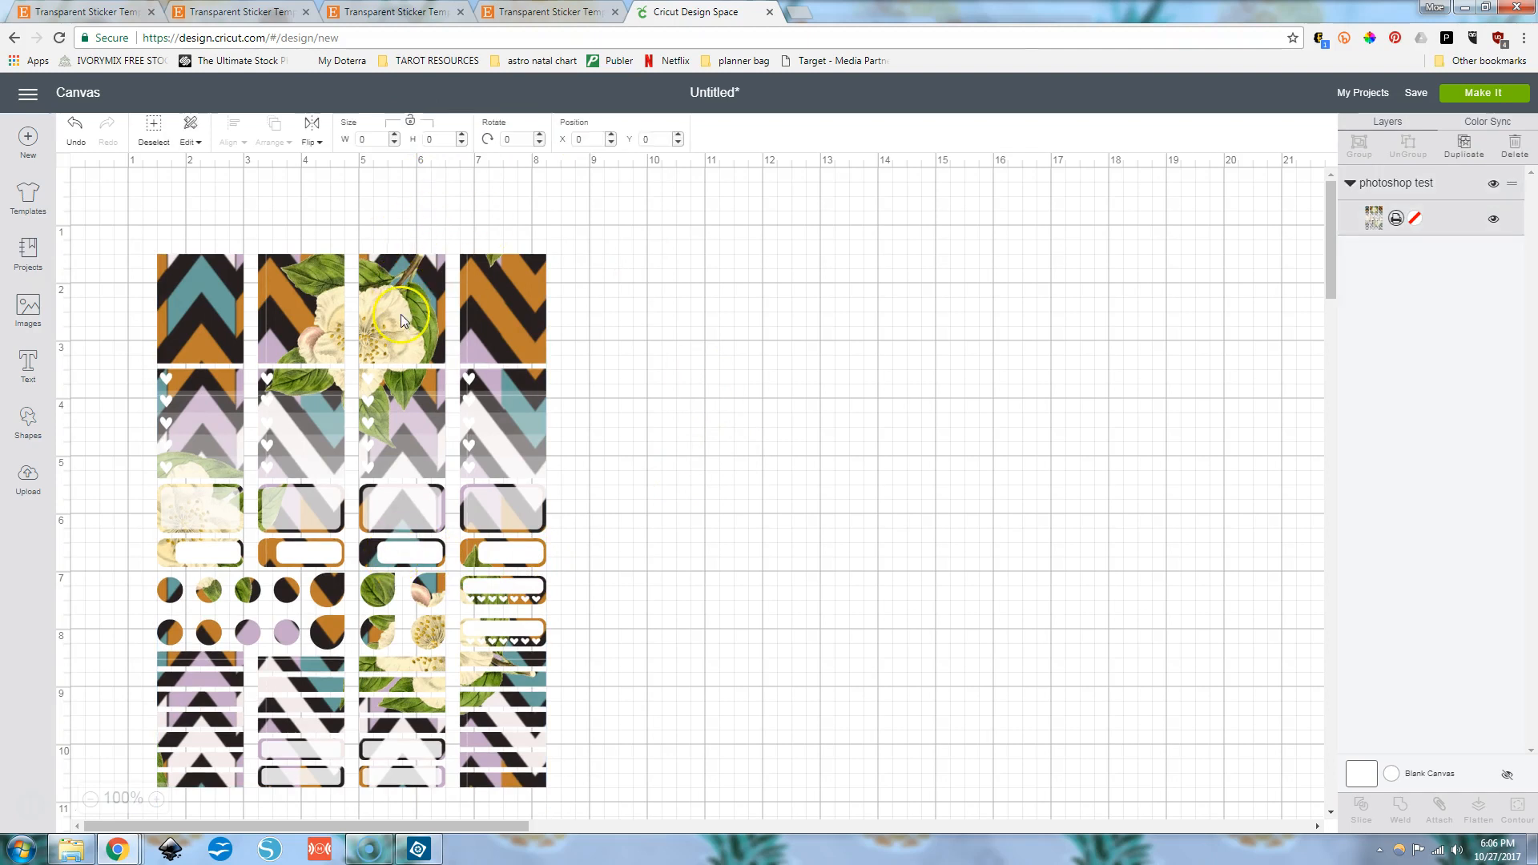
pyautogui.click(401, 314)
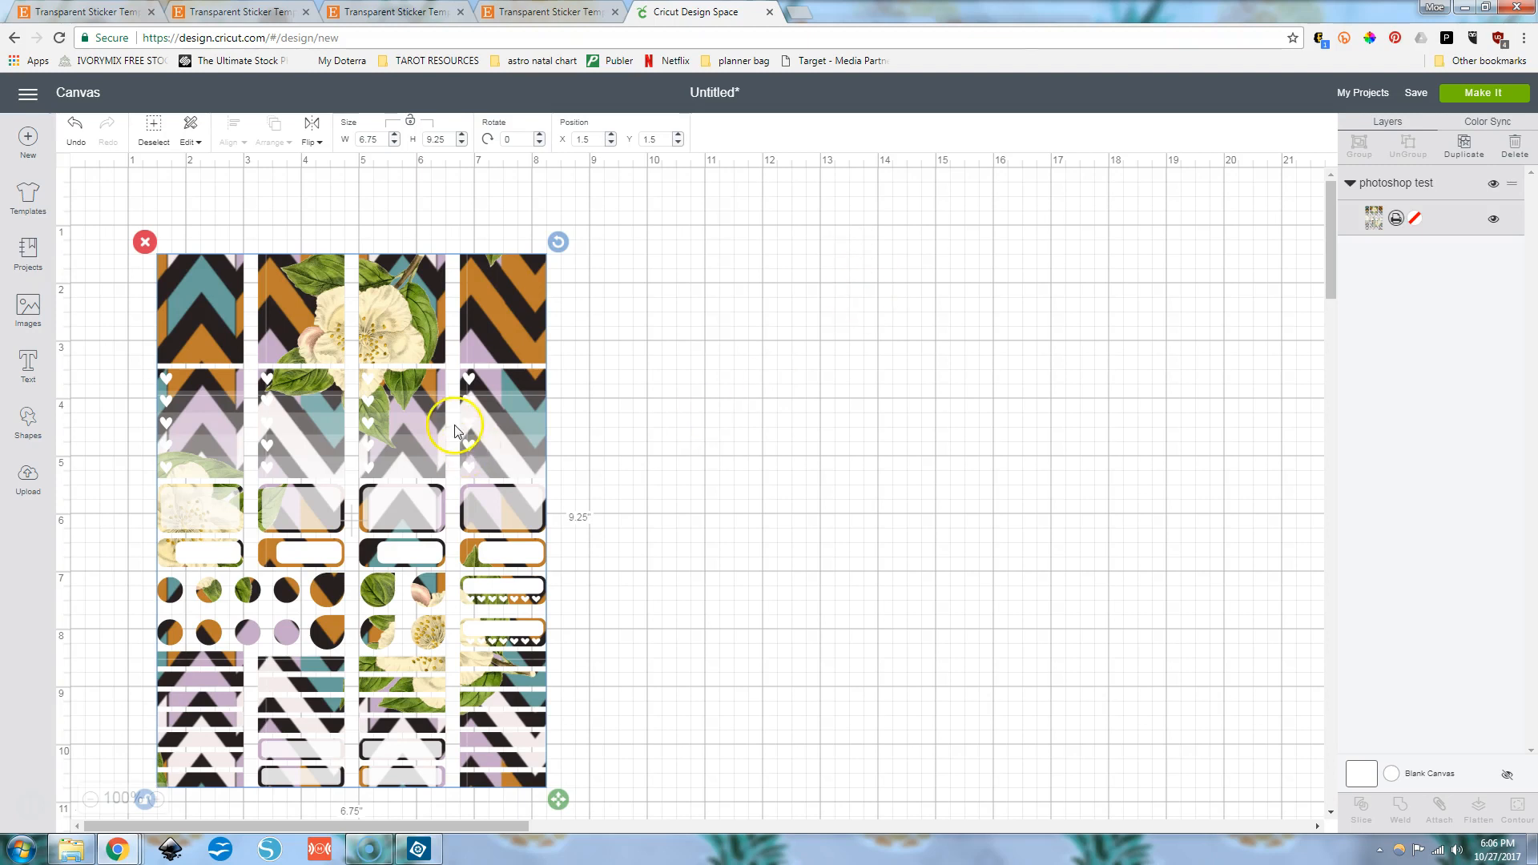
pyautogui.moveTo(1484, 92)
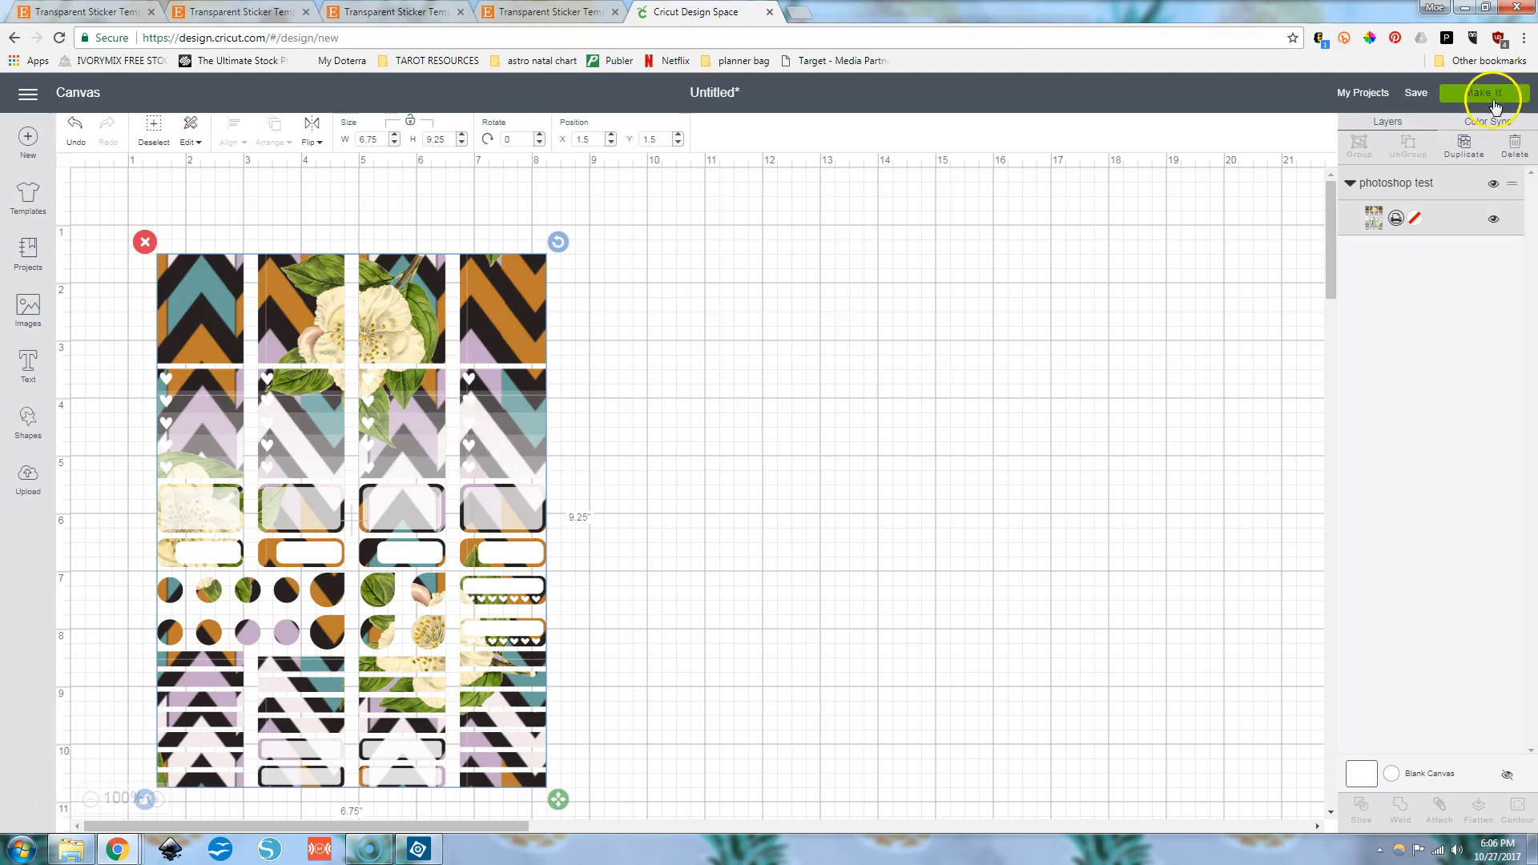
# Send the 6.75×9.25 sticker sheet to an 8.5×11 print-then-cut mat, then return to Photoshop Elements.
pyautogui.click(1488, 92)
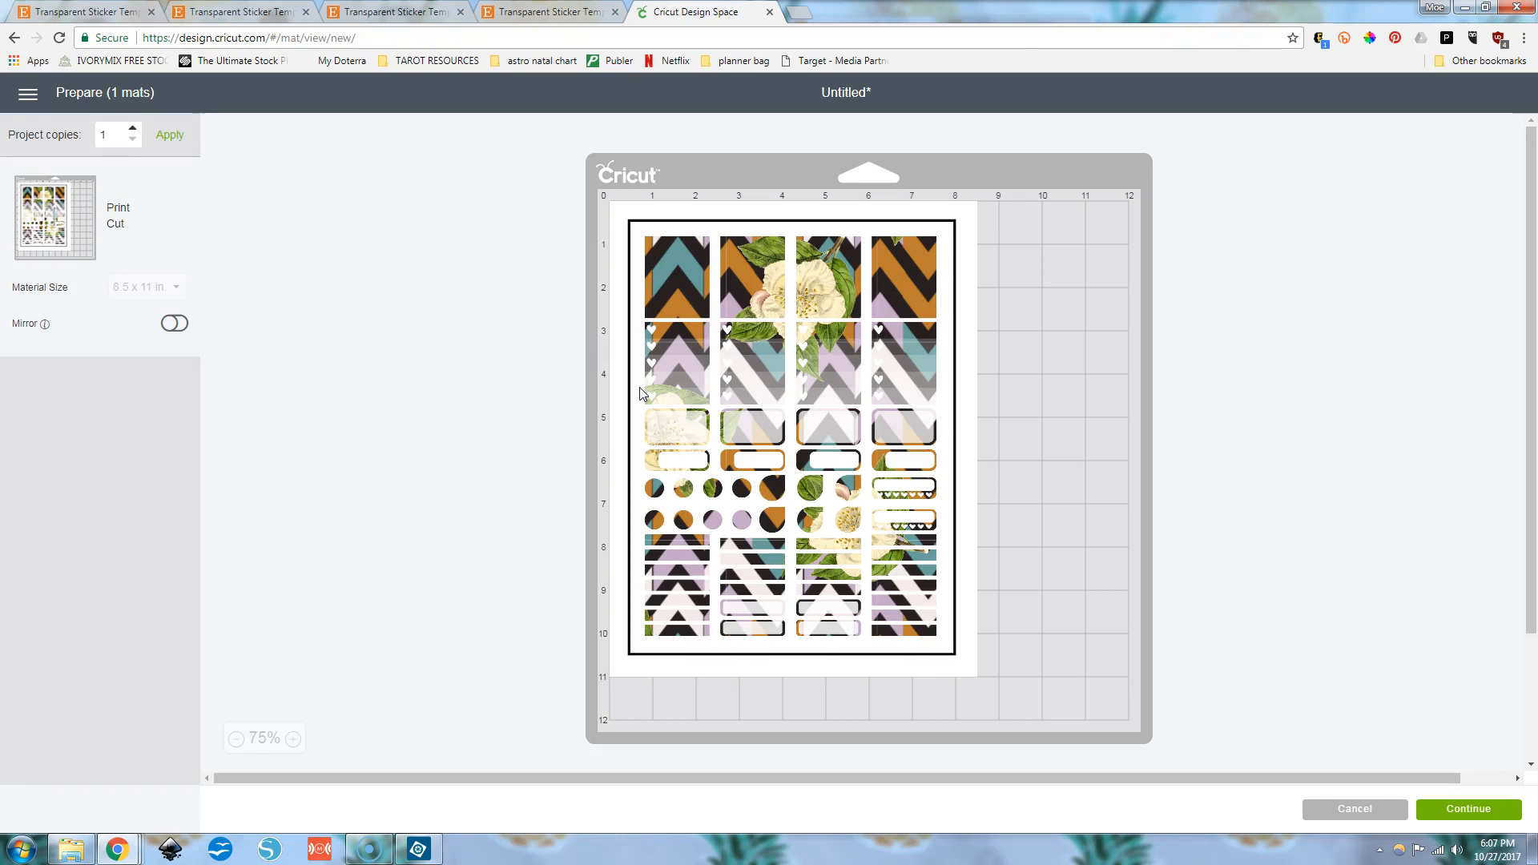
pyautogui.click(418, 848)
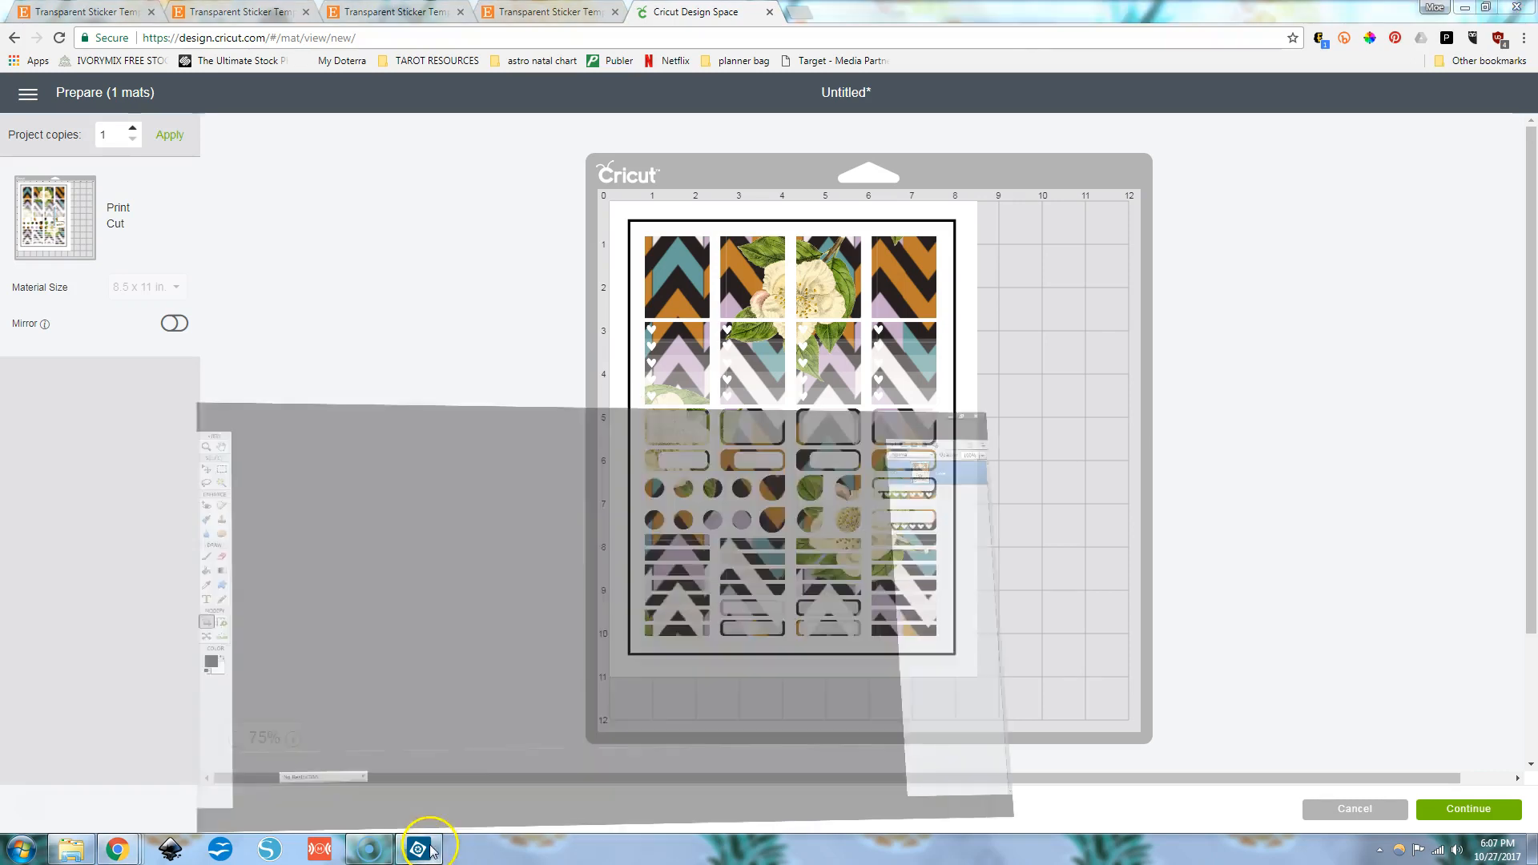
pyautogui.click(416, 848)
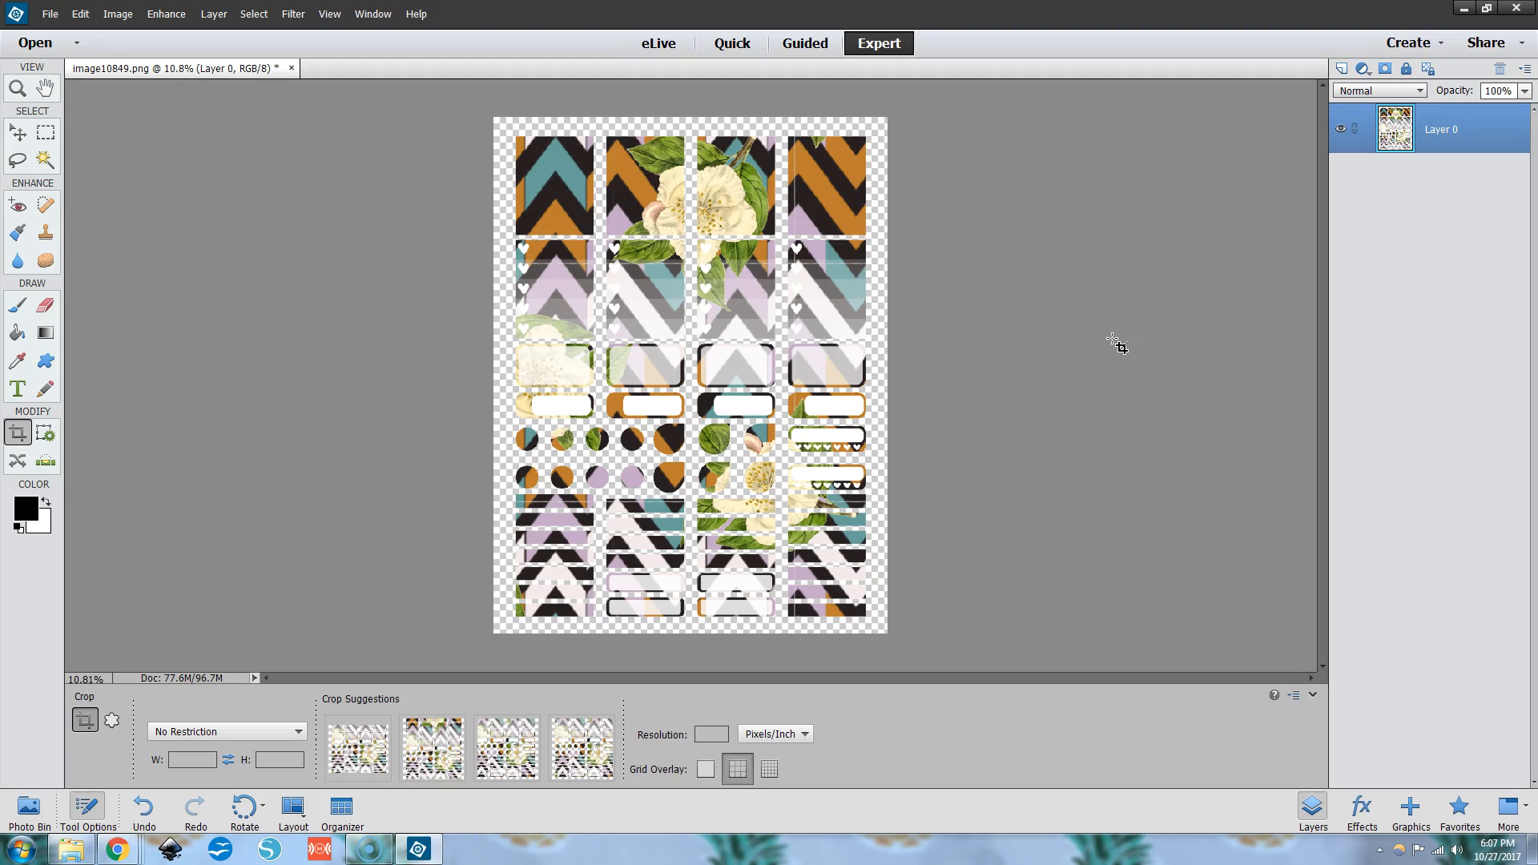